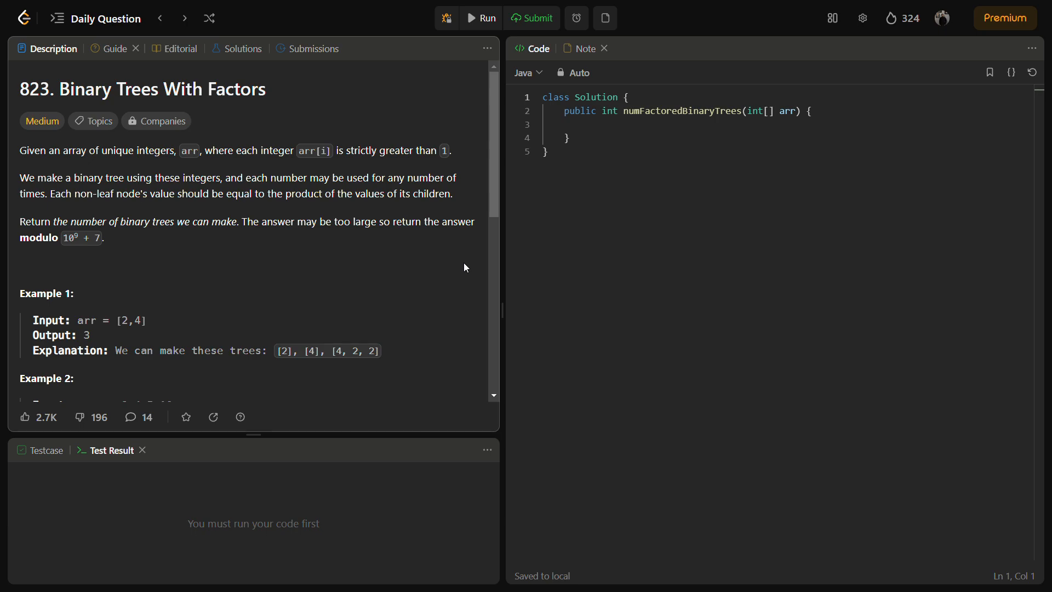
# - Open the saved note with the worked example for Binary Trees With Factors
pyautogui.click(562, 163)
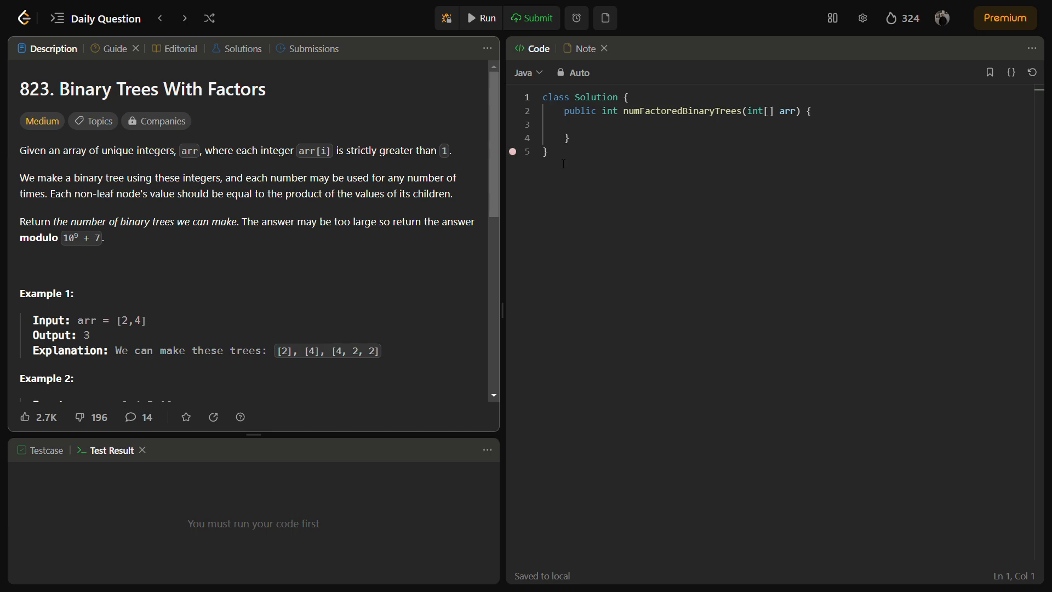
pyautogui.click(586, 48)
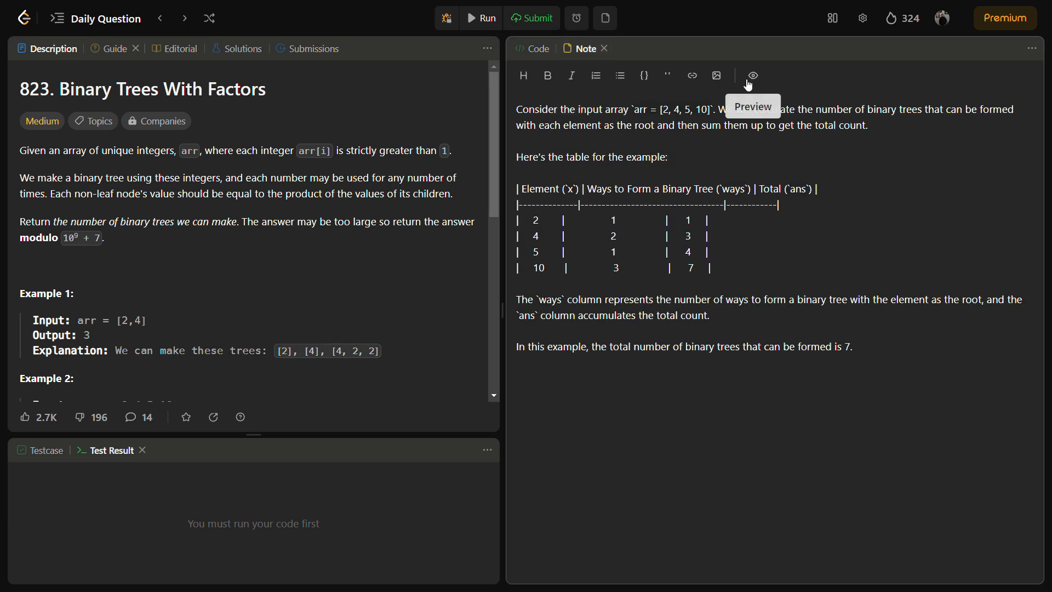
# - Render the note as a formatted table, briefly emphasising a value in Example 1
pyautogui.click(752, 76)
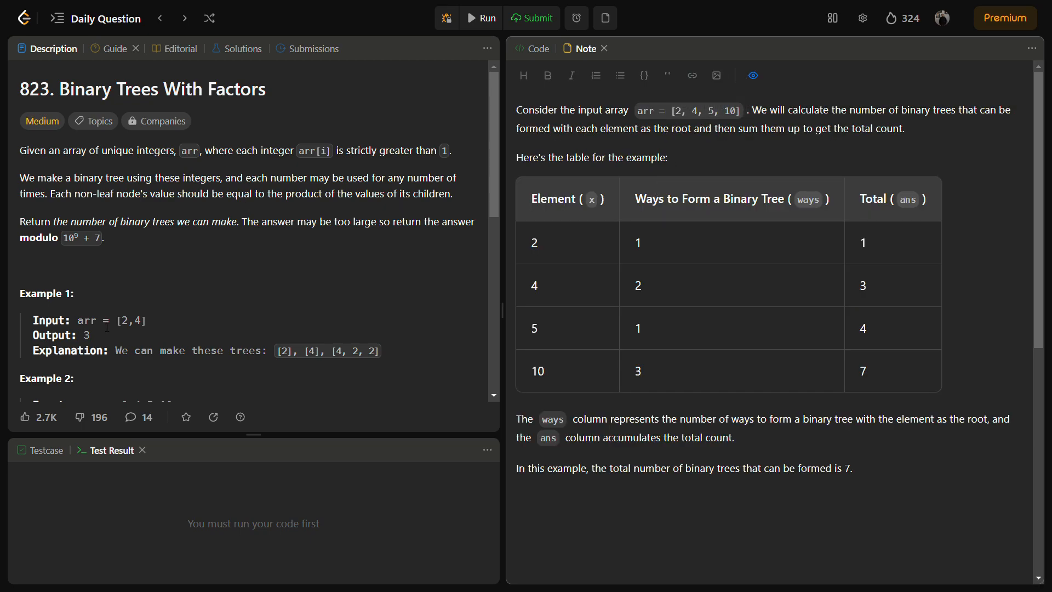
pyautogui.doubleClick(131, 320)
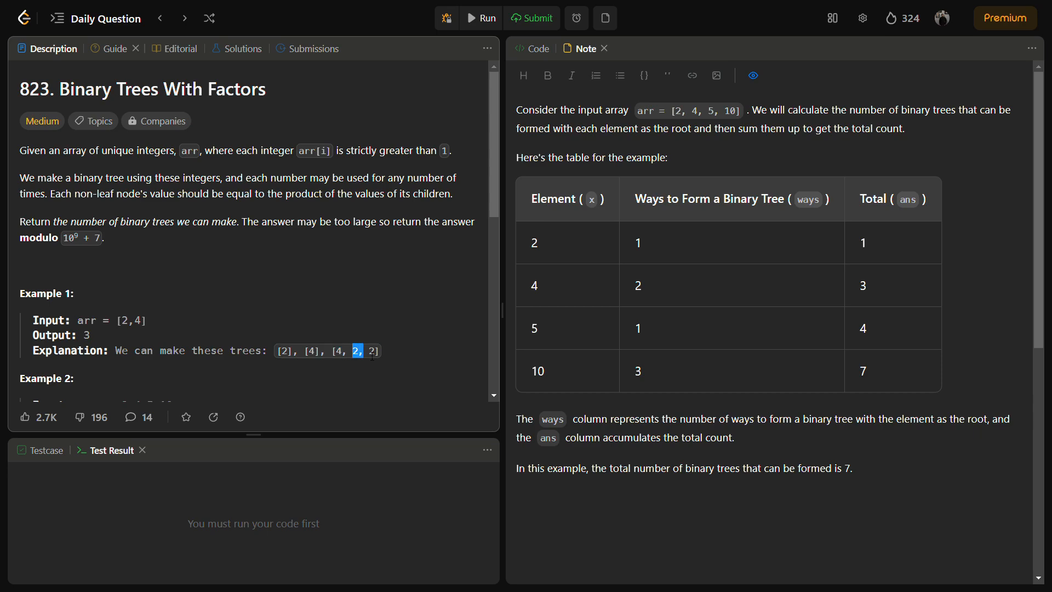
pyautogui.click(341, 362)
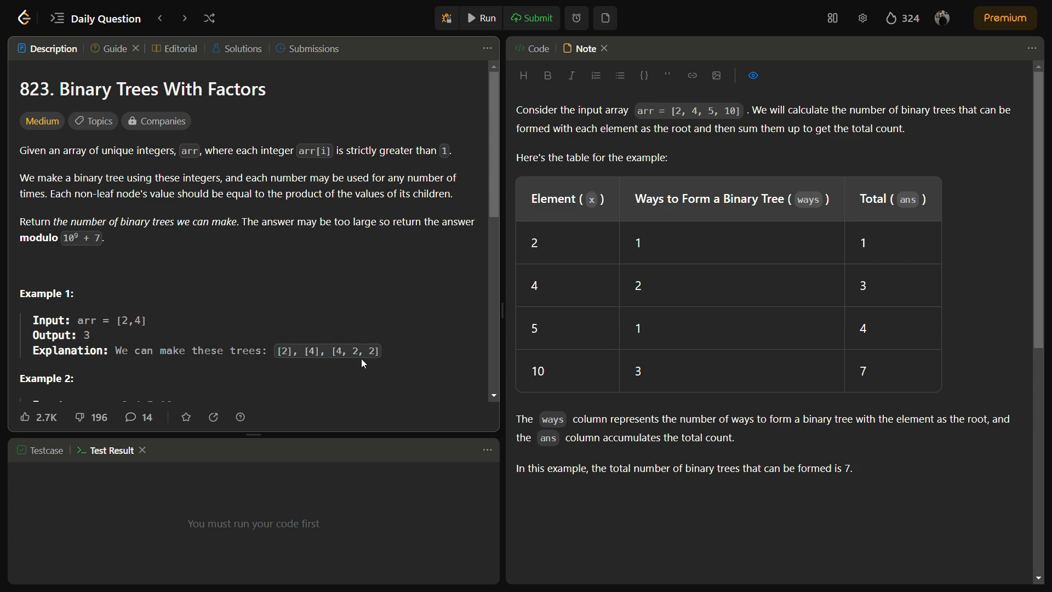
pyautogui.moveTo(353, 379)
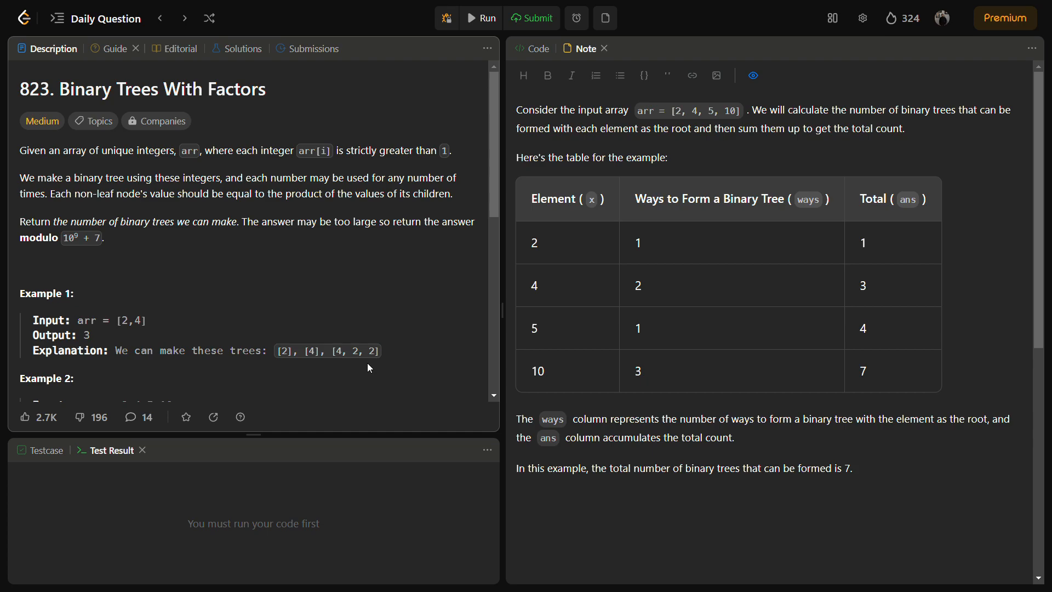
pyautogui.moveTo(337, 306)
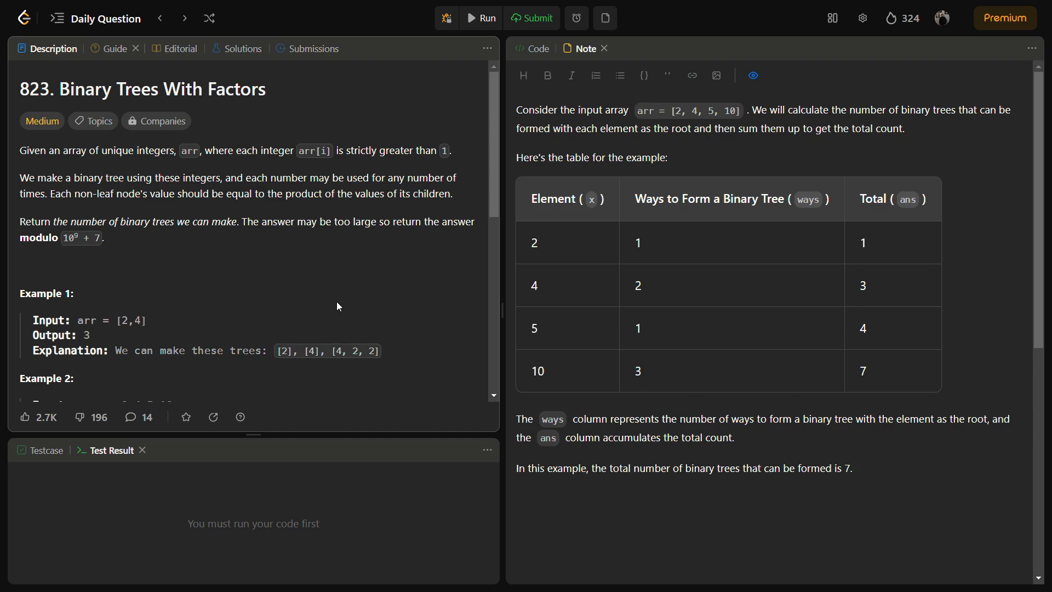
pyautogui.moveTo(691, 125)
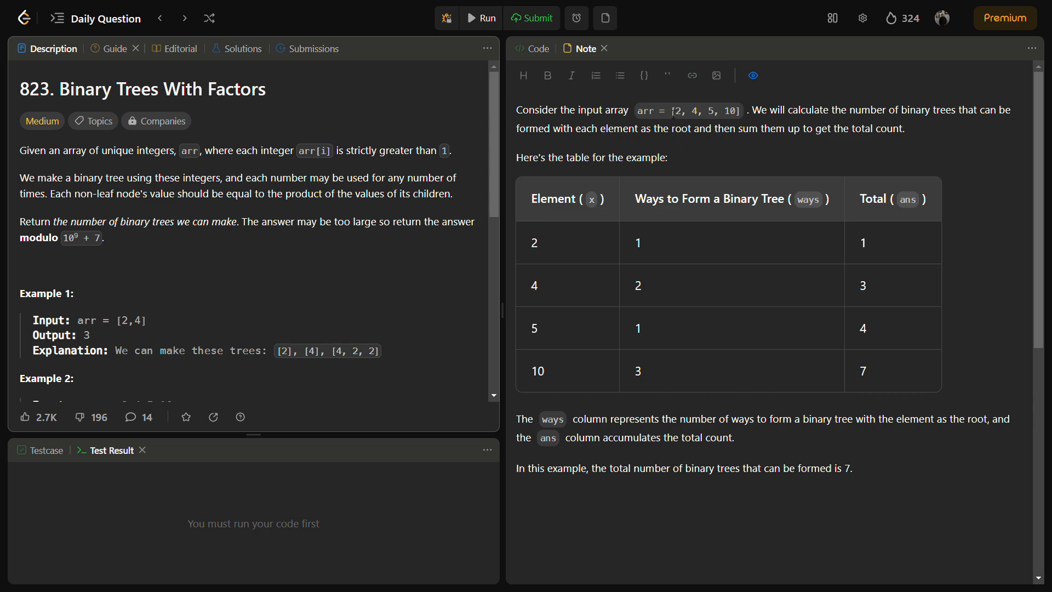
# - Highlight table entries for element 4, 10's 3 ways and total 7, then return to code
pyautogui.scroll(-3)
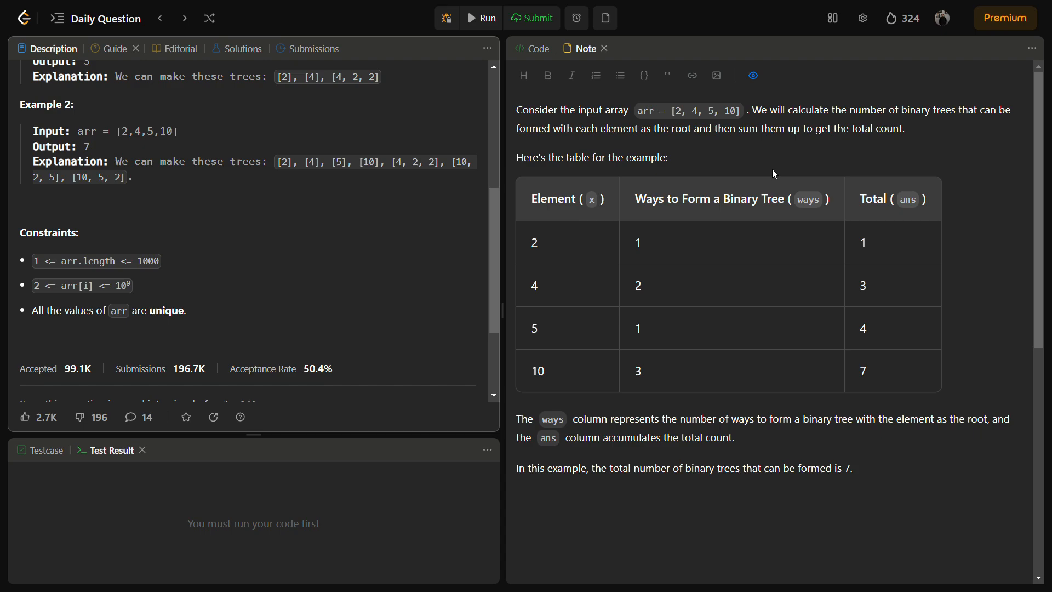
pyautogui.moveTo(721, 297)
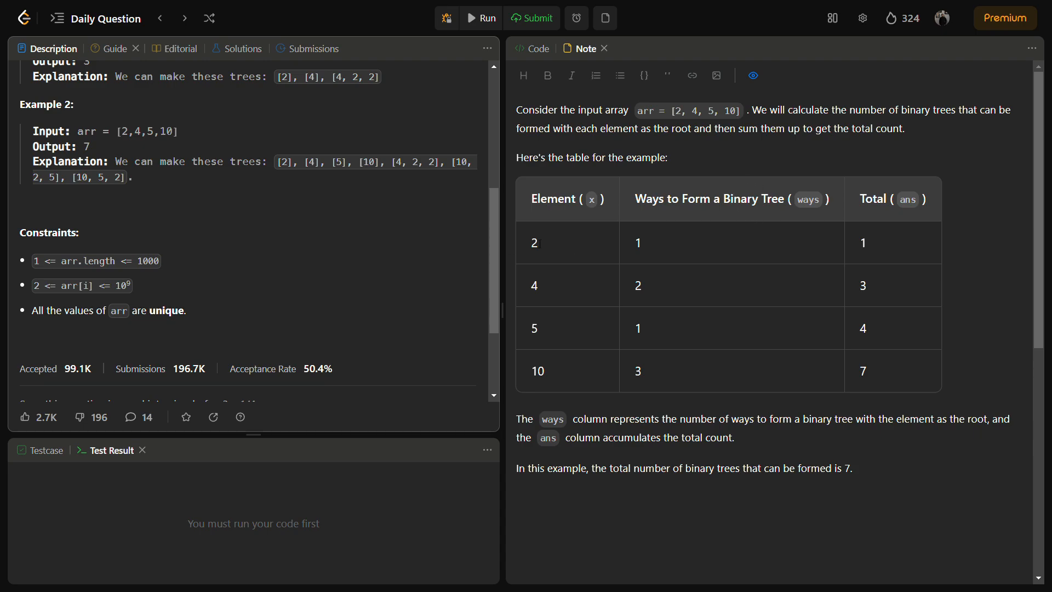
pyautogui.doubleClick(534, 242)
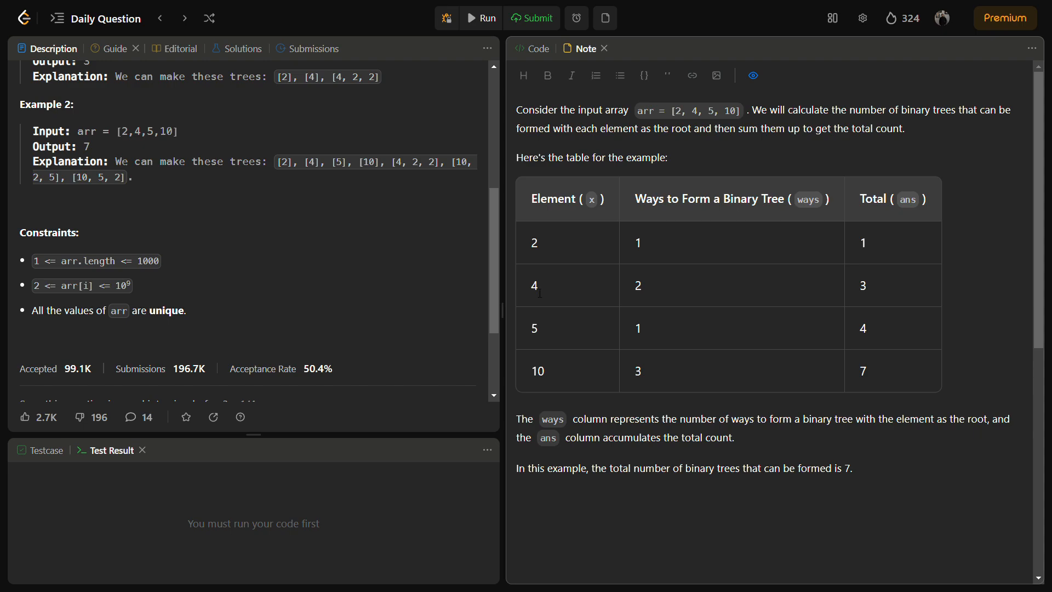
pyautogui.doubleClick(534, 285)
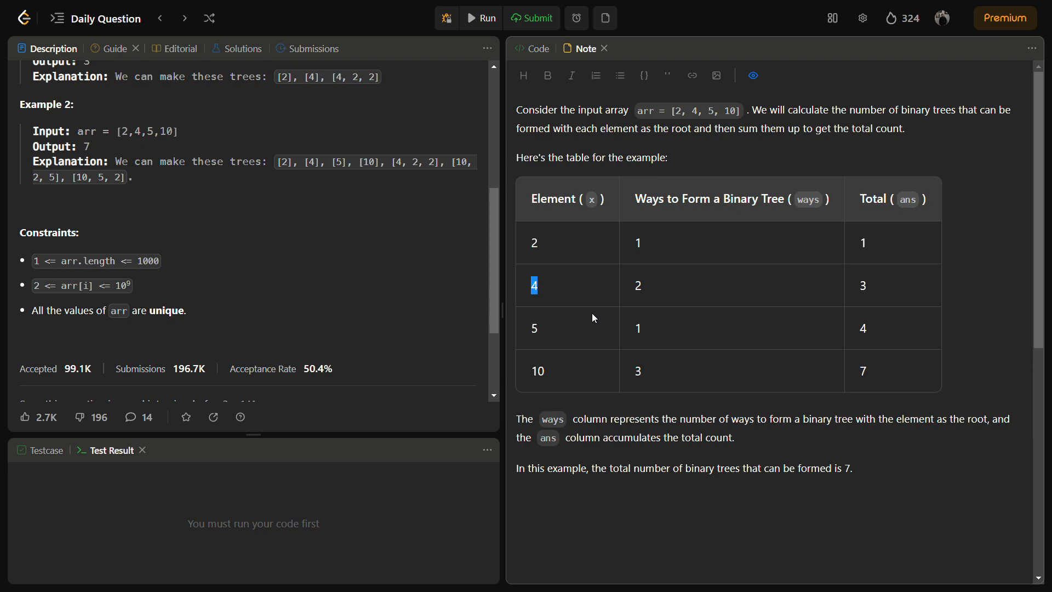
pyautogui.moveTo(670, 296)
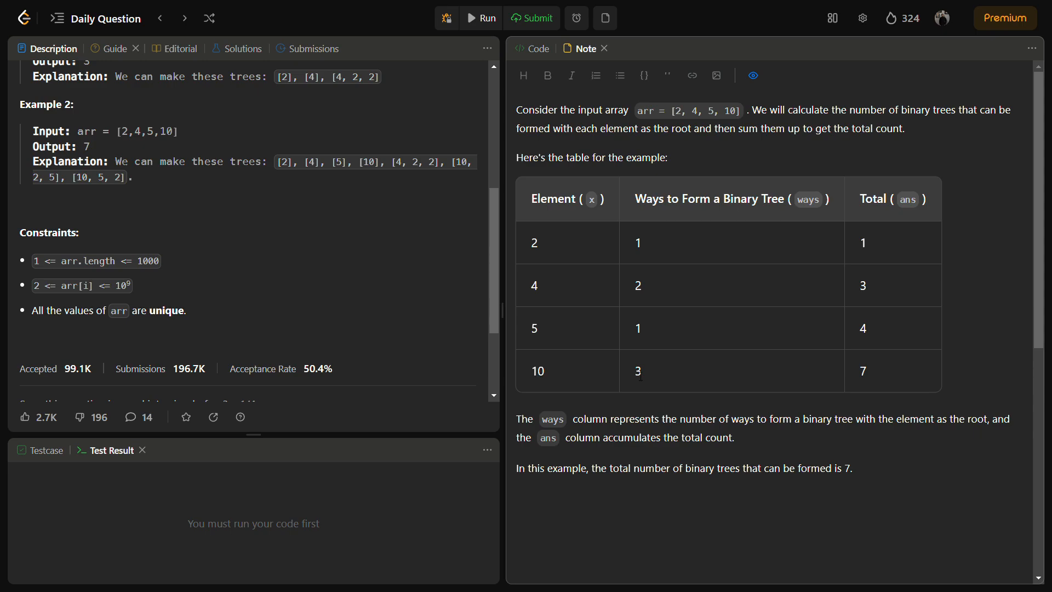
pyautogui.doubleClick(637, 371)
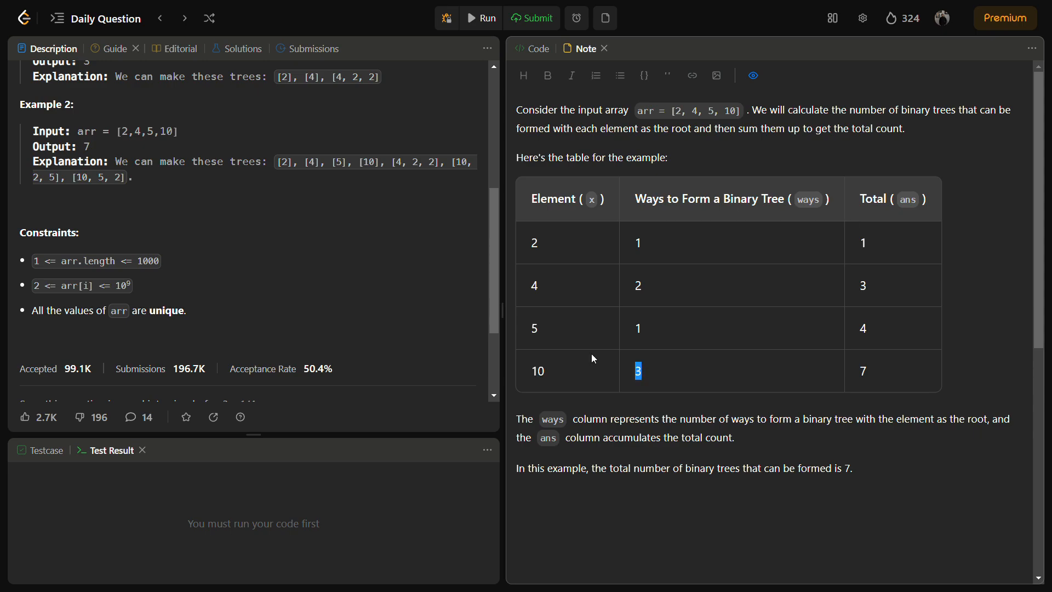
pyautogui.moveTo(541, 377)
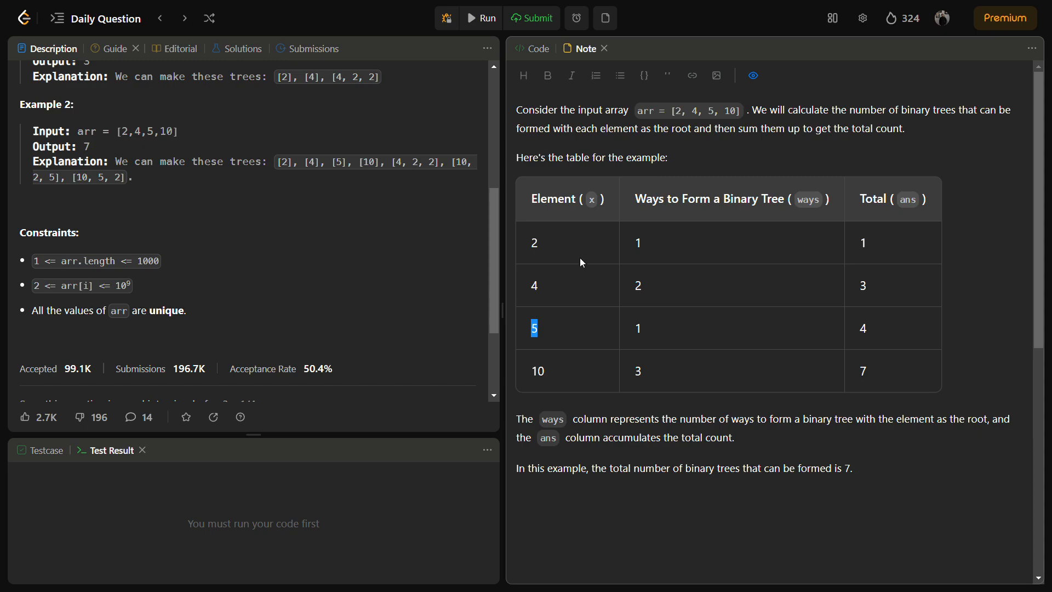
pyautogui.moveTo(590, 251)
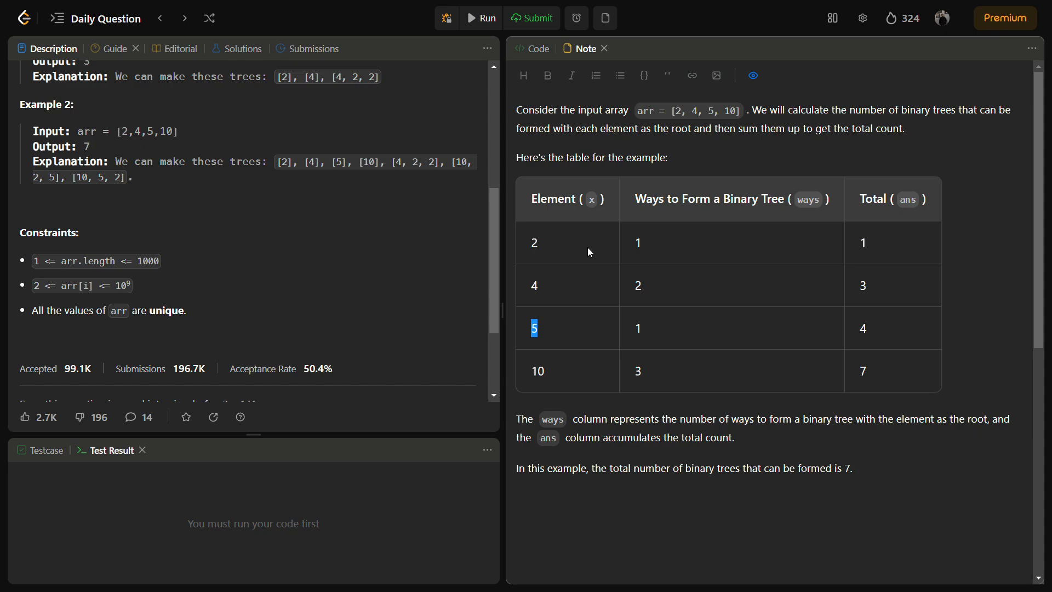
pyautogui.moveTo(596, 302)
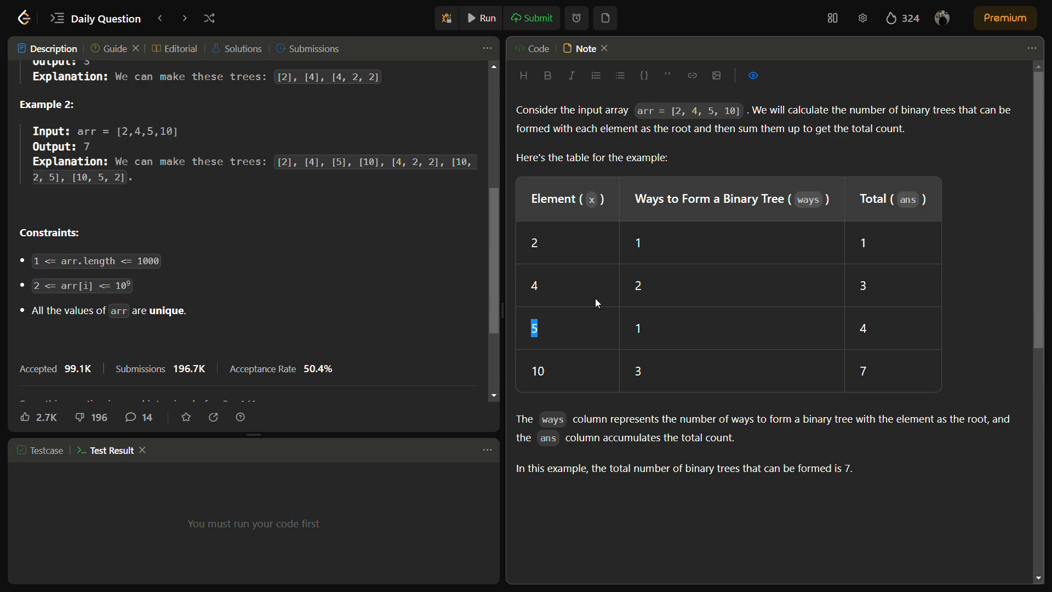
pyautogui.moveTo(624, 371)
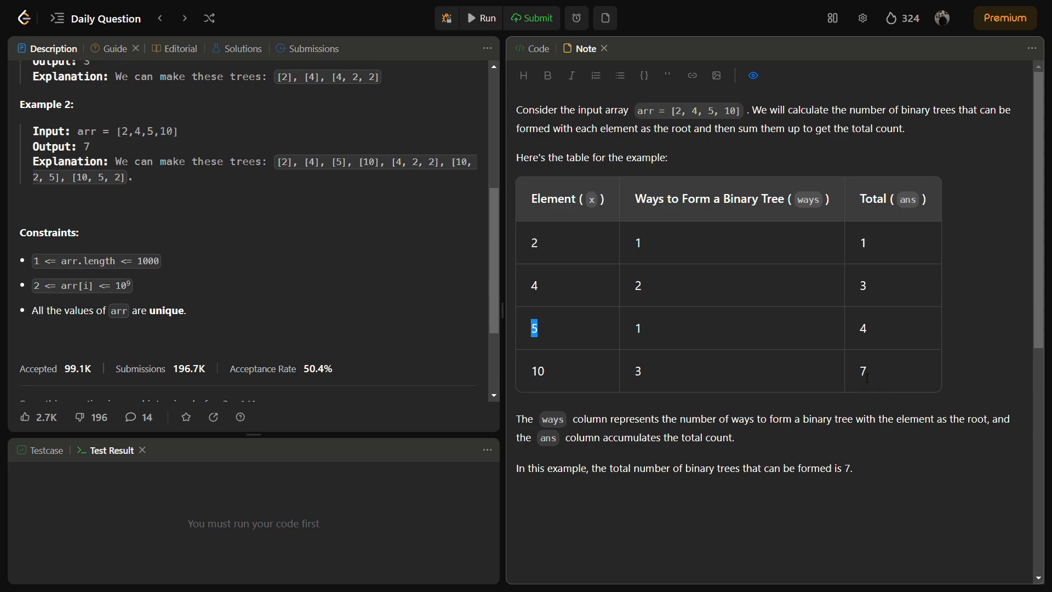
pyautogui.doubleClick(864, 371)
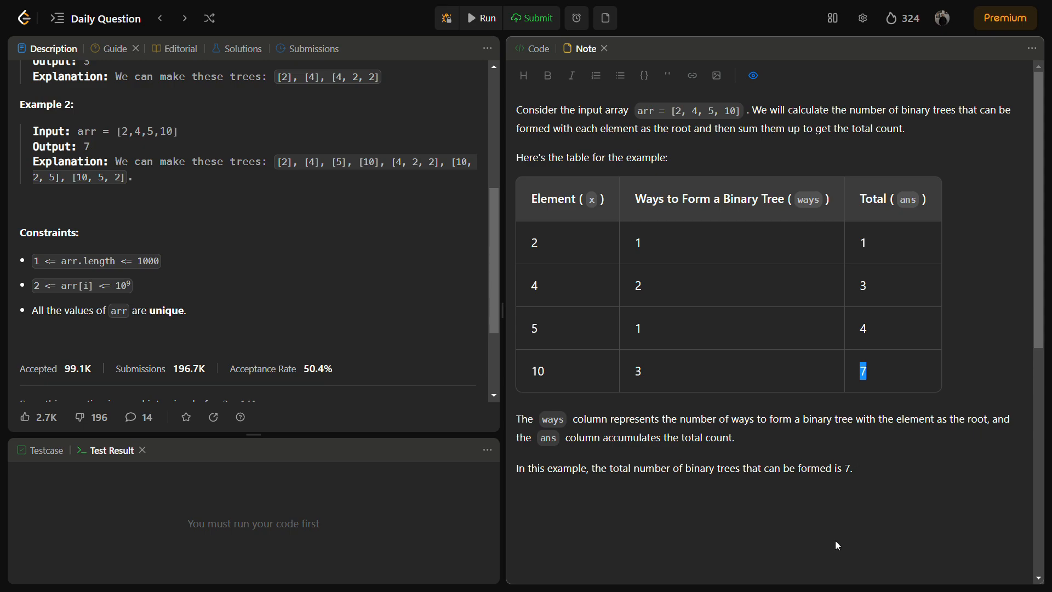
pyautogui.moveTo(833, 533)
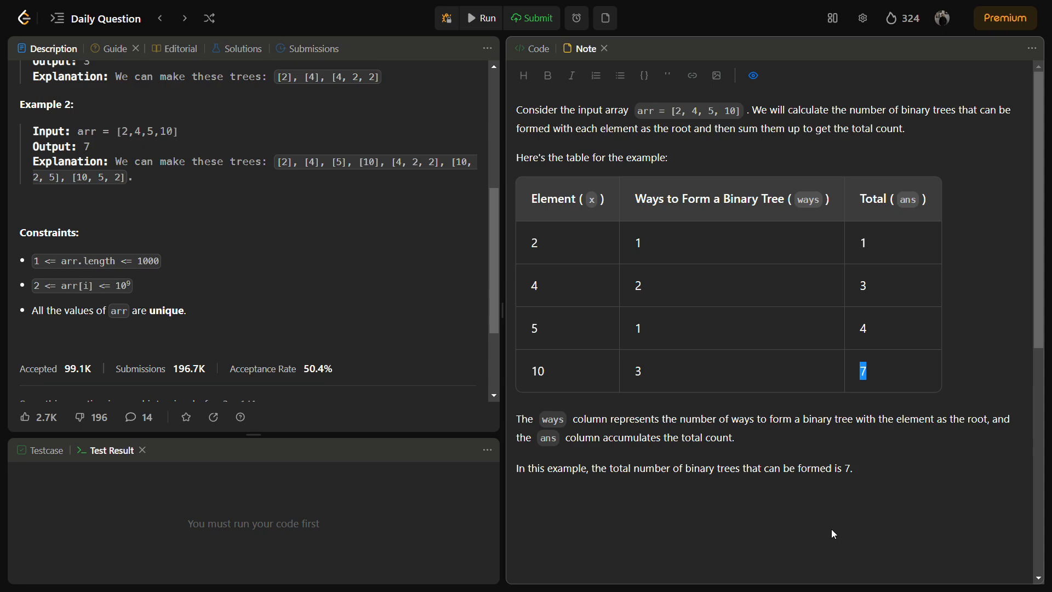
pyautogui.click(531, 48)
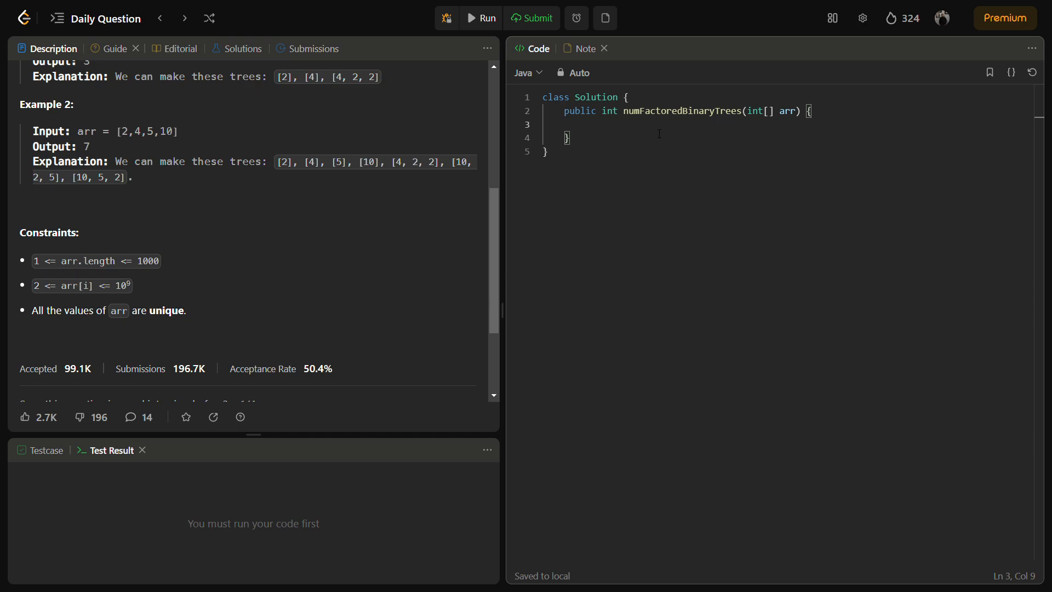
# - Add 'Arrays.sort(arr);' and 'int ans=0;' to the solution
pyautogui.write('Ar')
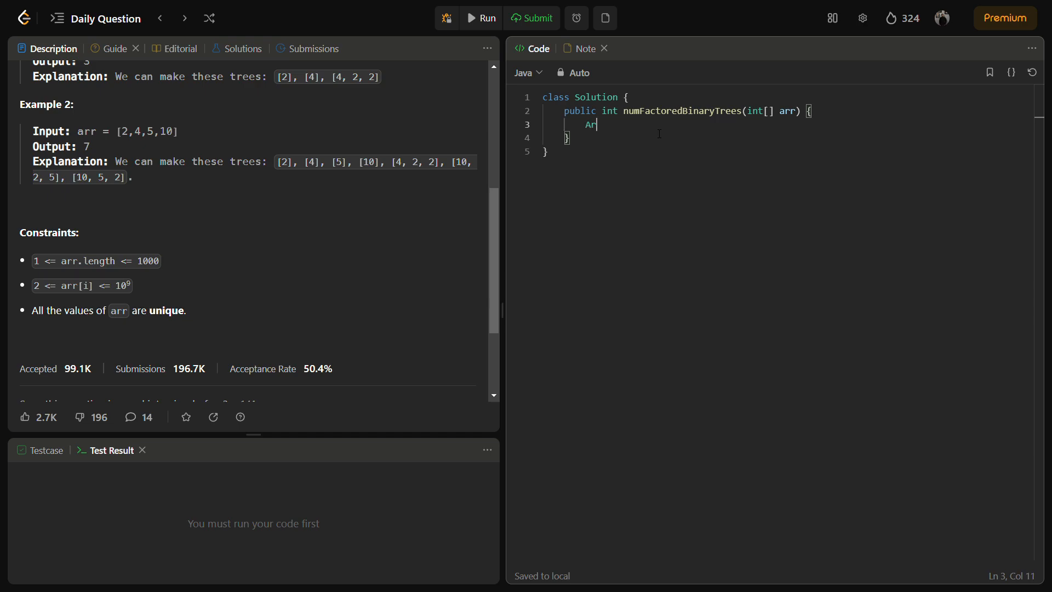
pyautogui.write('rays.s')
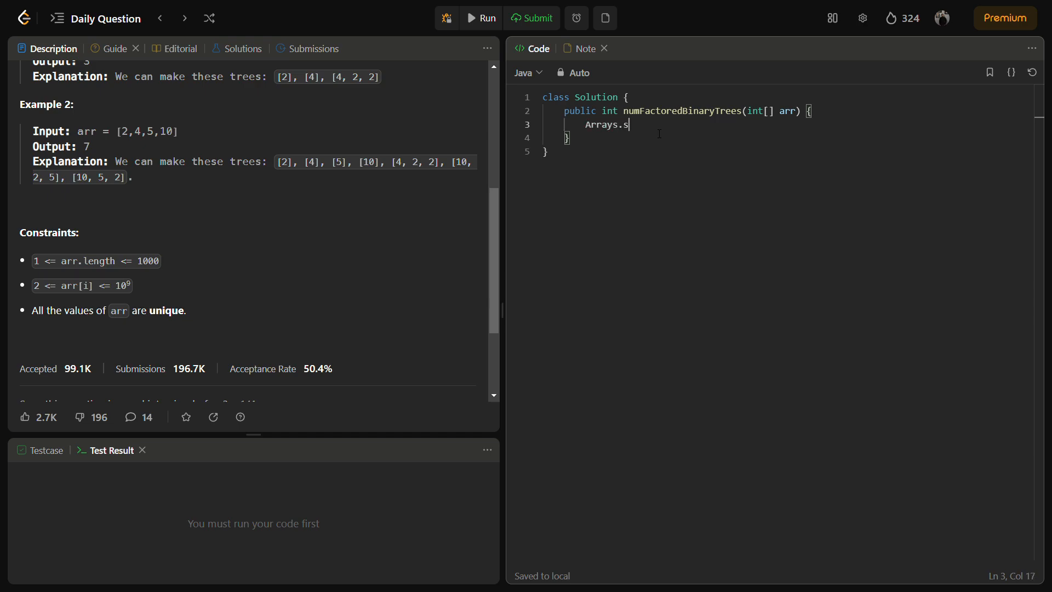
pyautogui.write('ort')
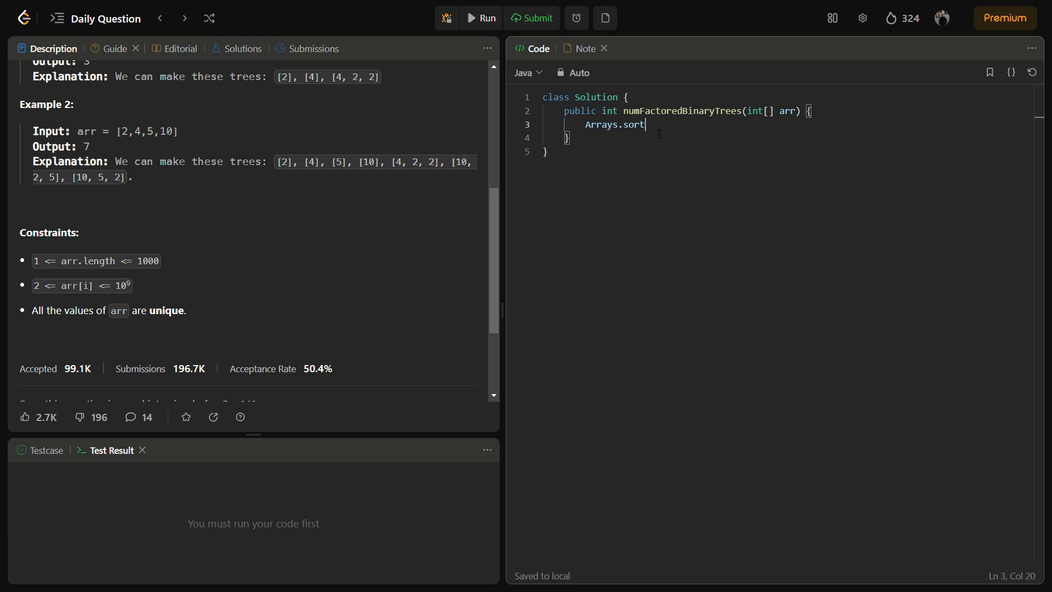
pyautogui.write('(arr);')
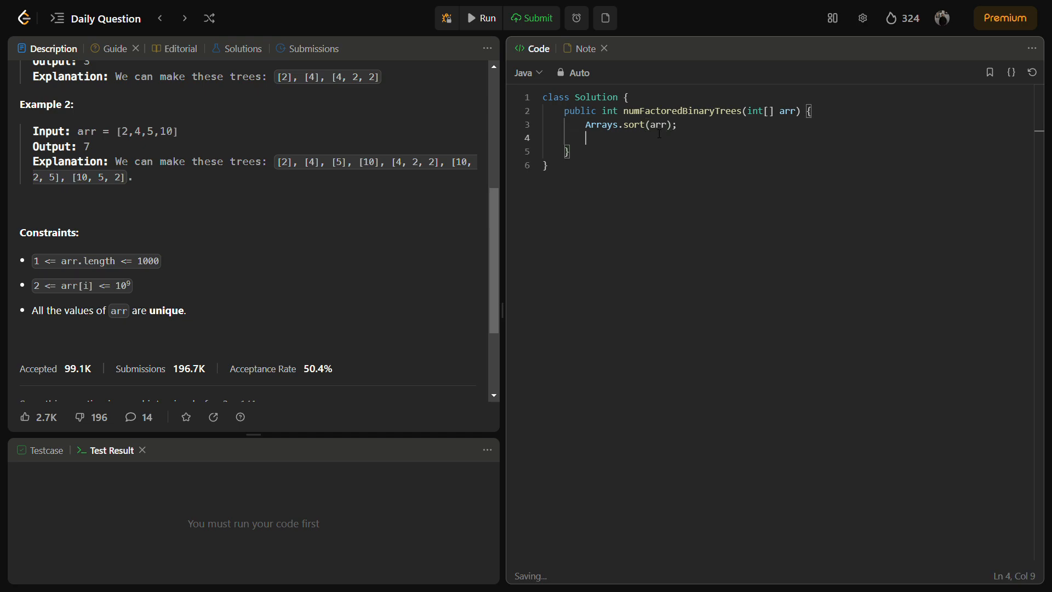
pyautogui.write('int ans')
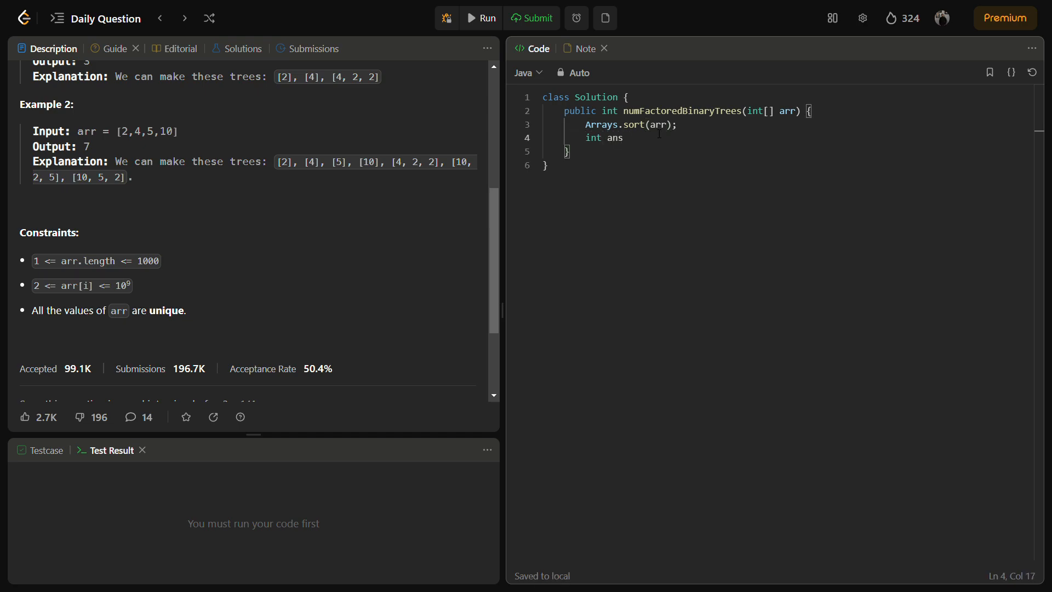
pyautogui.write('=0;')
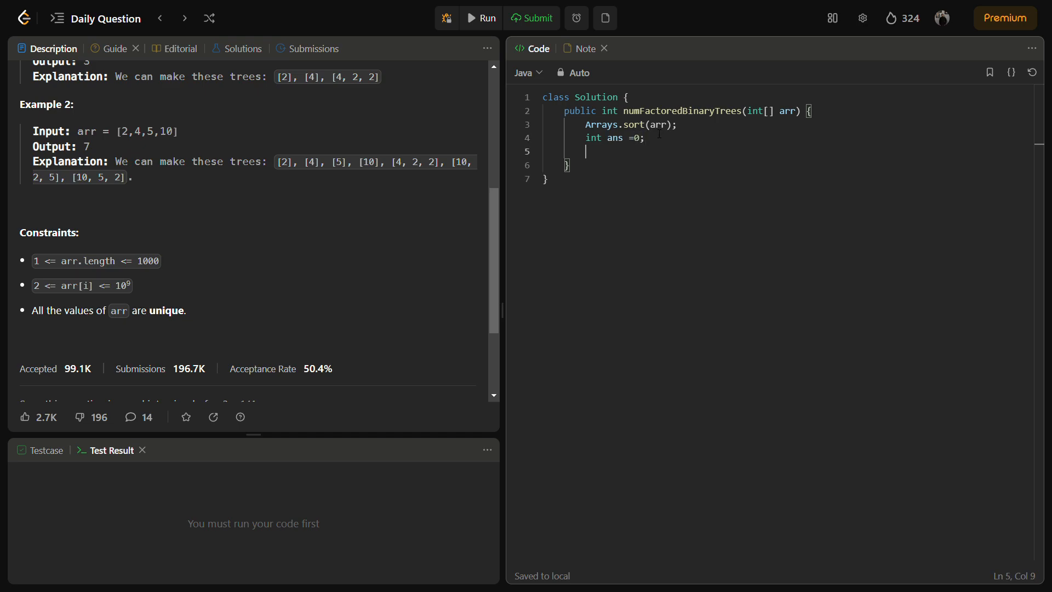
# - Declare 'HashMap<Integer, Integer> map = new HashMap<>();'
pyautogui.write('H')
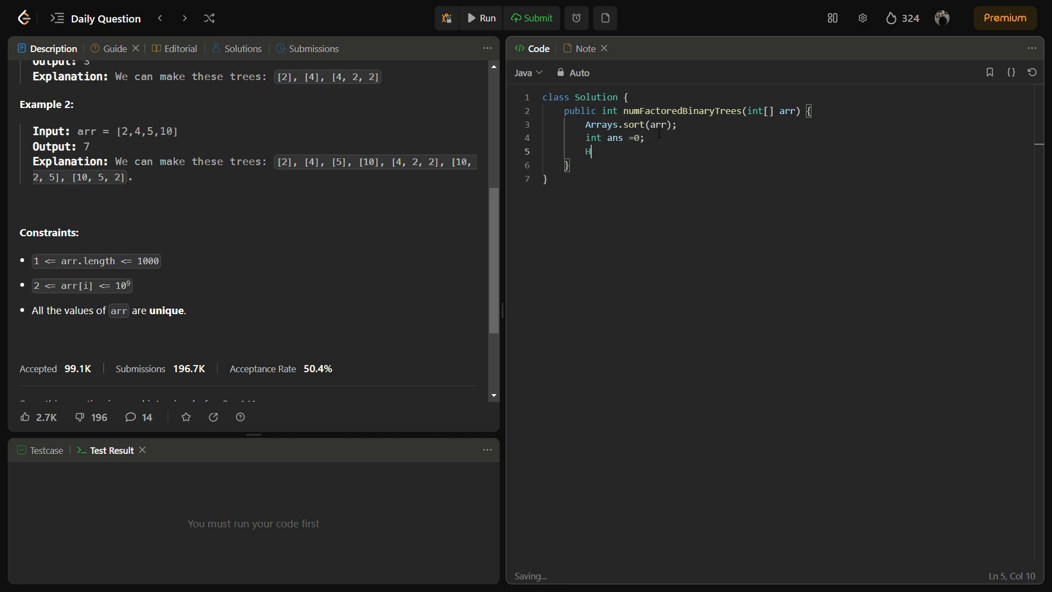
pyautogui.write('ashMa')
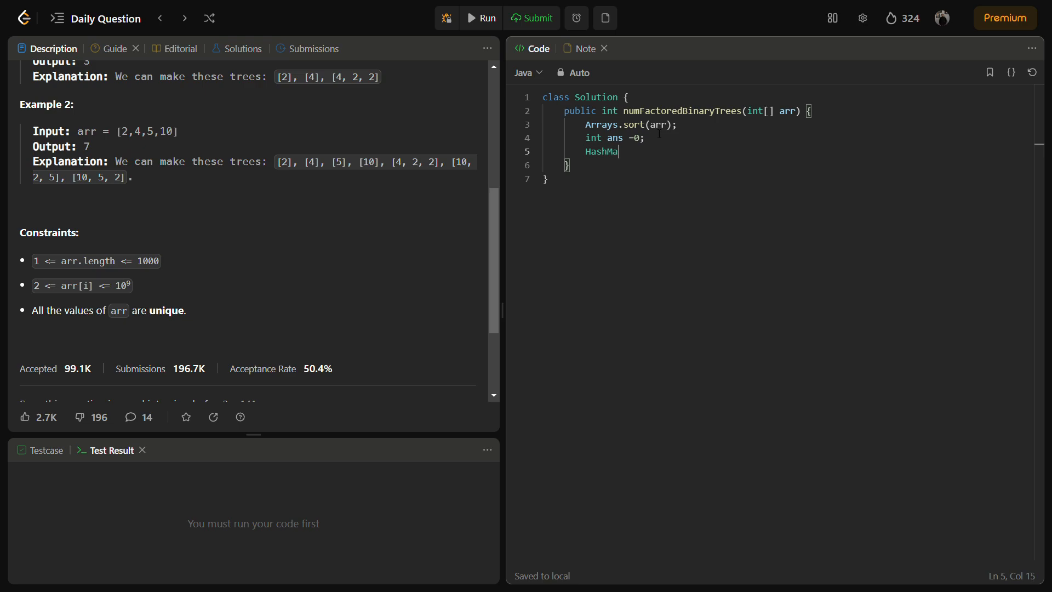
pyautogui.write('<Inte>')
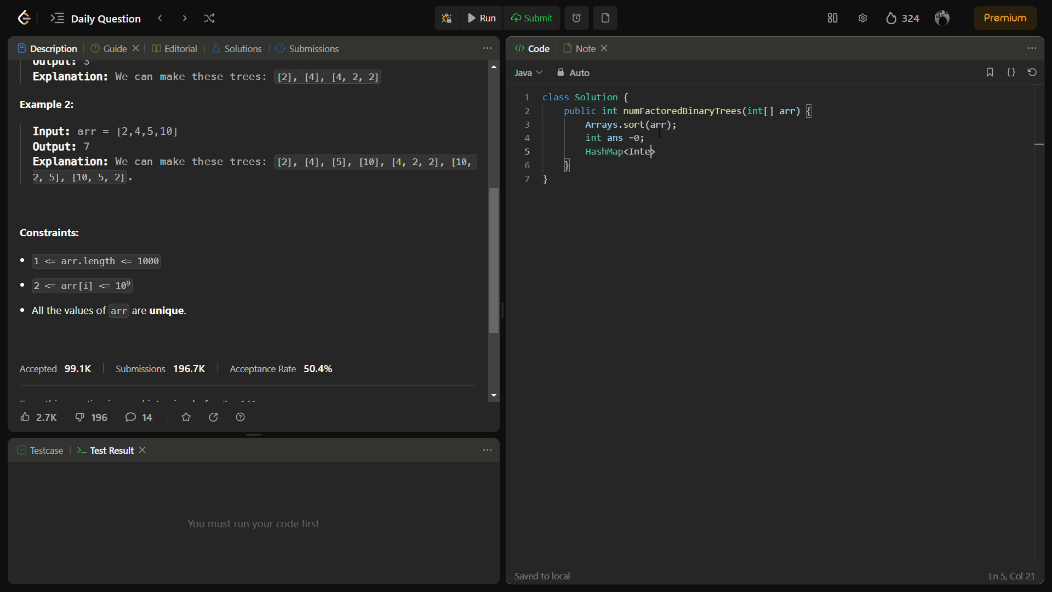
pyautogui.write('ger, Int')
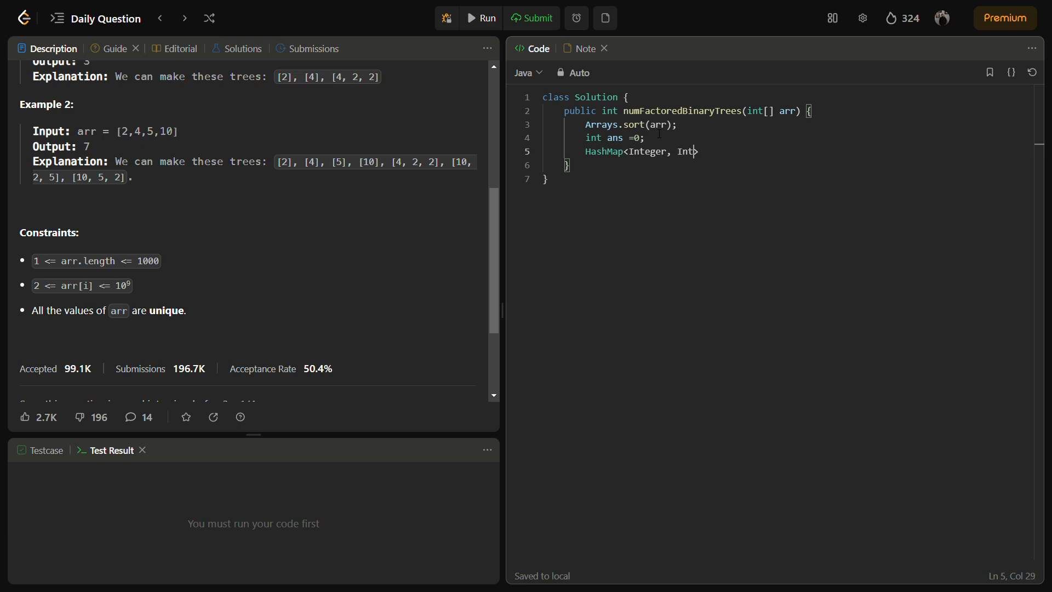
pyautogui.write('eger>')
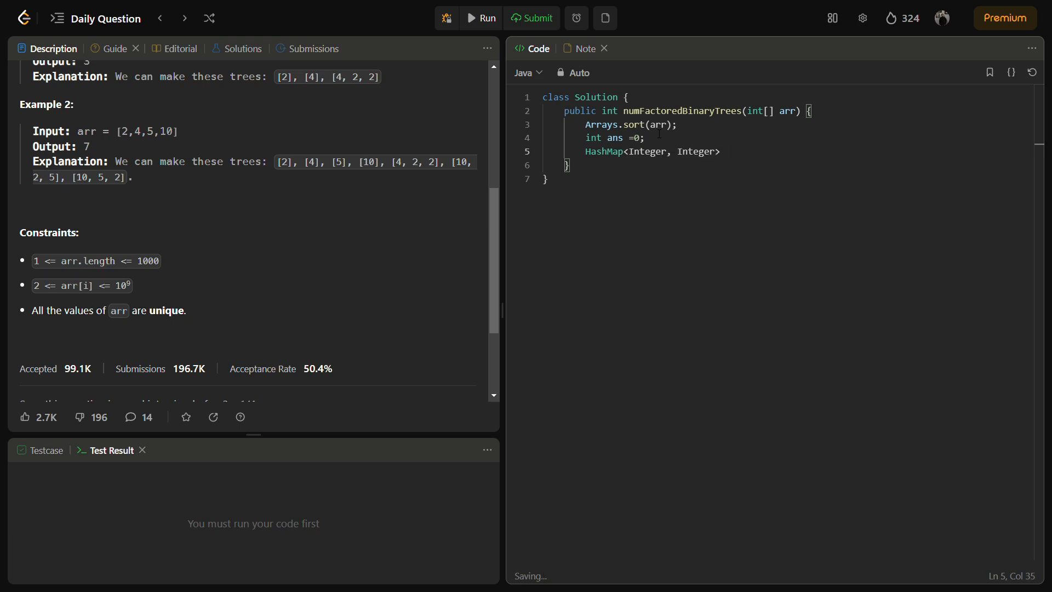
pyautogui.write('map =')
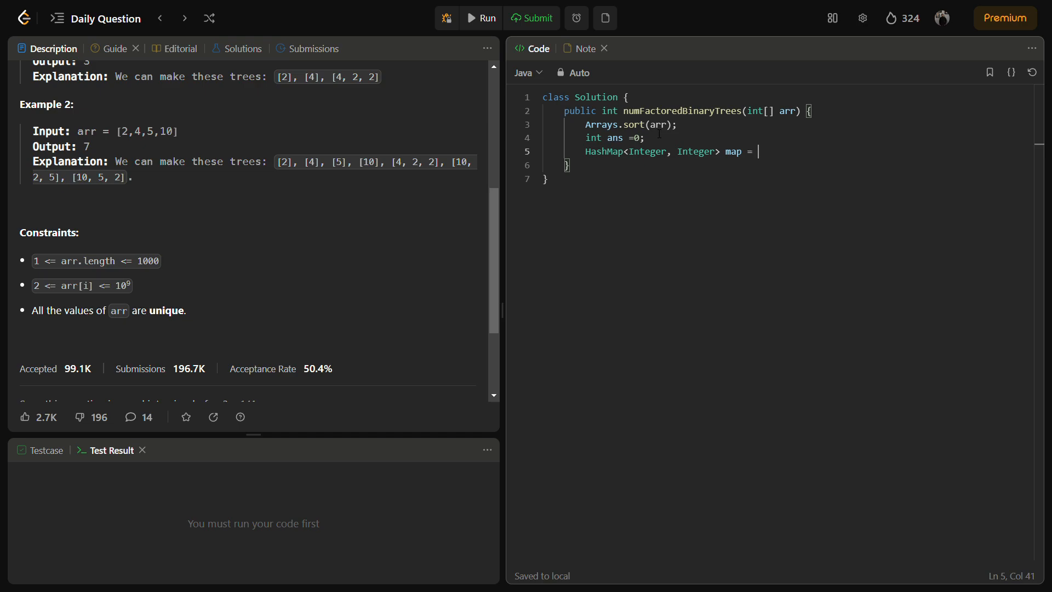
pyautogui.write('new hashMap<>();')
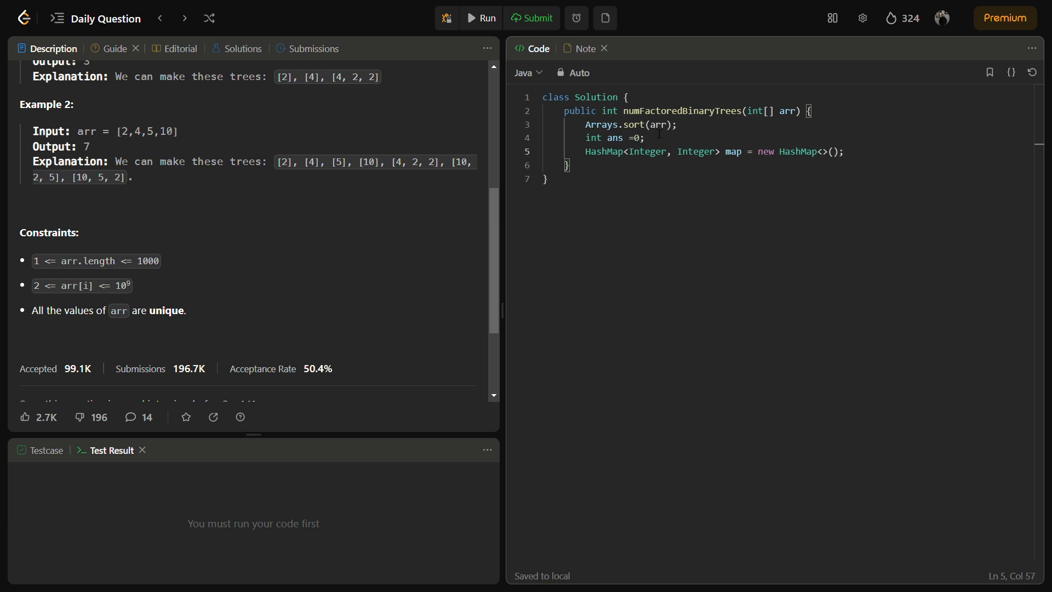
# - Start a for-each loop over arr with 'long ways =1;'
pyautogui.press('Enter')
pyautogui.write('for(int ')
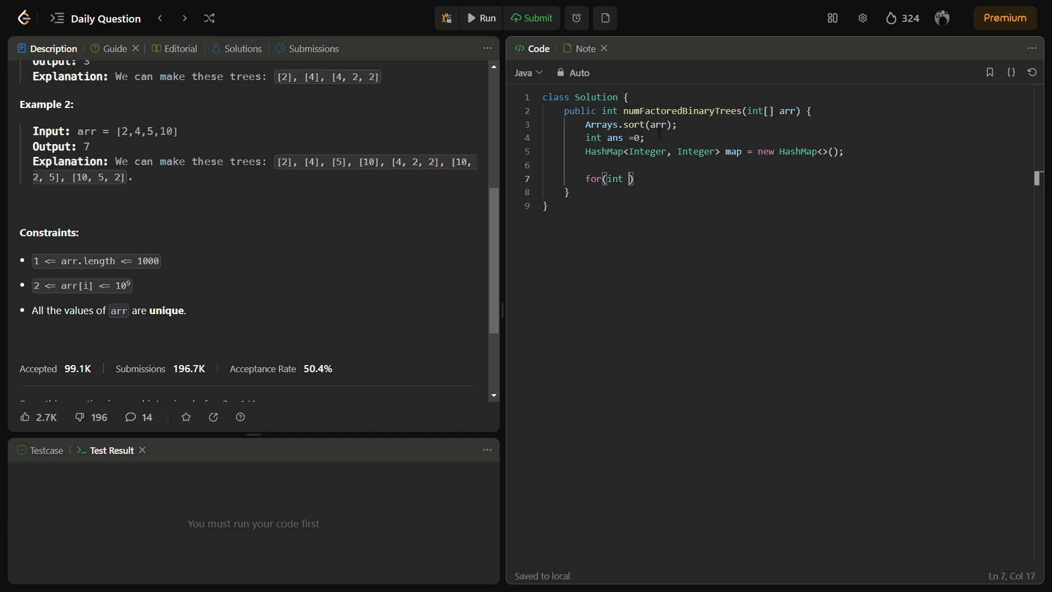
pyautogui.write('x:arr)')
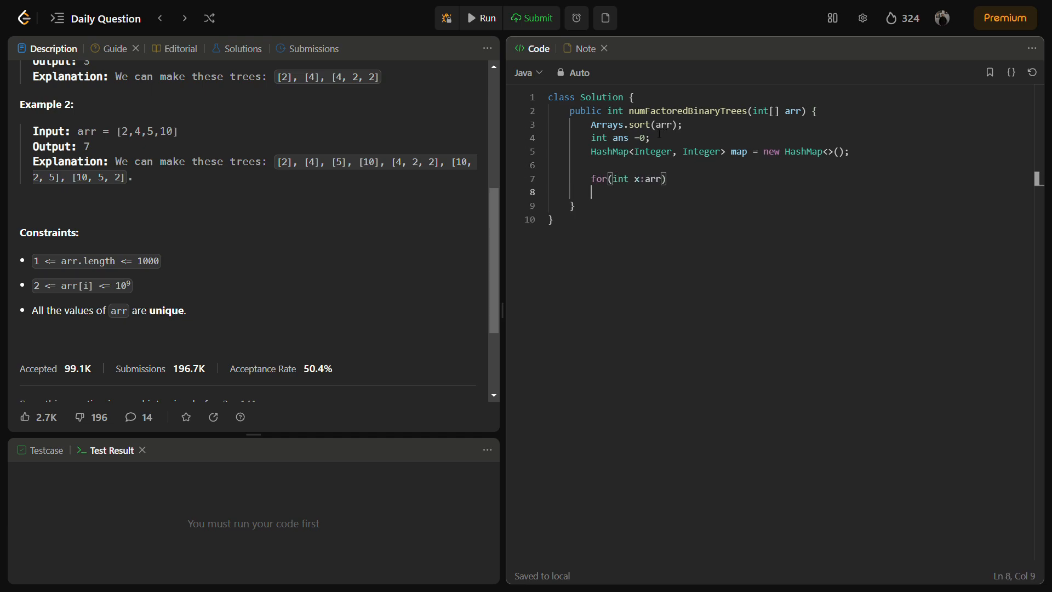
pyautogui.write('{')
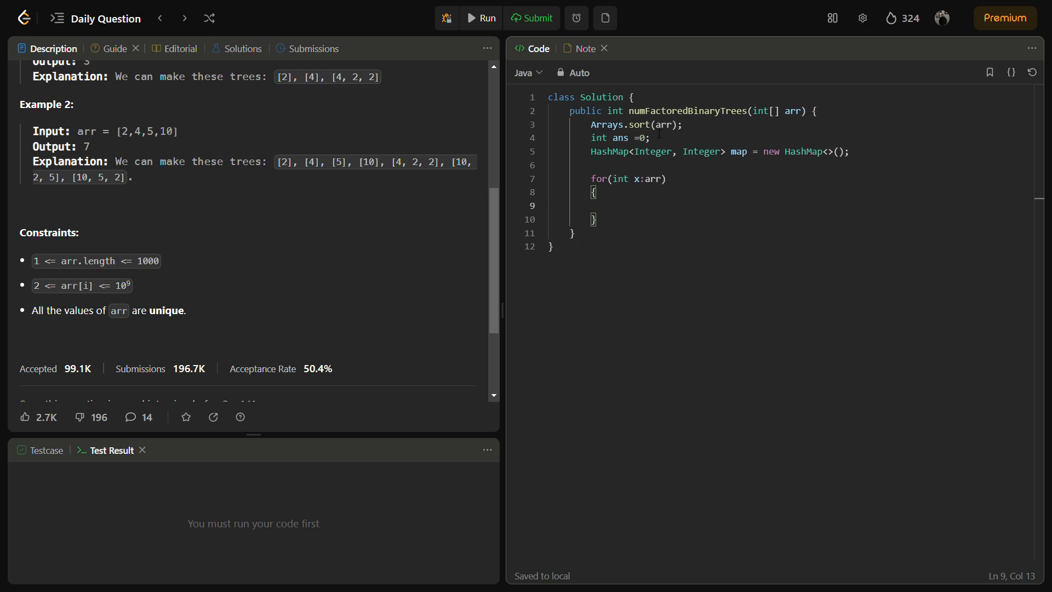
pyautogui.write('long')
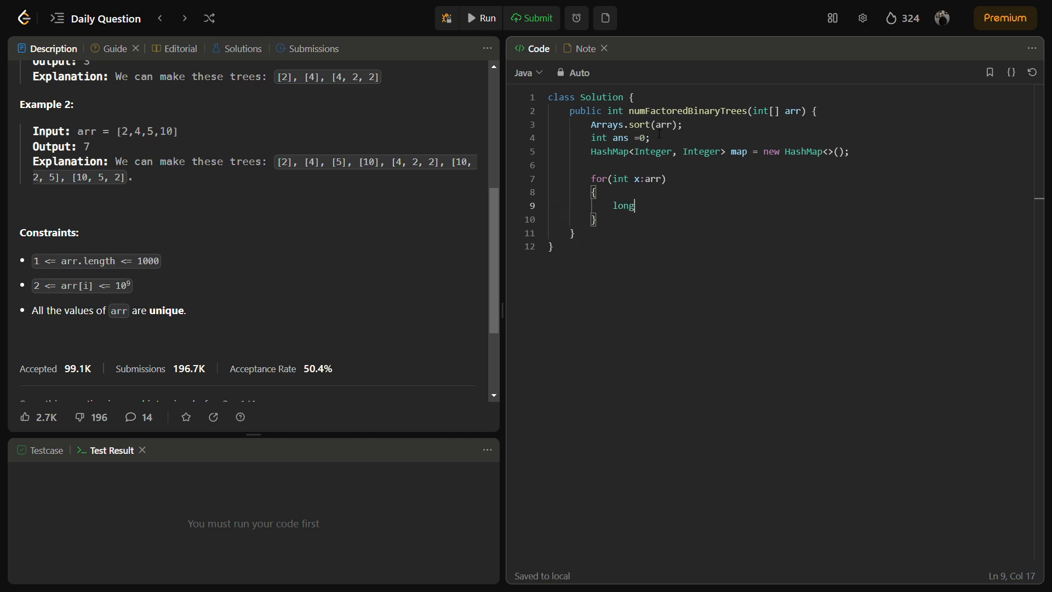
pyautogui.write('ways')
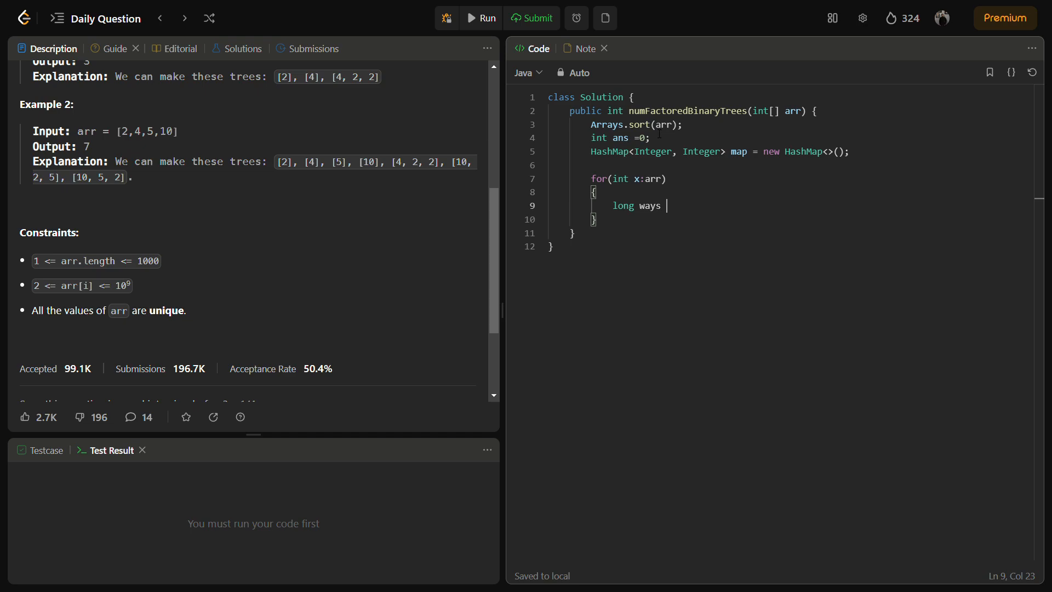
pyautogui.write('=1;')
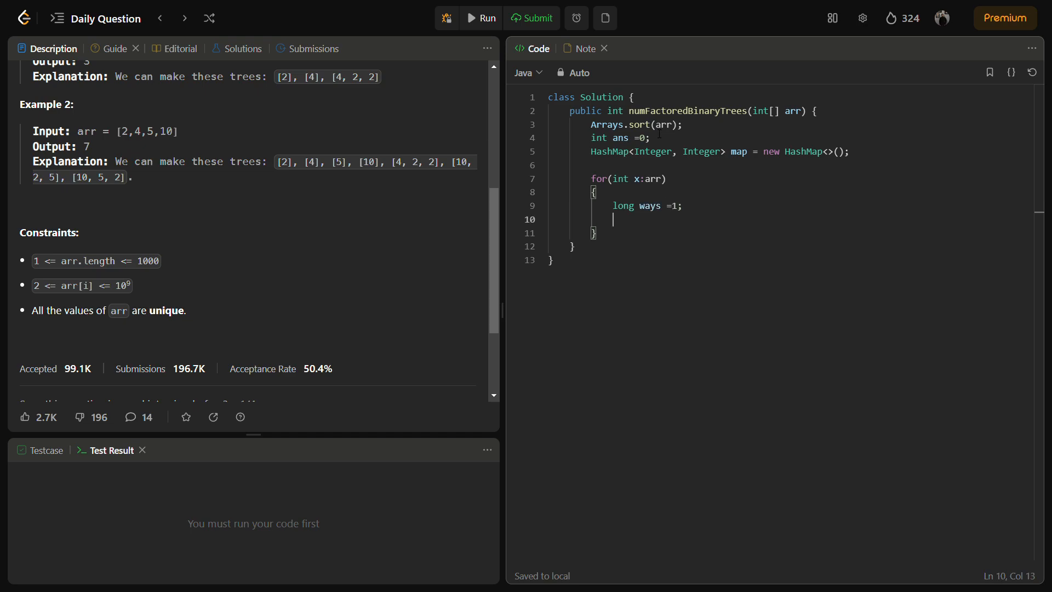
# - Add 'int max = (int)Math.sqrt(x);' inside the loop body
pyautogui.write('int max =')
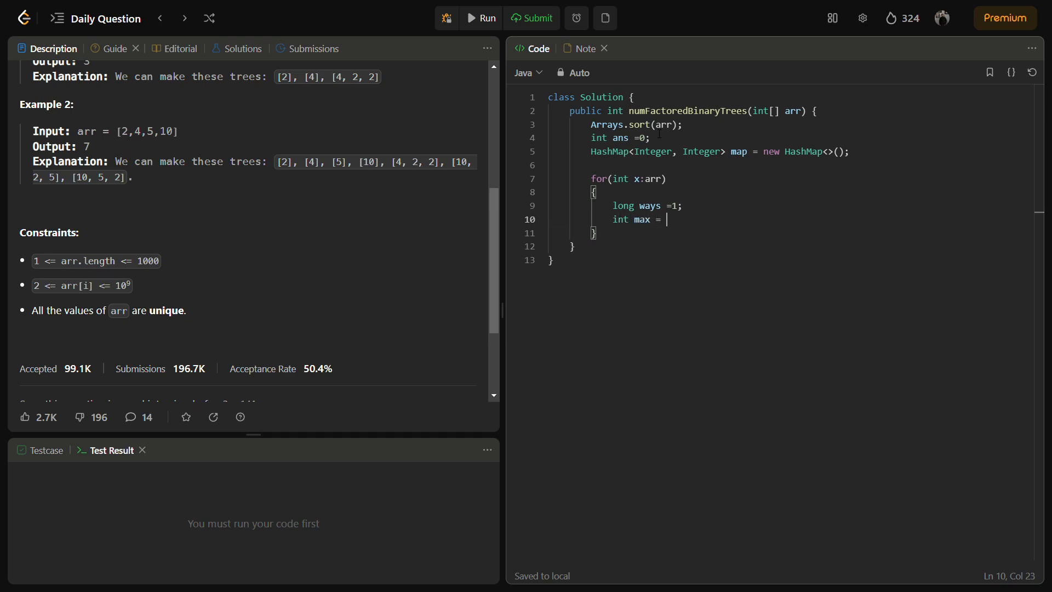
pyautogui.write('()')
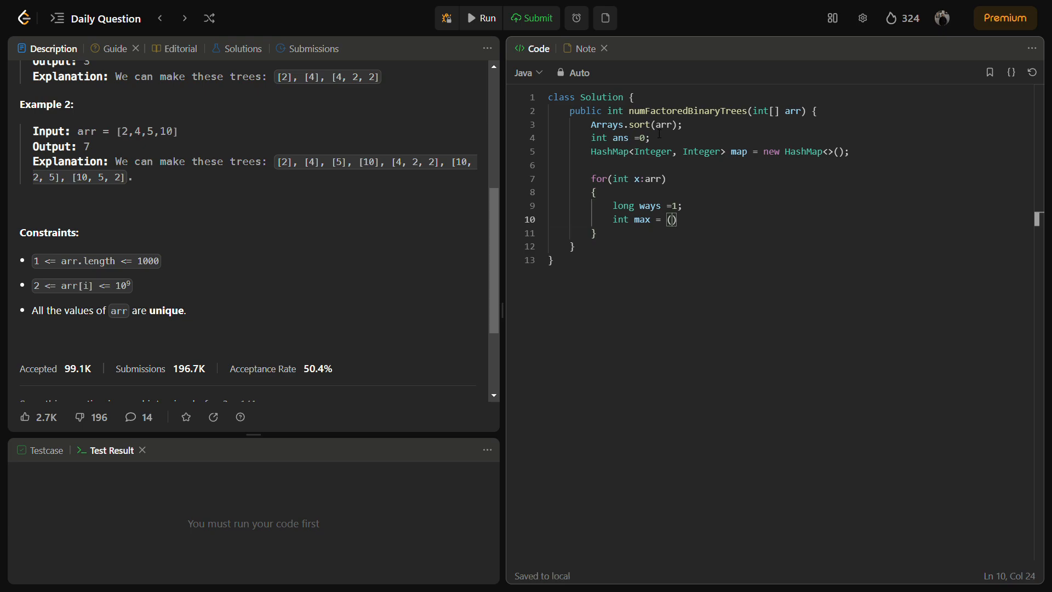
pyautogui.write('in')
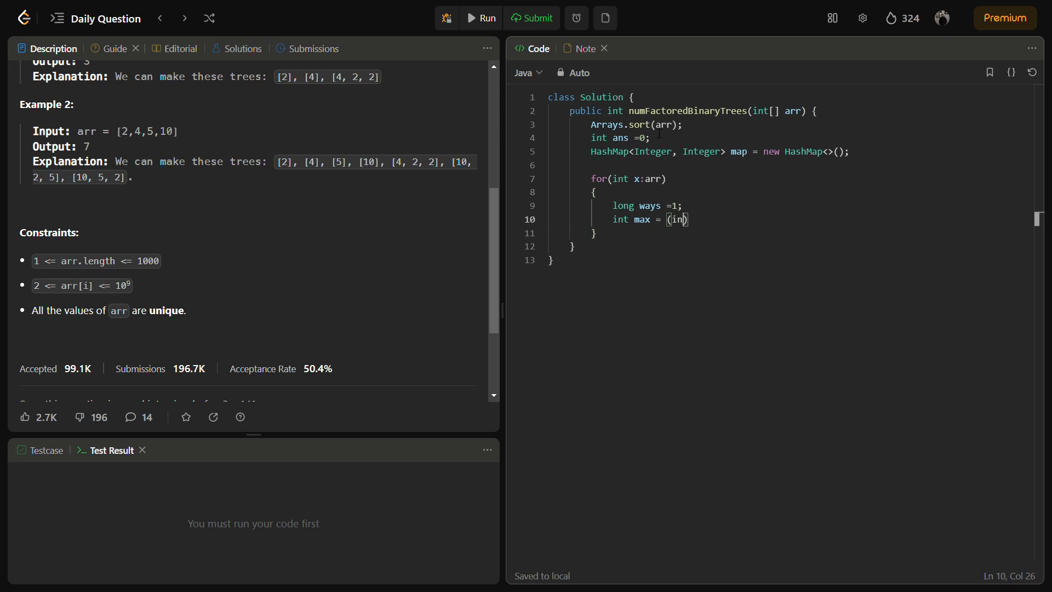
pyautogui.write('t)')
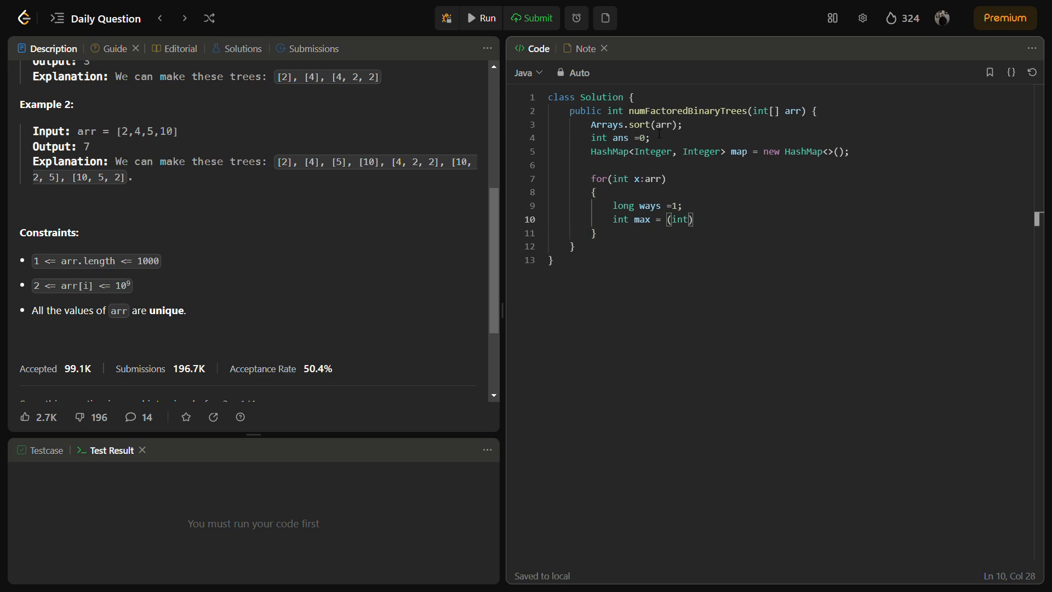
pyautogui.write('Math.s')
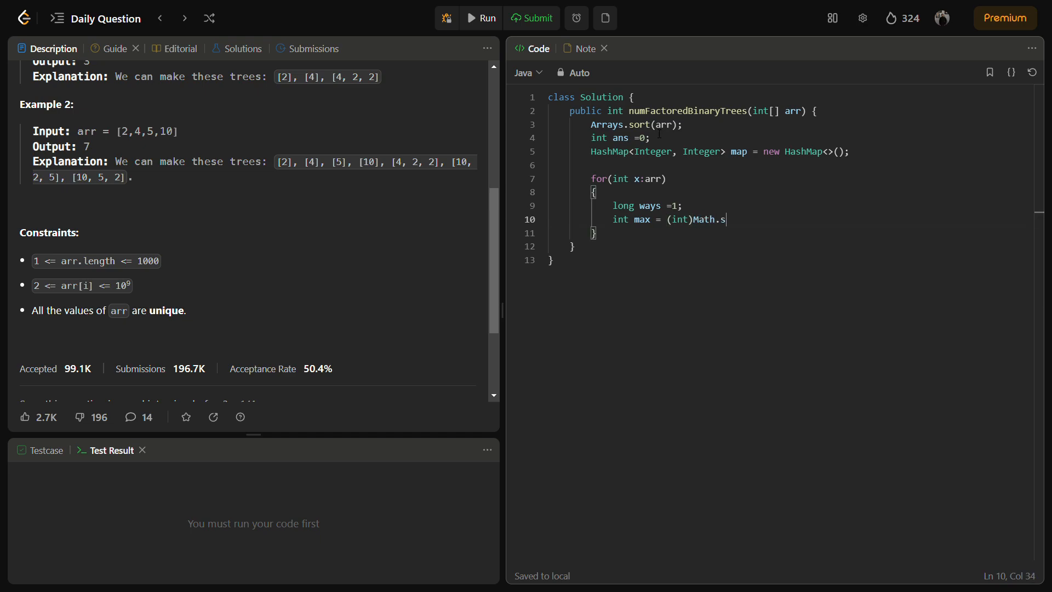
pyautogui.write('qrt(x)')
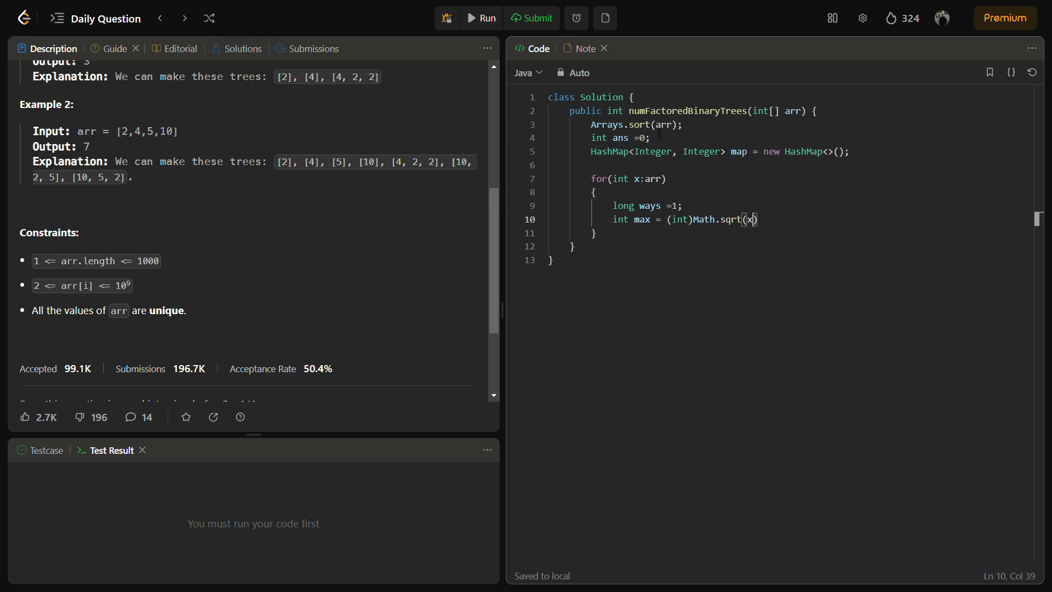
pyautogui.press('Enter')
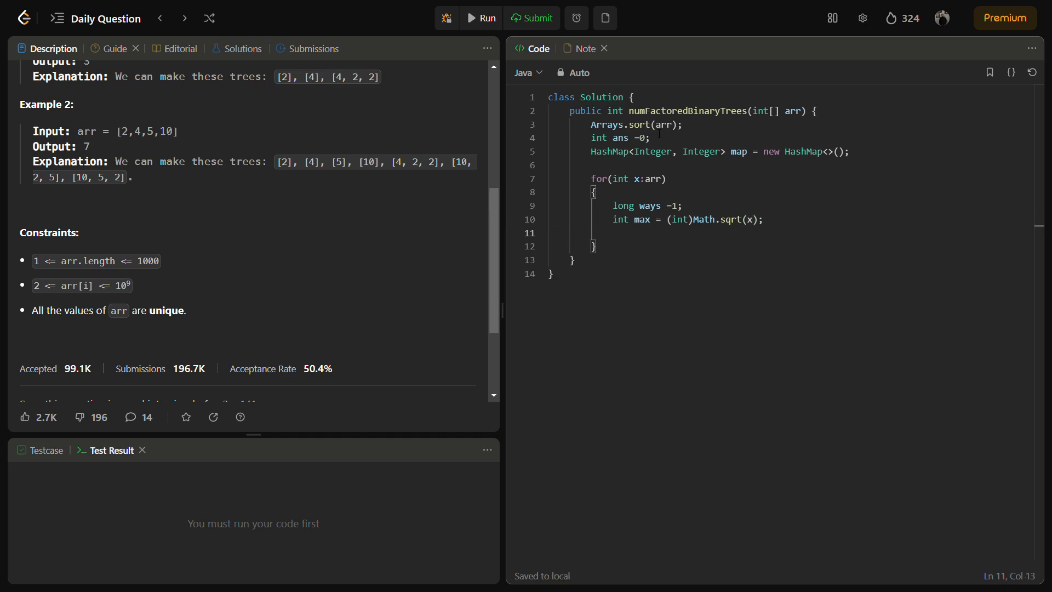
pyautogui.click(612, 233)
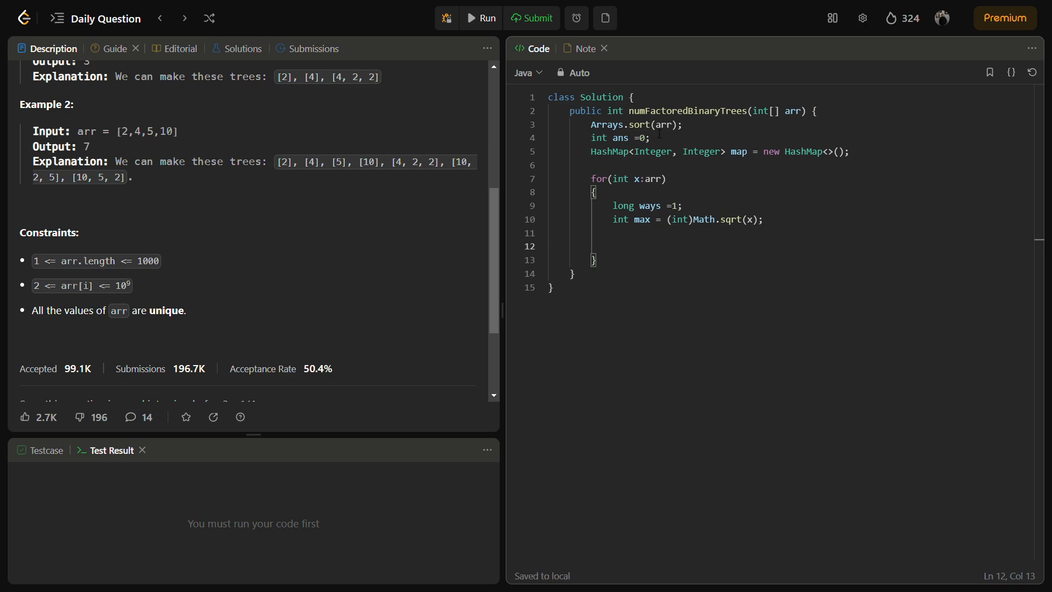
pyautogui.write('for(')
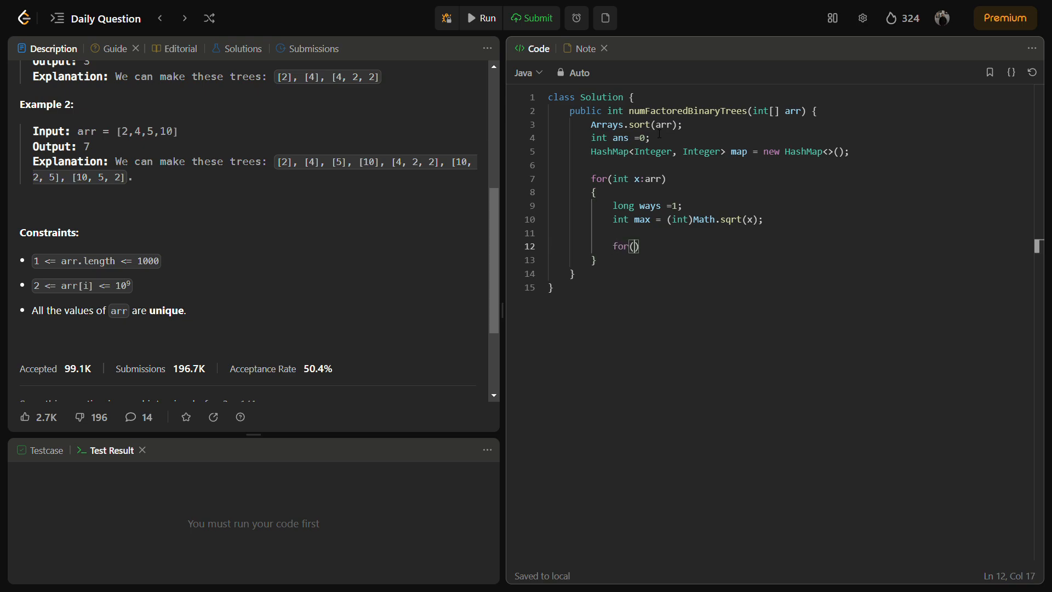
# - Write the inner loop header: j from 0, left=arr[0] while left<=max, left=arr[++j], with brace
pyautogui.write('int j =')
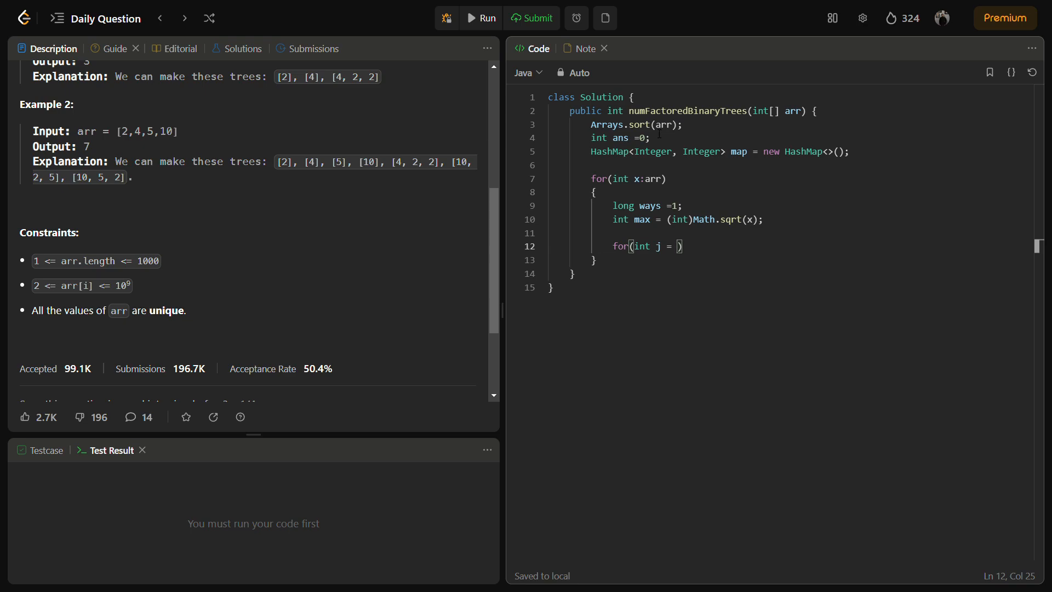
pyautogui.write('0,')
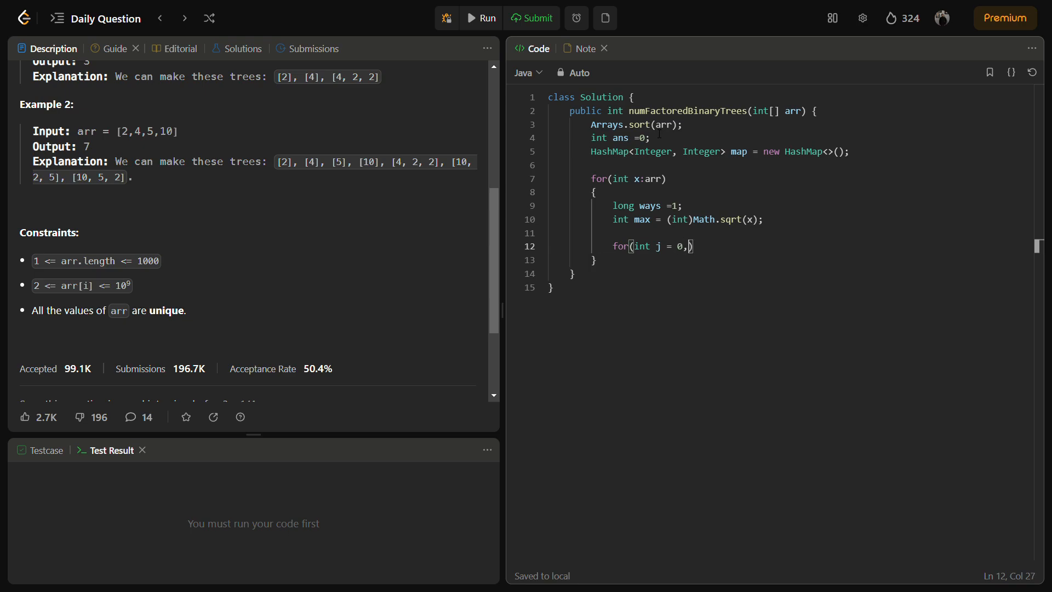
pyautogui.write('left')
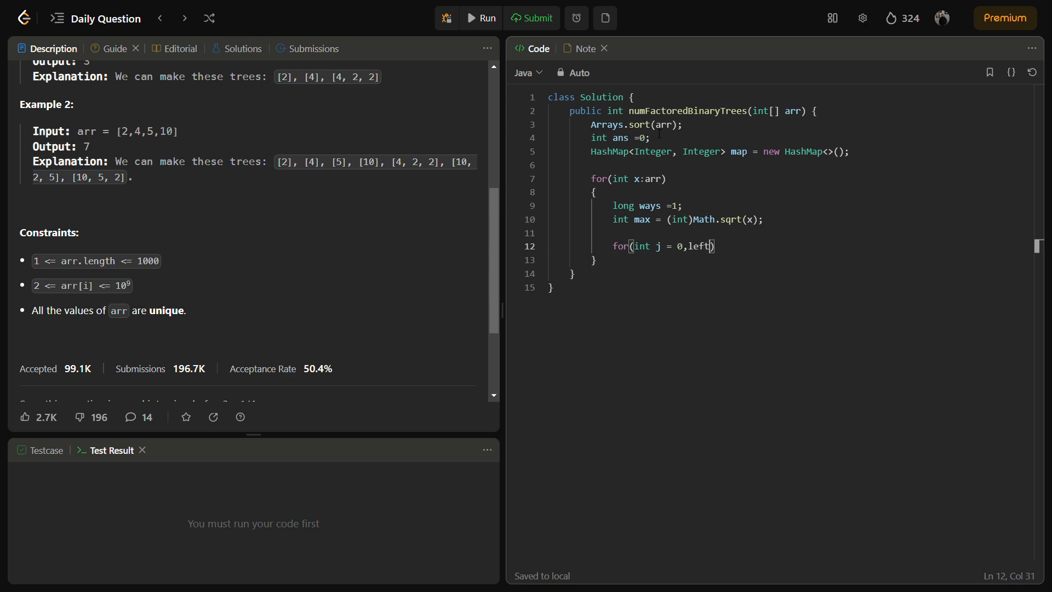
pyautogui.write('=arr[]')
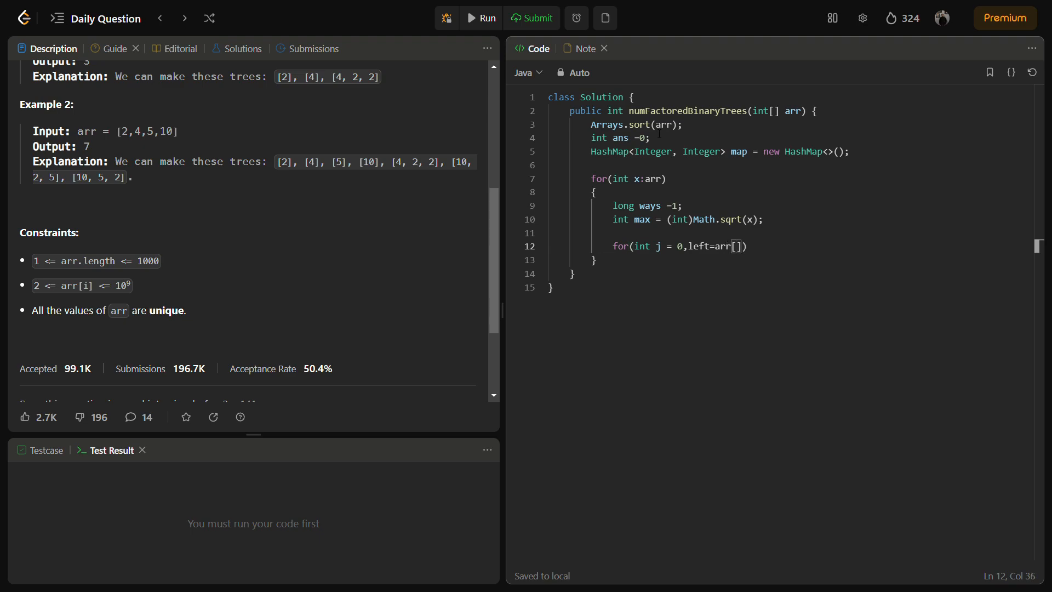
pyautogui.write('0];')
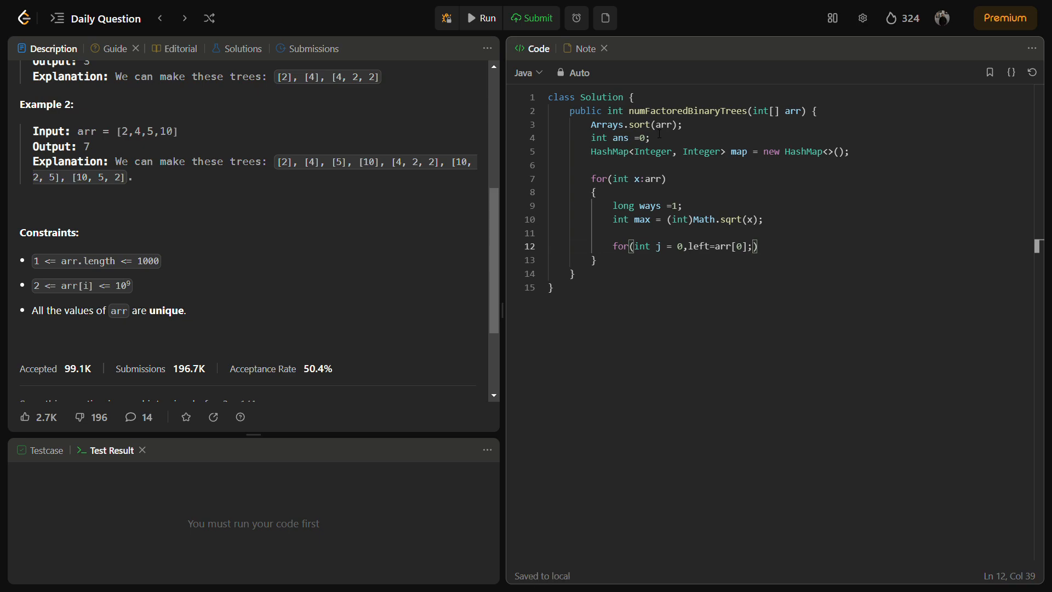
pyautogui.write('left<')
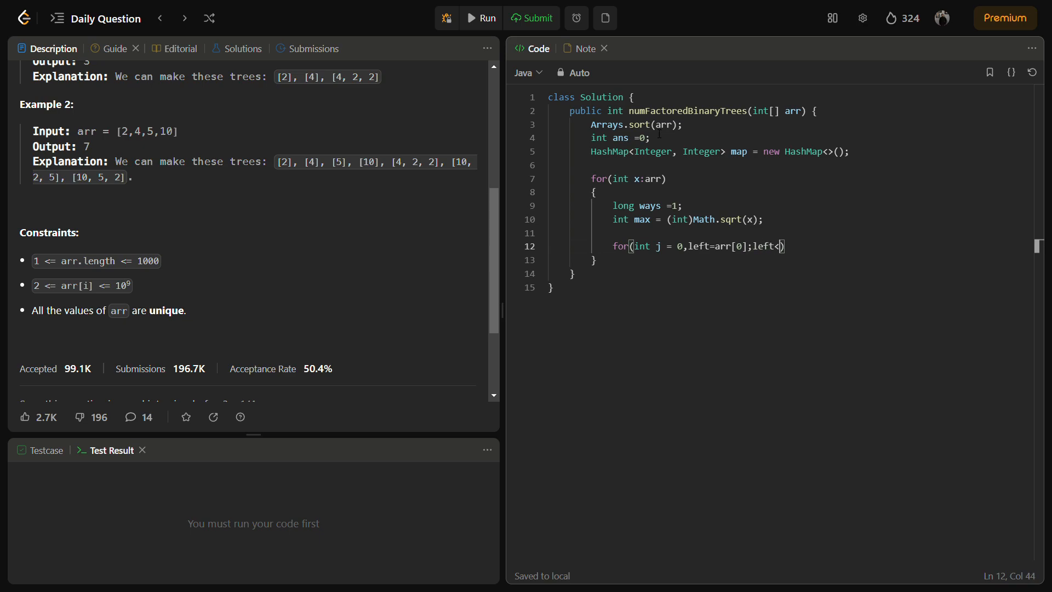
pyautogui.write('=')
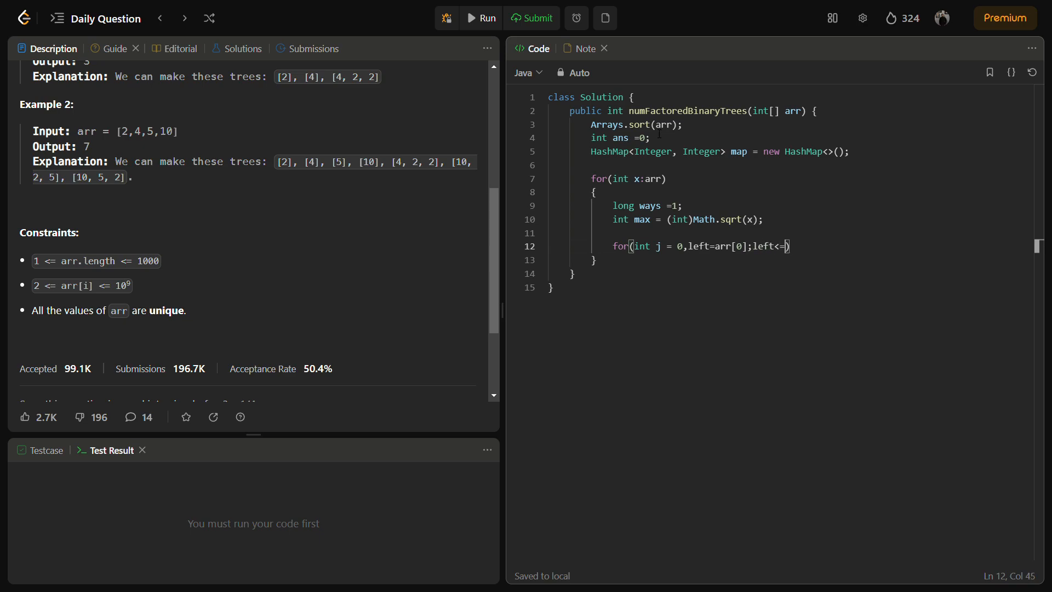
pyautogui.write('max;')
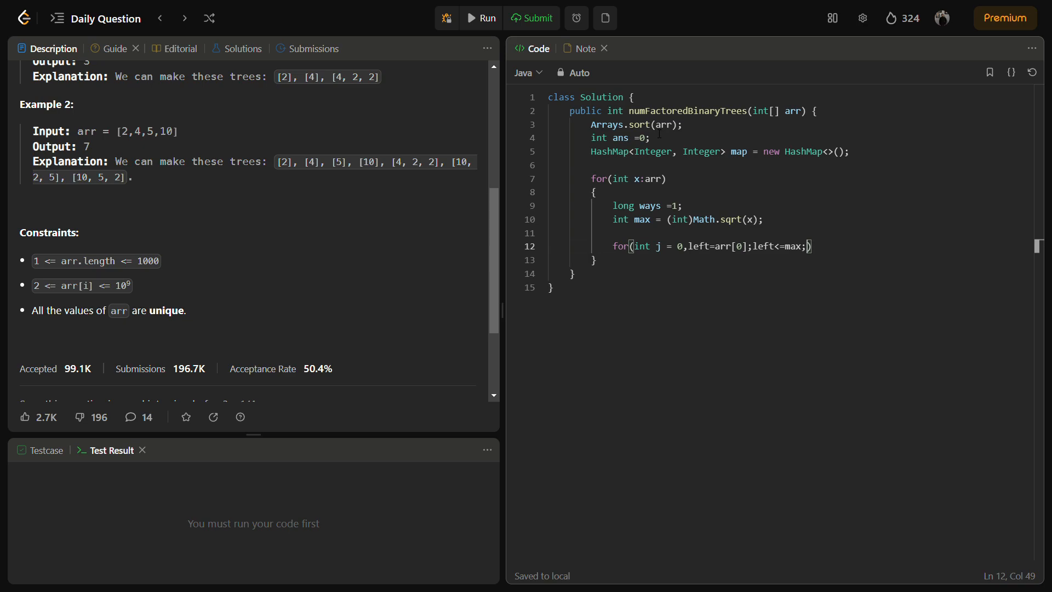
pyautogui.write('left')
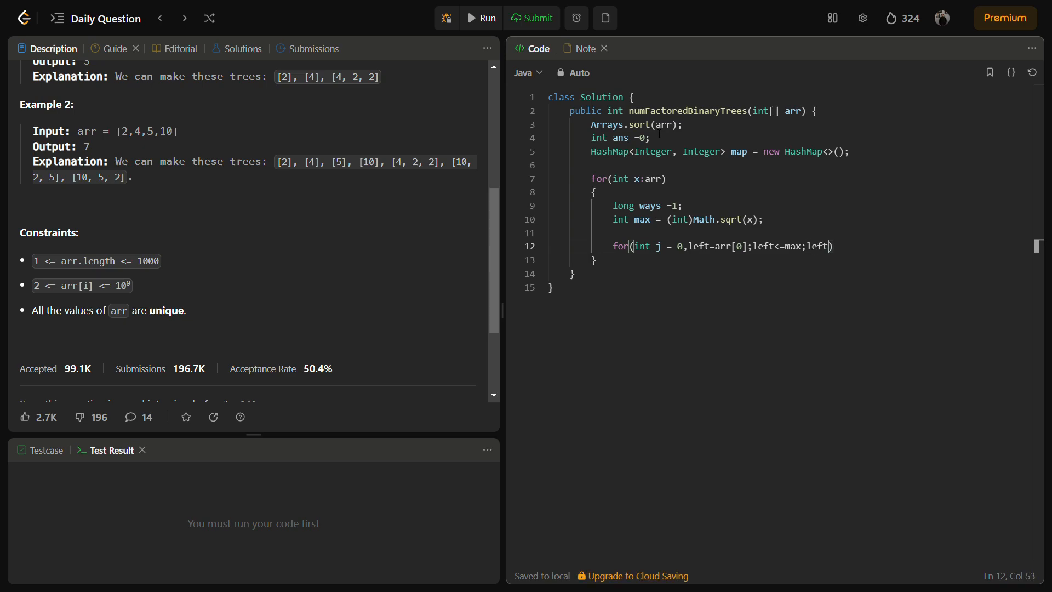
pyautogui.write('arr[i]')
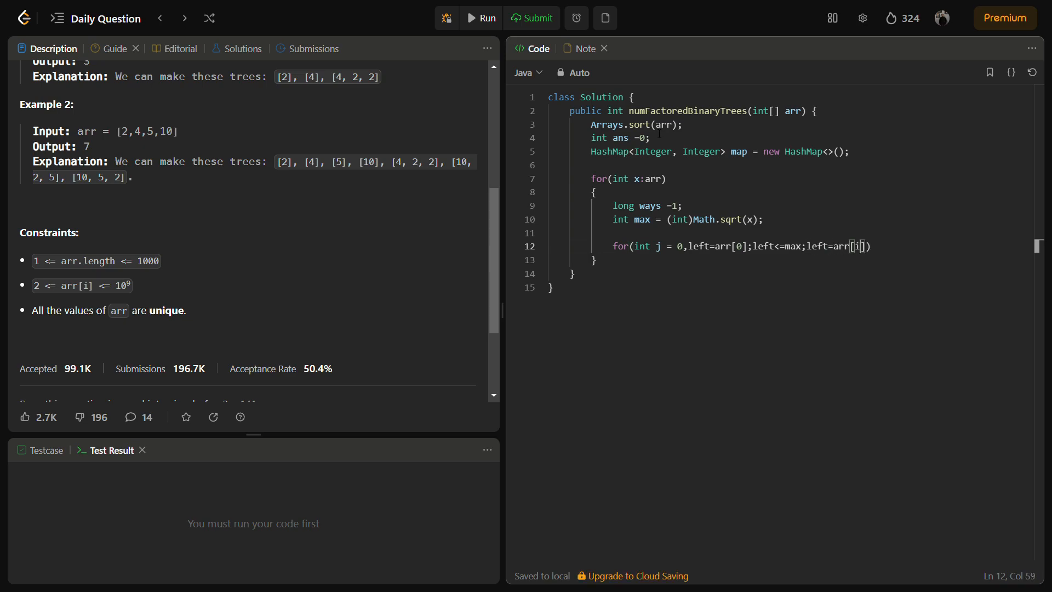
pyautogui.write('+1')
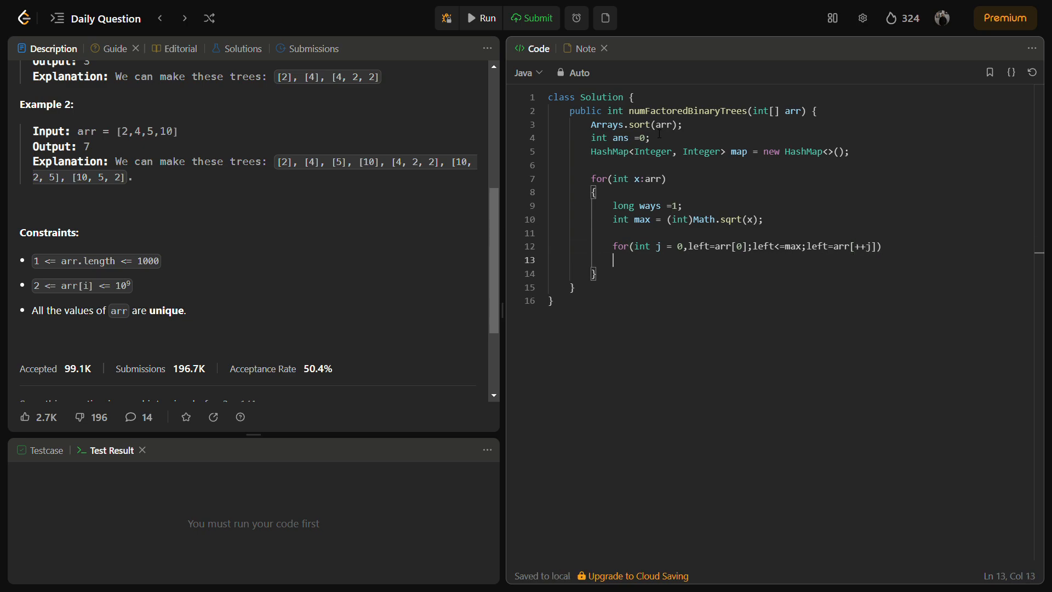
pyautogui.write('{')
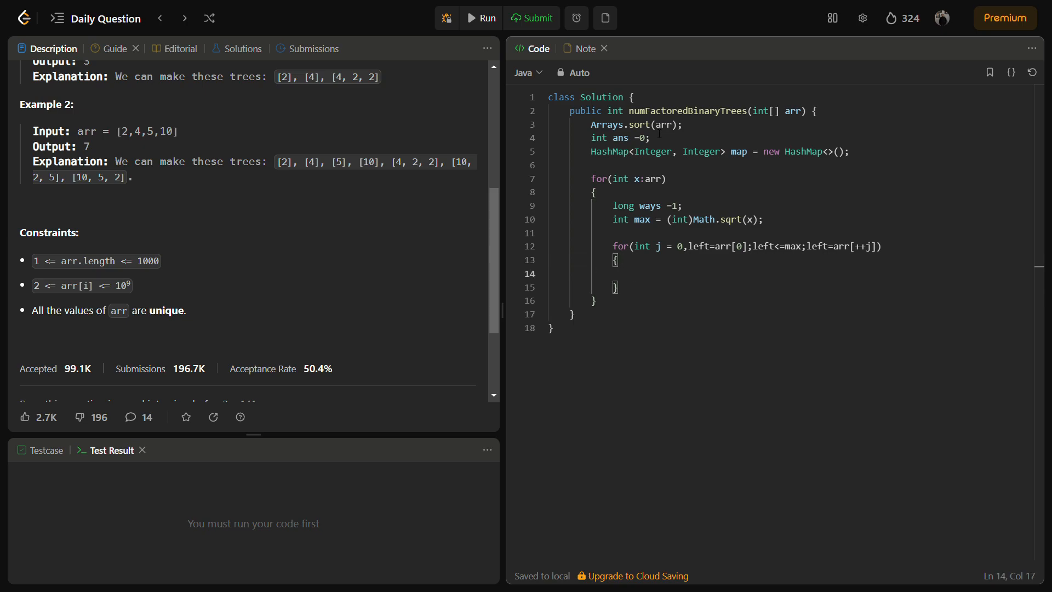
# - Add 'if(x%left!=0) continue;' inside the inner loop
pyautogui.click(633, 273)
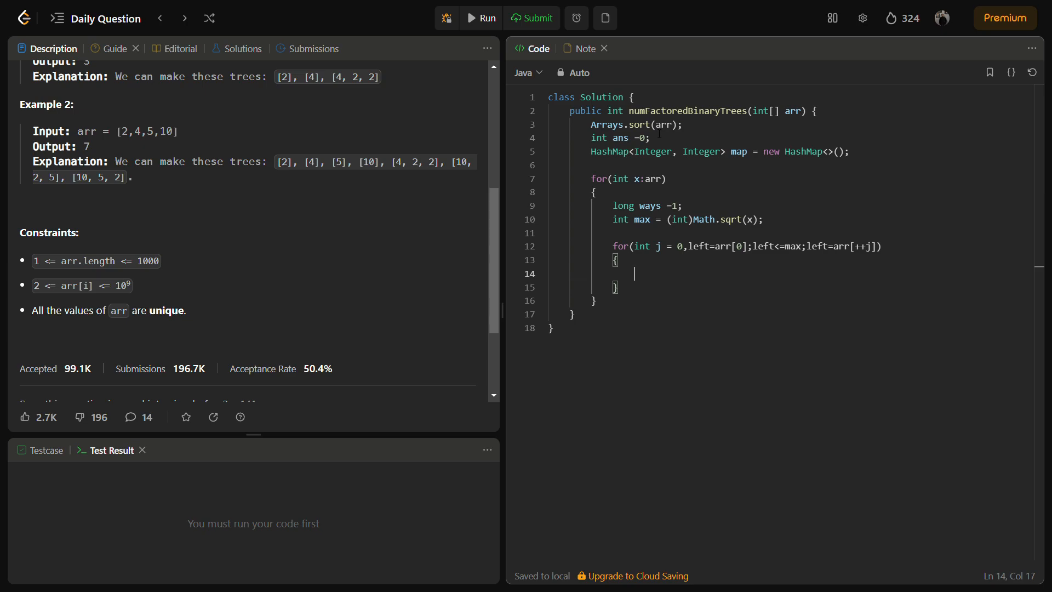
pyautogui.write('if()')
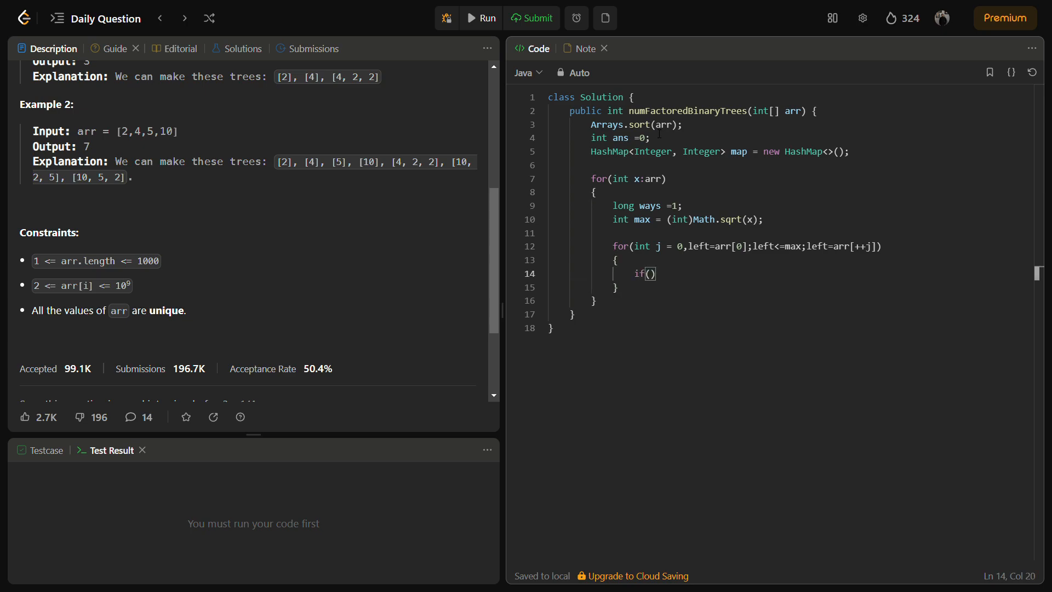
pyautogui.write('x')
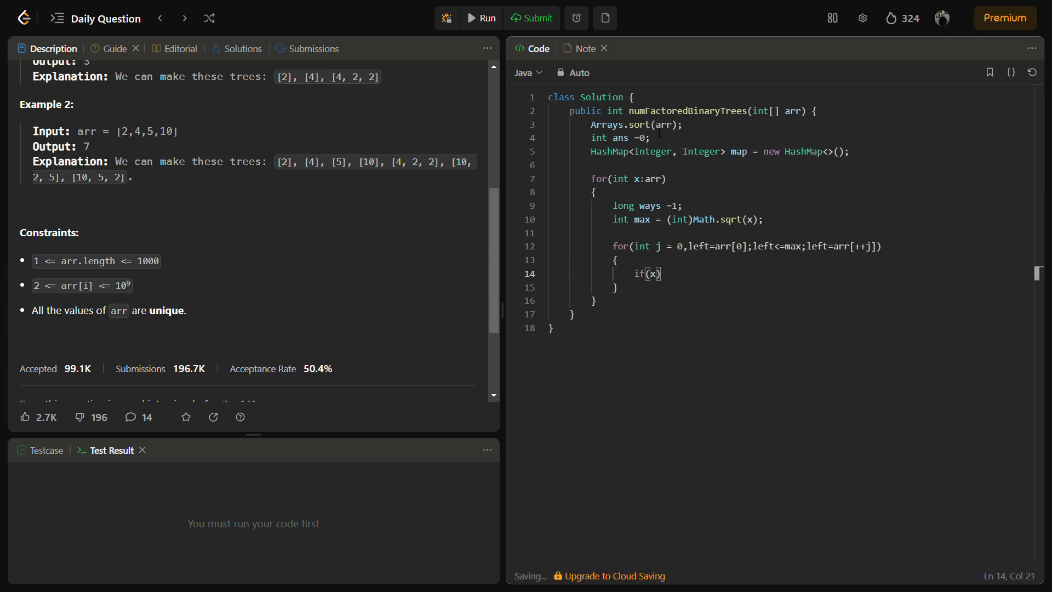
pyautogui.write('%left')
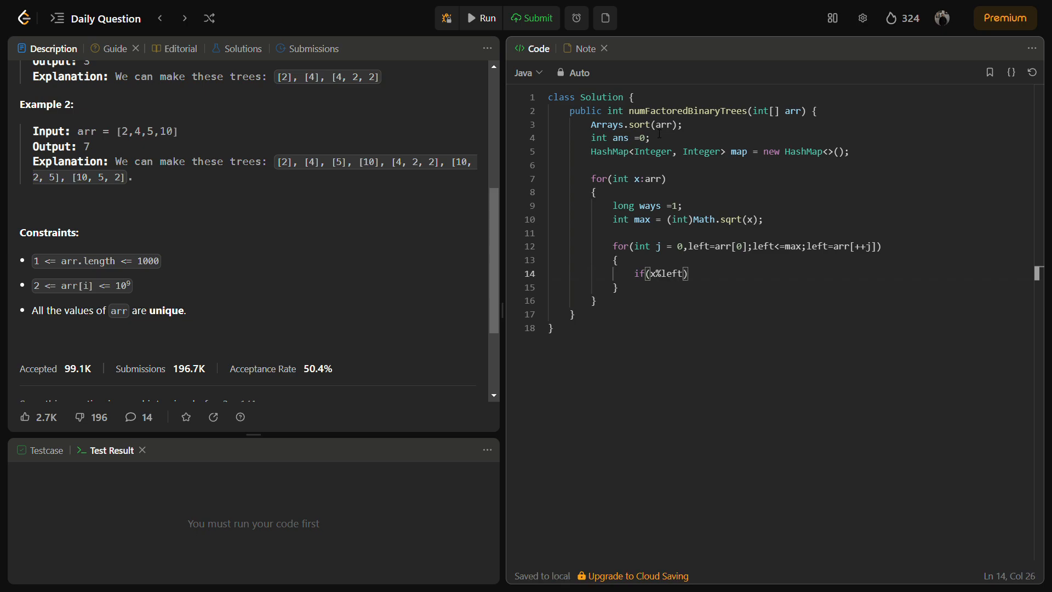
pyautogui.write('!')
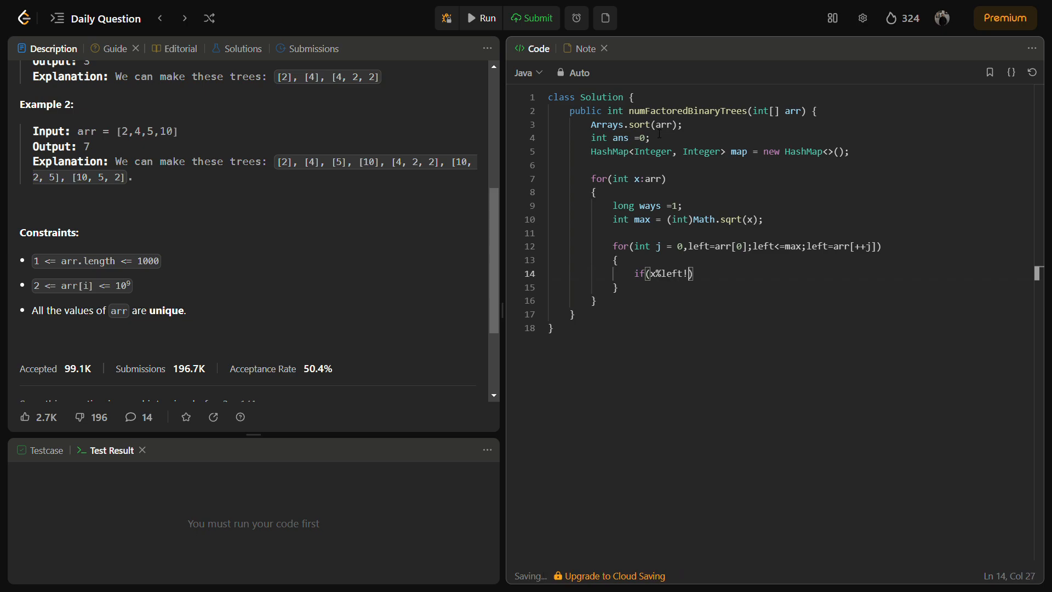
pyautogui.write('=0')
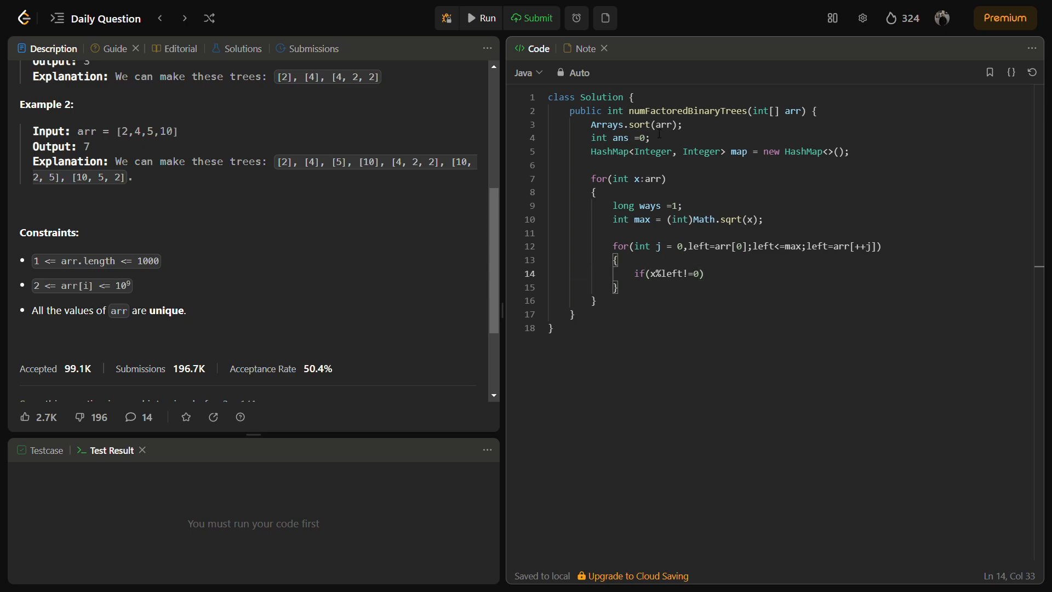
pyautogui.write('conti')
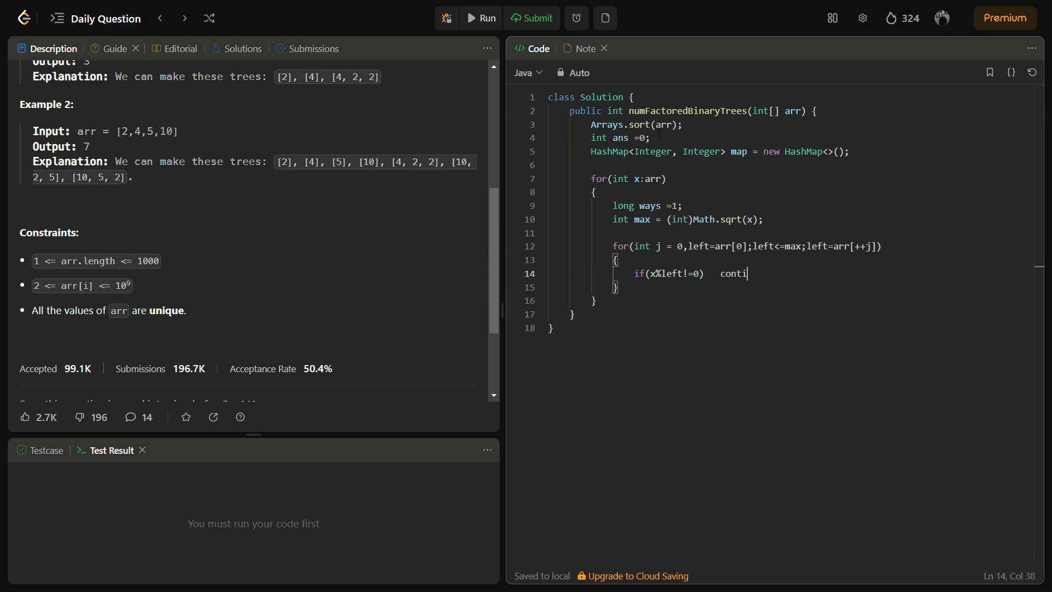
pyautogui.write('nue')
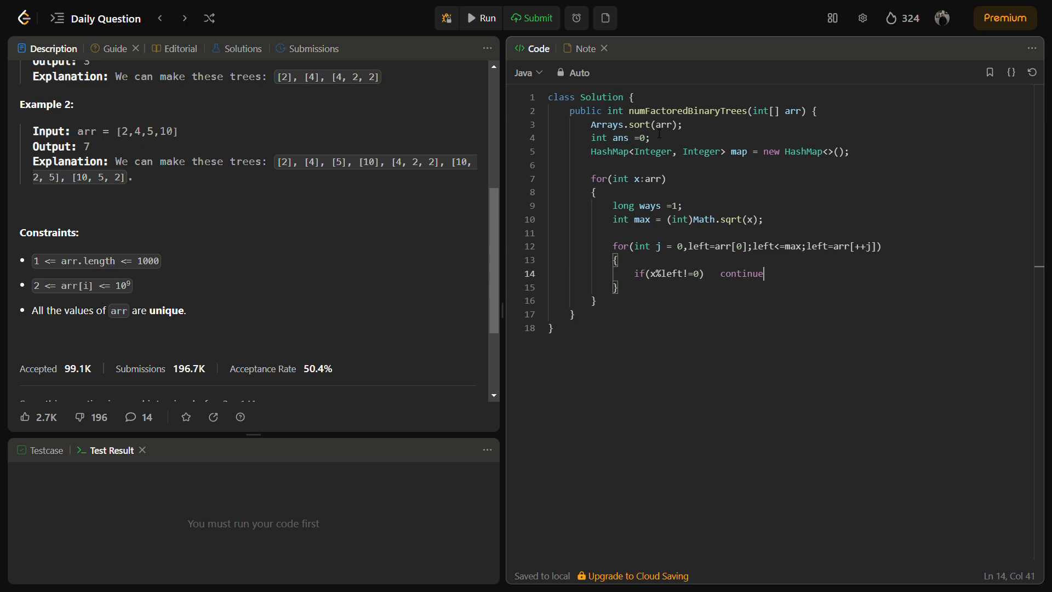
pyautogui.write(';')
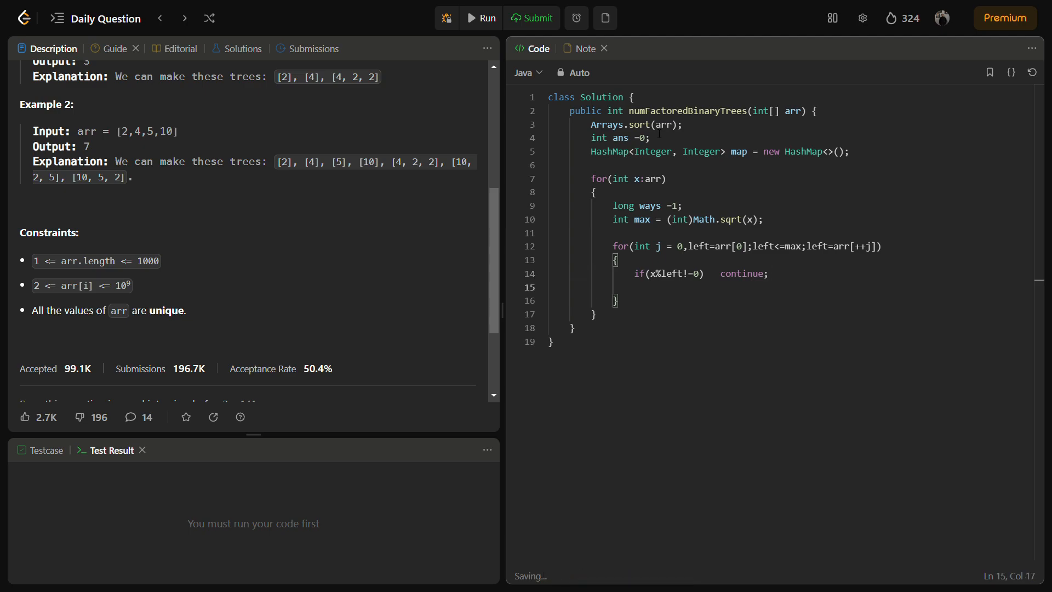
# - Add 'int right =x/left;' on the next line
pyautogui.write('in')
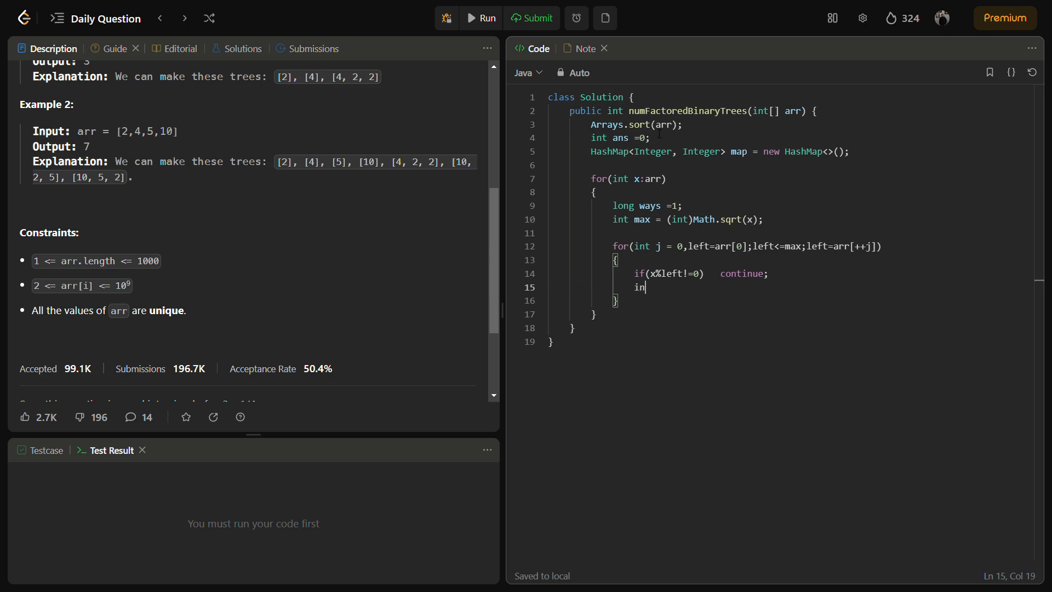
pyautogui.write('t right =')
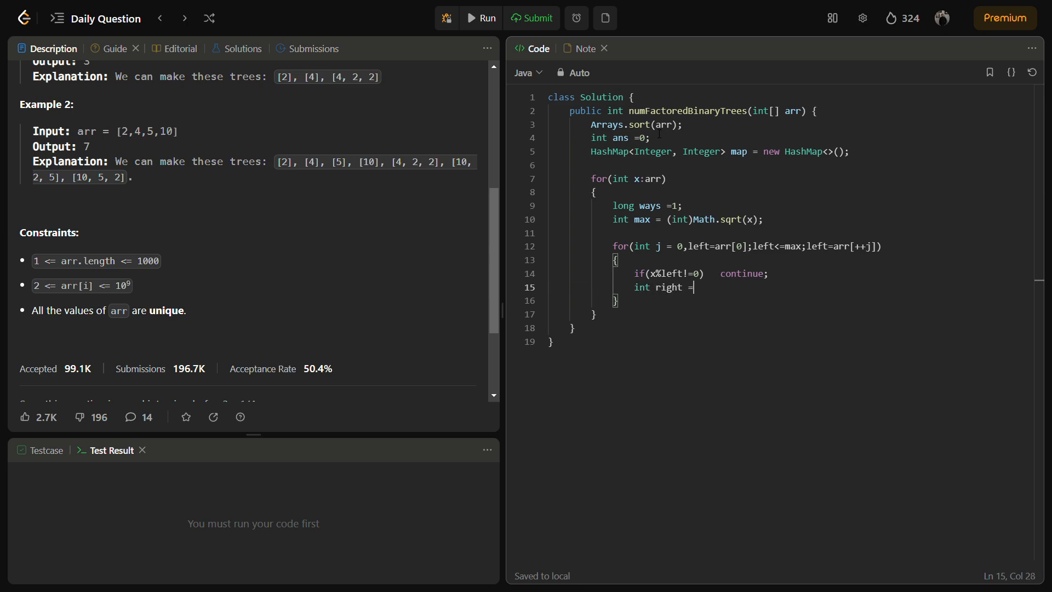
pyautogui.write('x/')
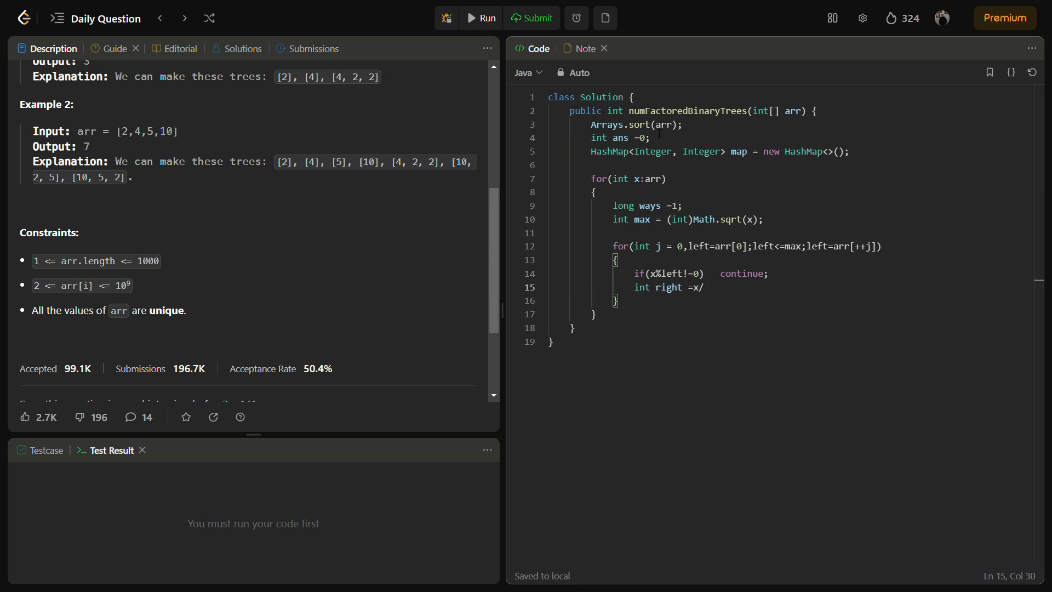
pyautogui.write('left')
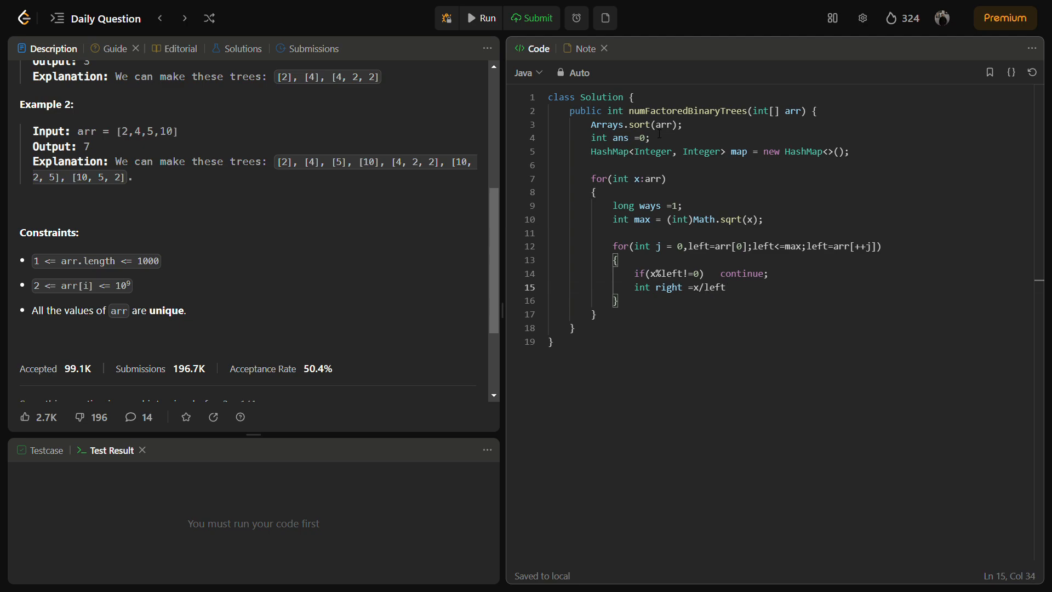
pyautogui.write(';')
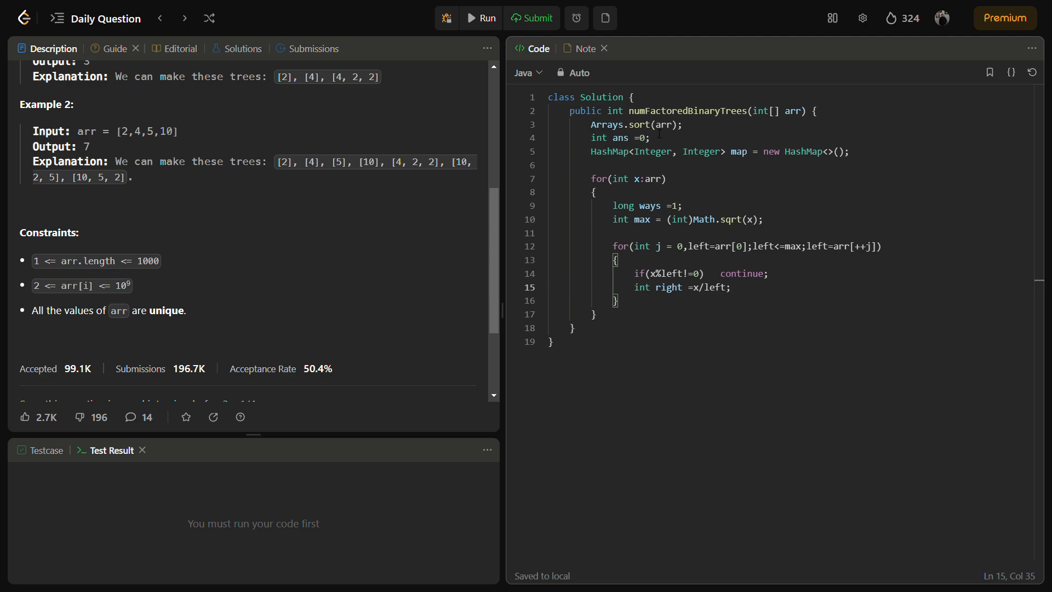
# - Add a block that runs only when map contains right
pyautogui.press('Enter')
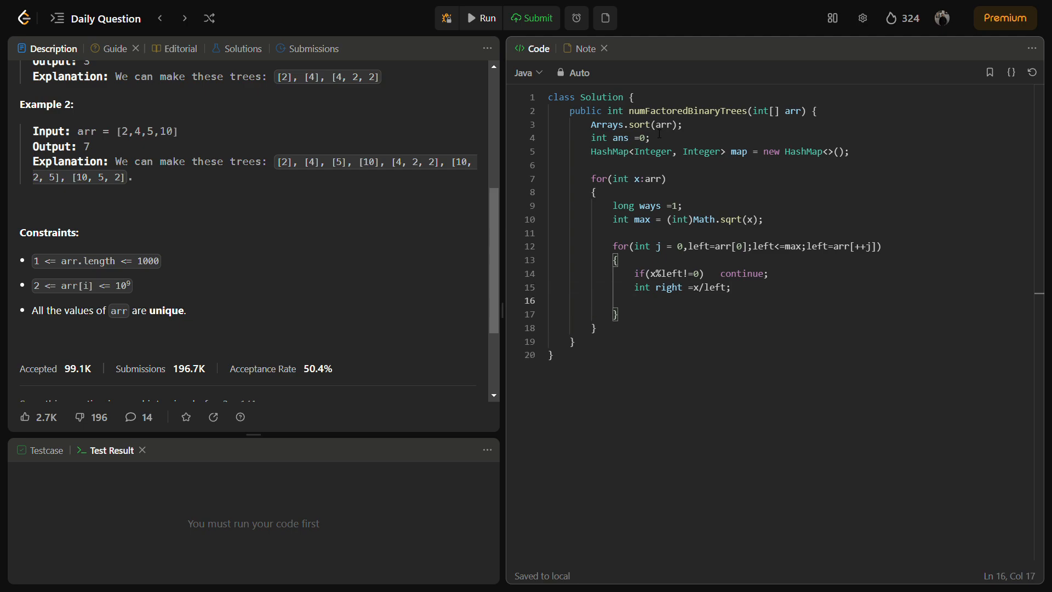
pyautogui.write('if(map.')
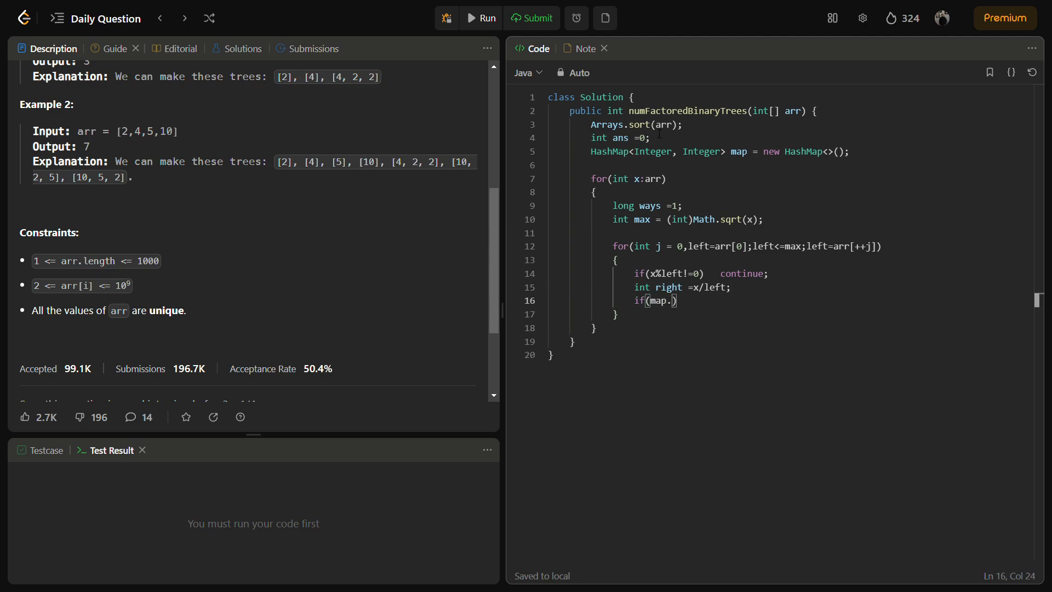
pyautogui.write('containsKey(')
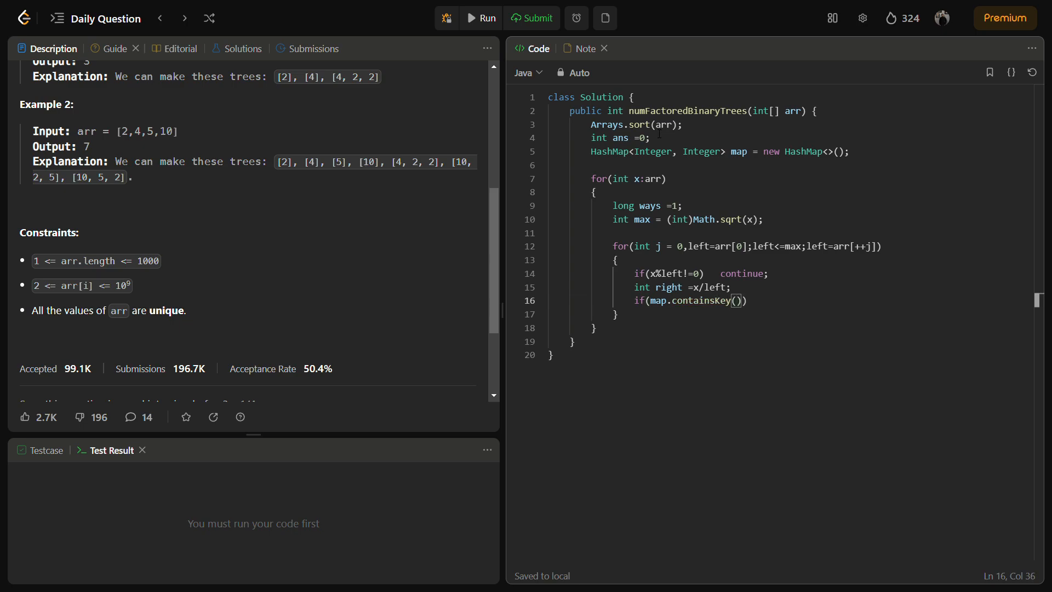
pyautogui.write('right')
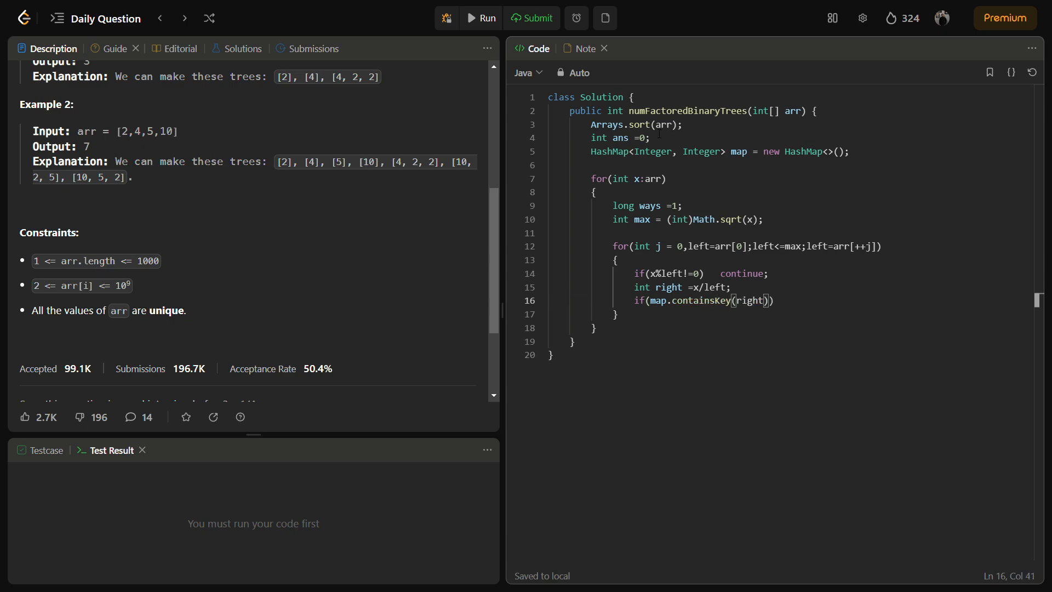
pyautogui.write('{')
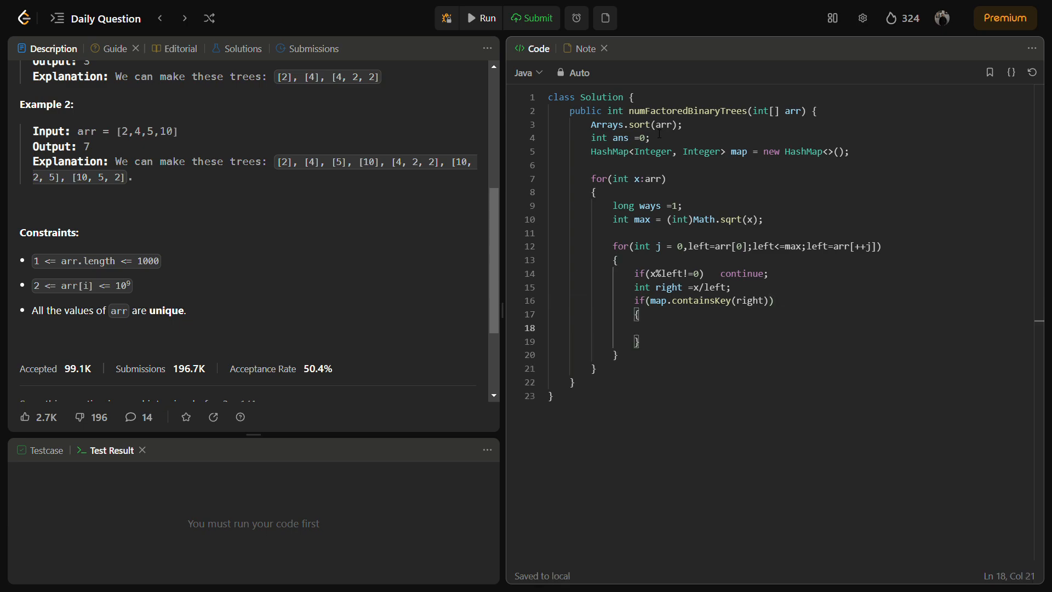
# - Start the update 'ways = ways+map.get(left)*map.get(right)*'
pyautogui.write('ways')
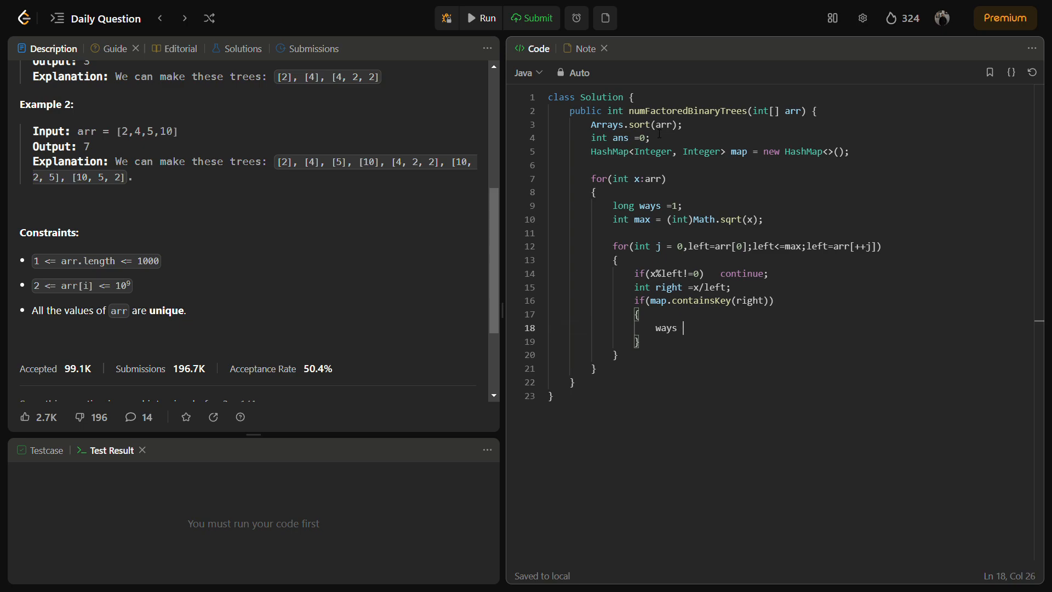
pyautogui.write('= (')
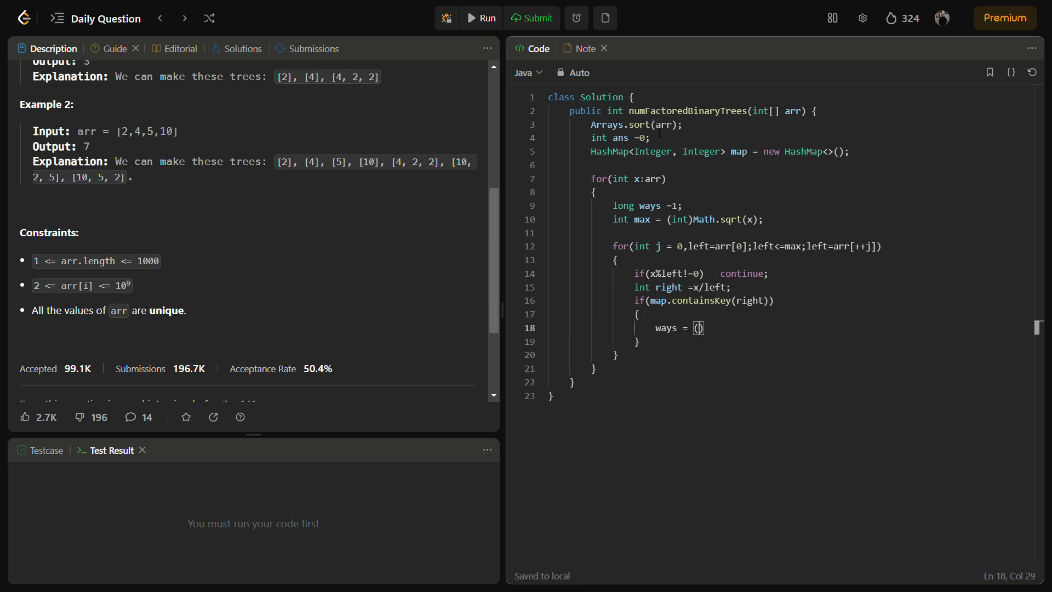
pyautogui.write('ways+')
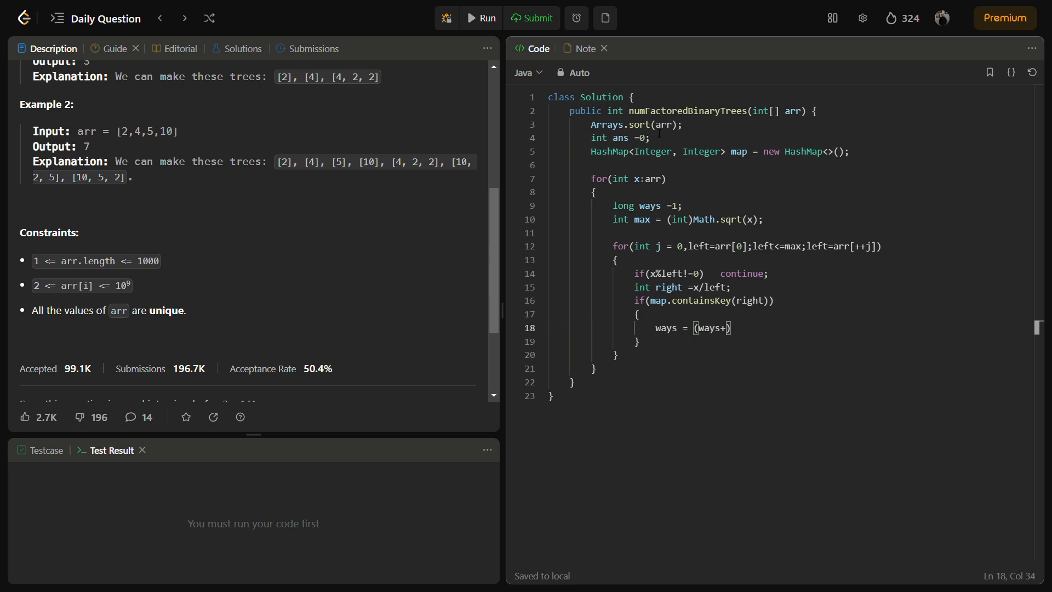
pyautogui.write('map.')
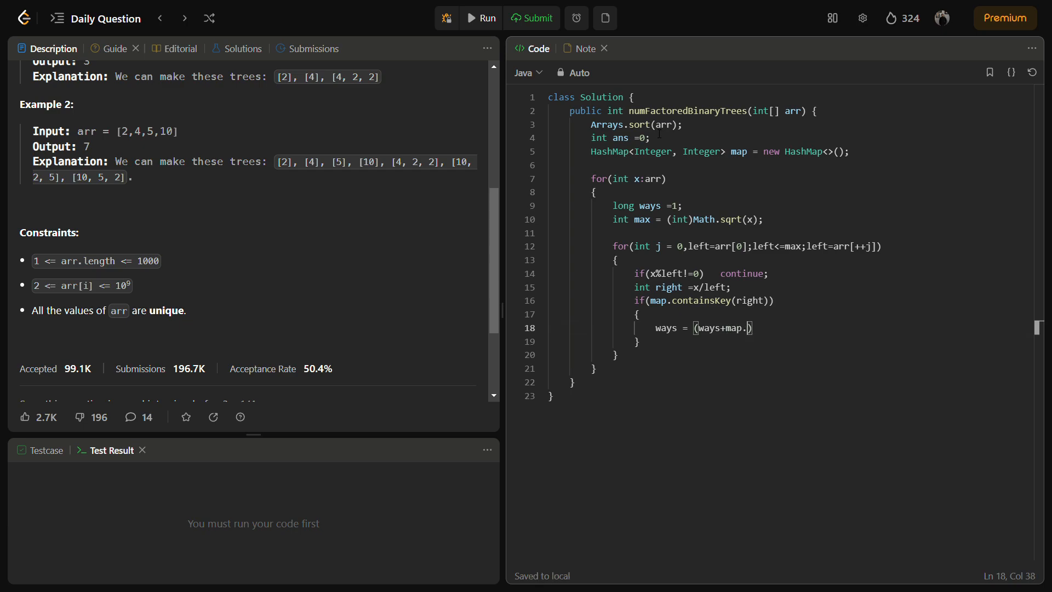
pyautogui.write('get()')
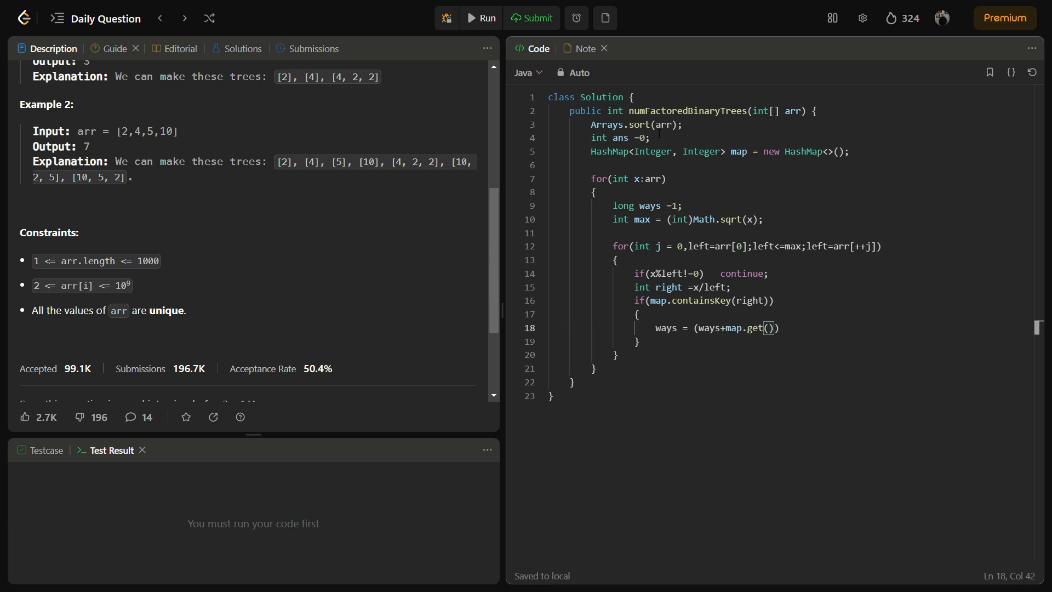
pyautogui.write('left')
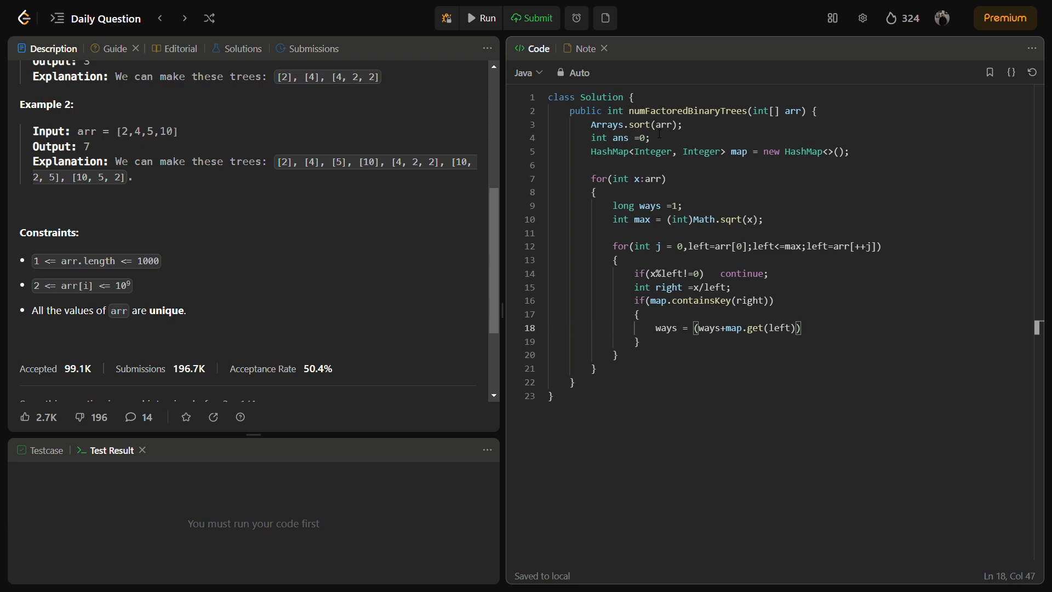
pyautogui.write('*')
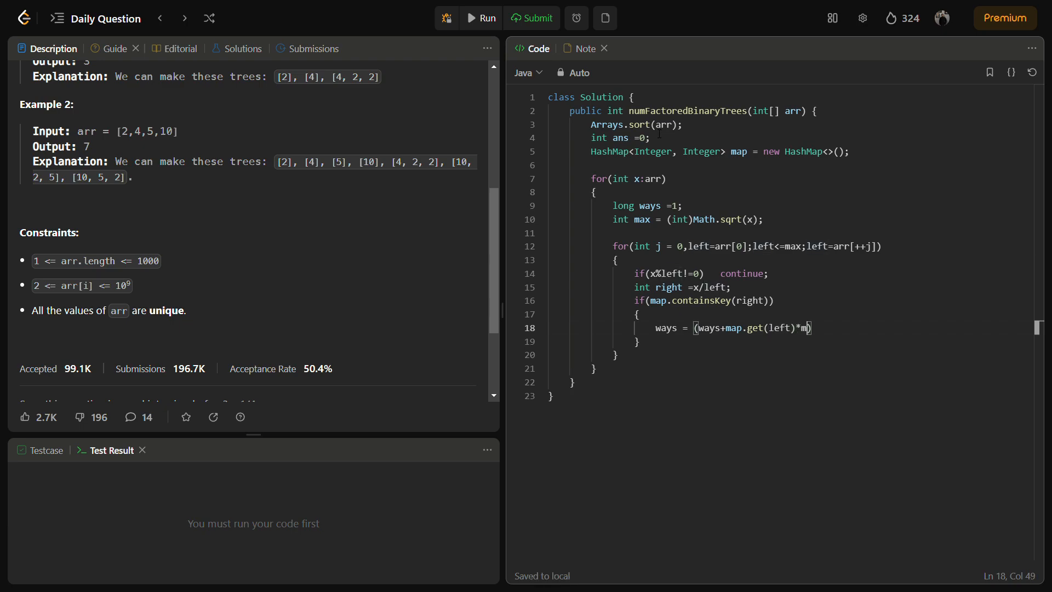
pyautogui.write('ap.get()')
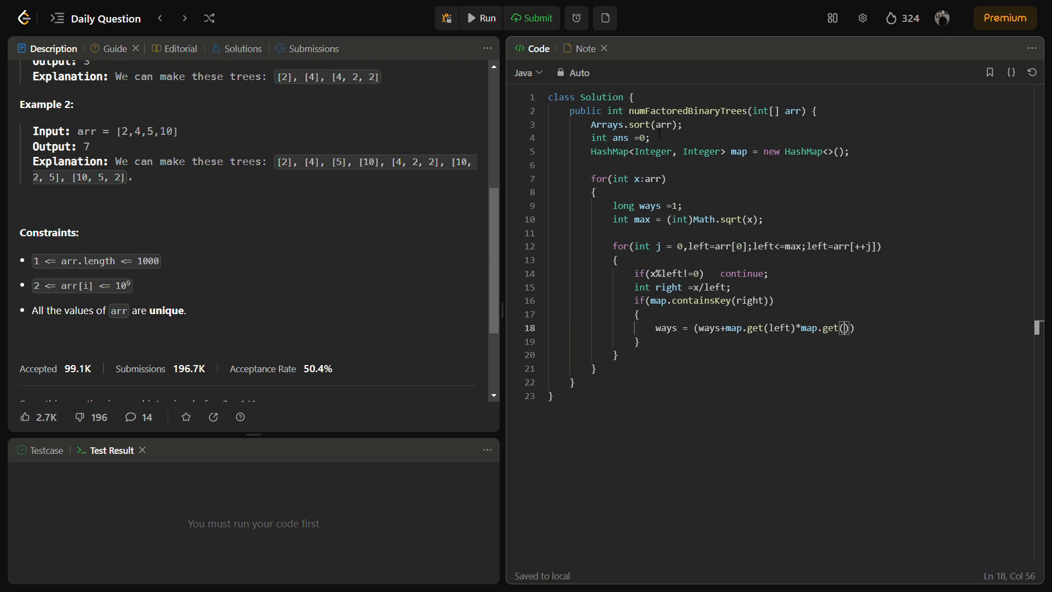
pyautogui.write('right')
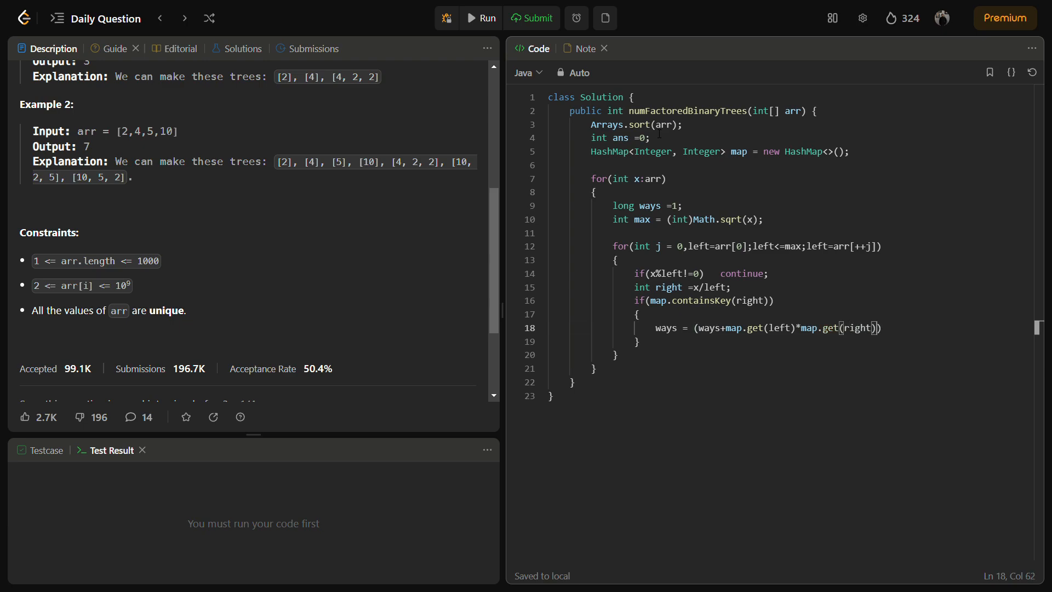
pyautogui.write('*')
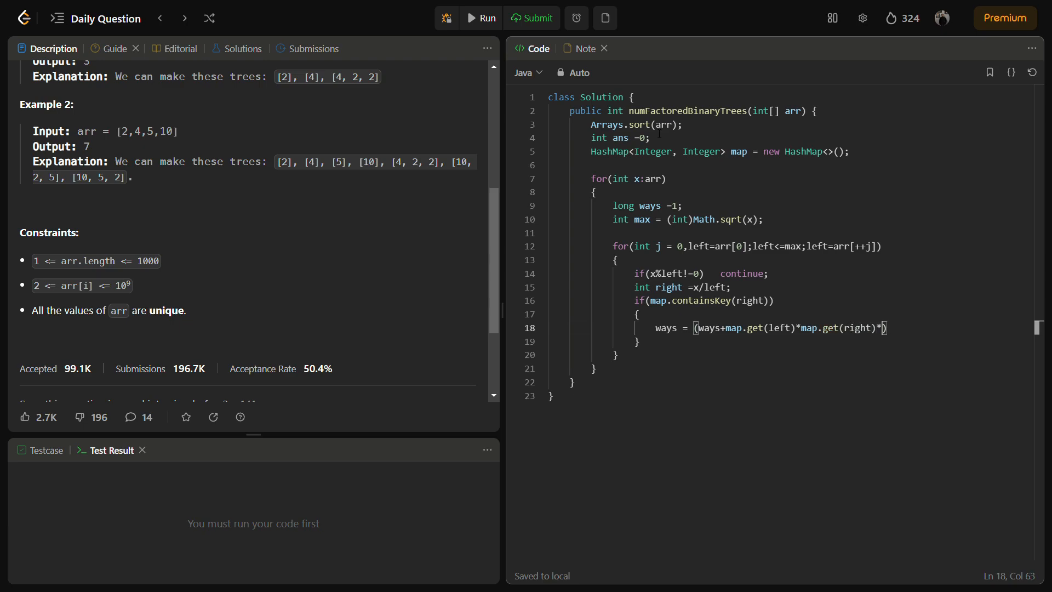
# - Finish the update with '(left==right?1:2))%mod;'
pyautogui.write('()')
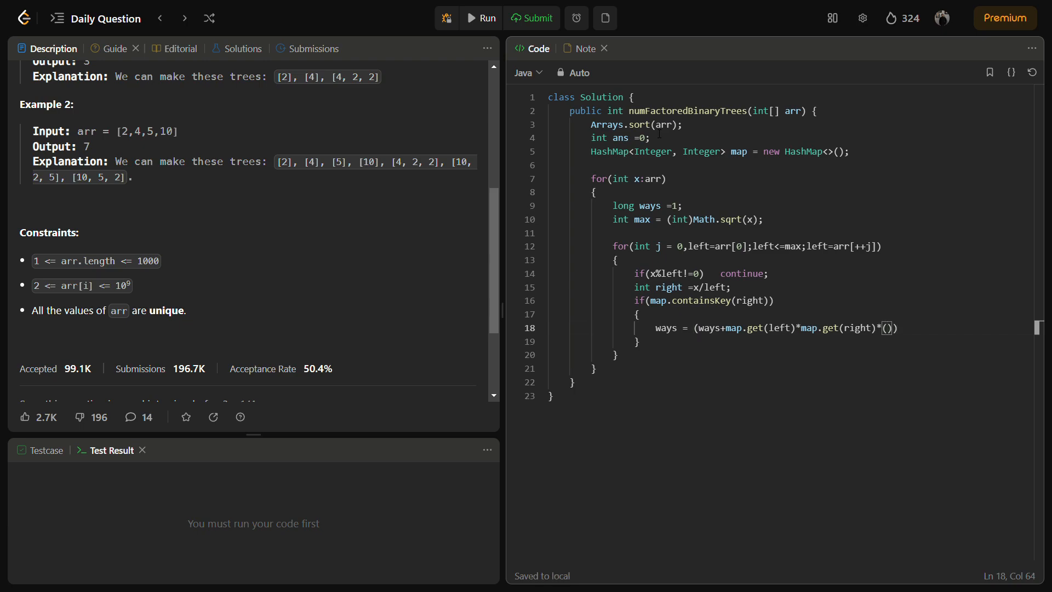
pyautogui.write('left==')
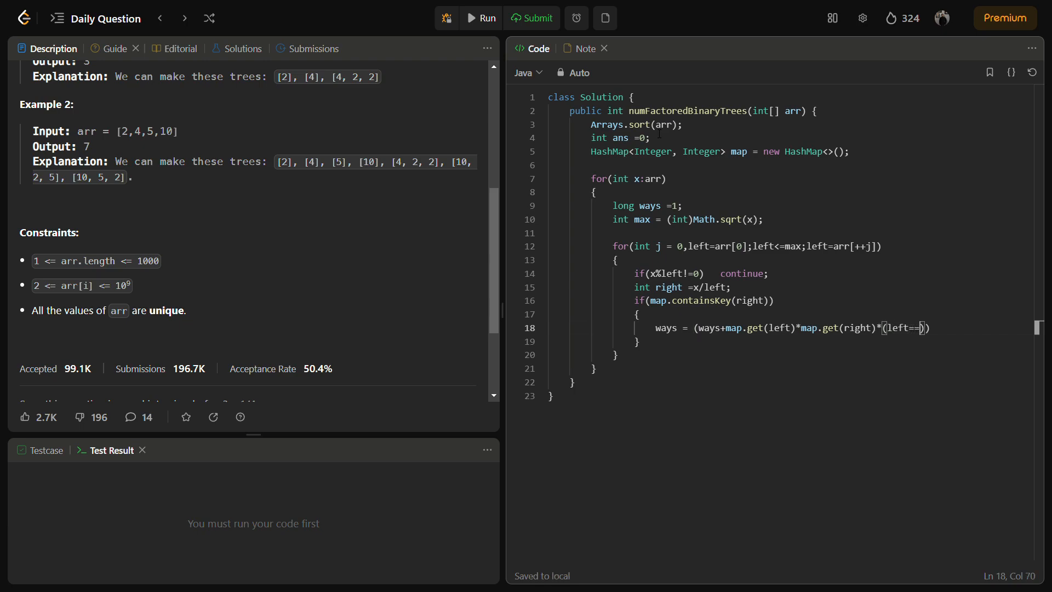
pyautogui.write('r')
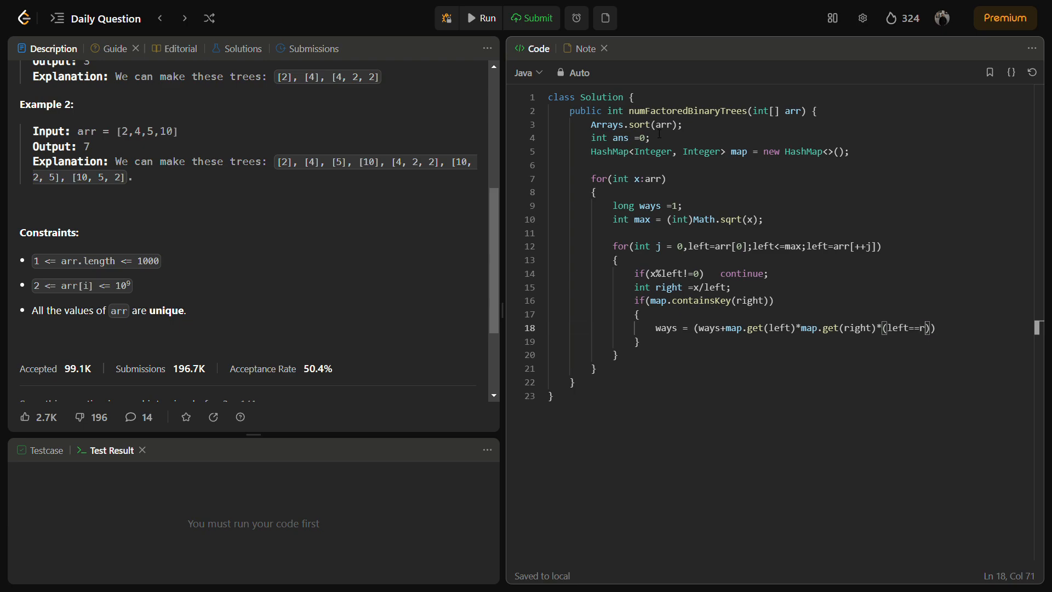
pyautogui.write('ight')
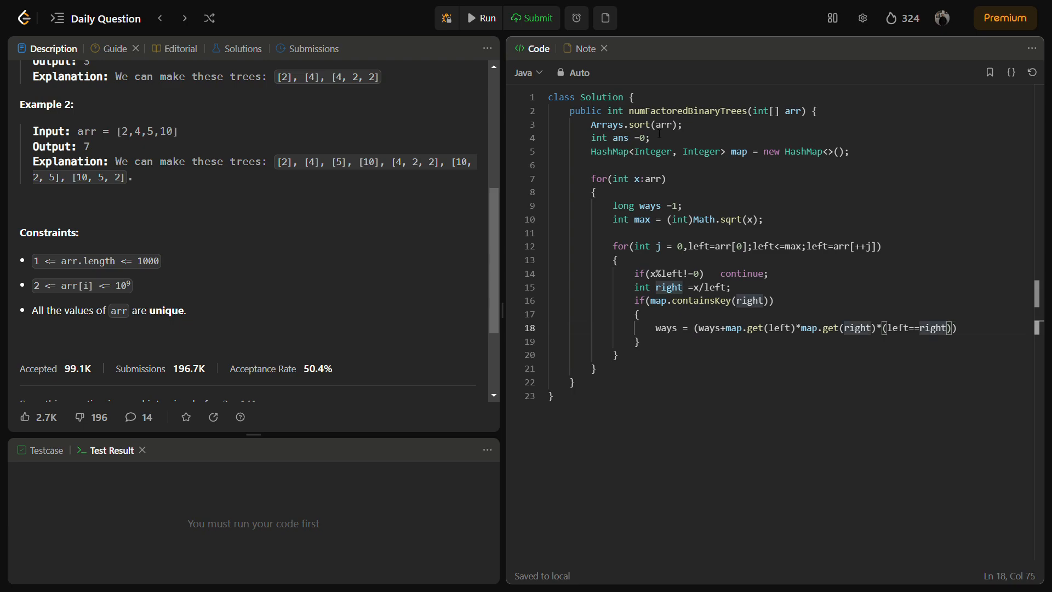
pyautogui.write('?')
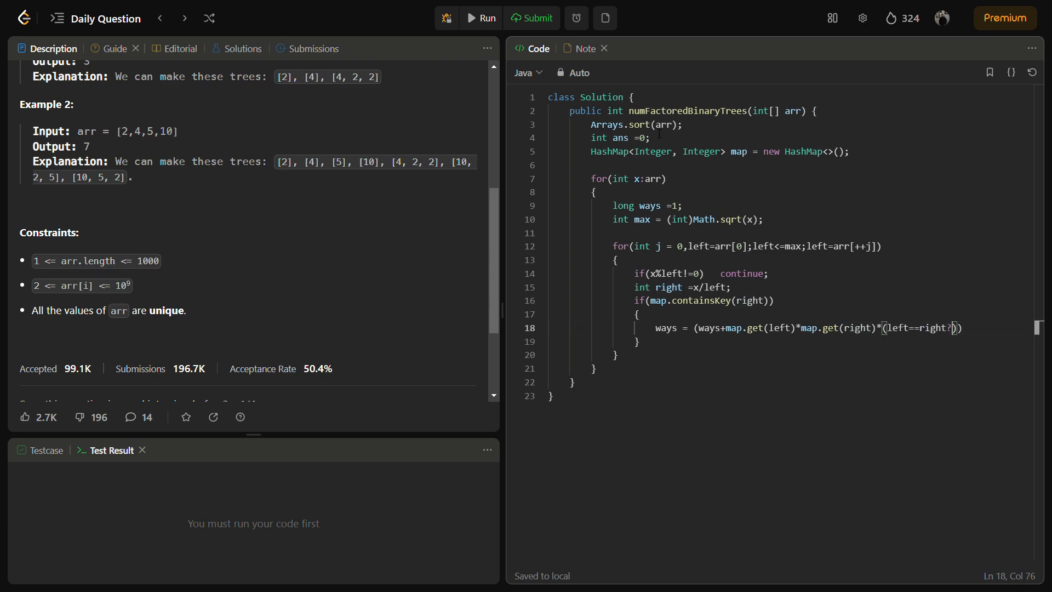
pyautogui.write('1')
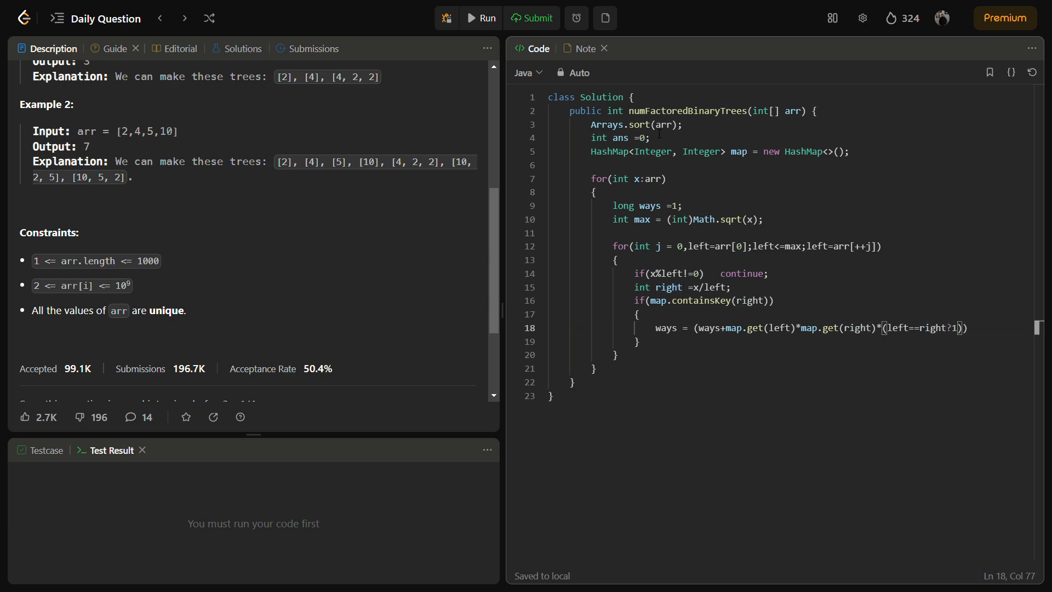
pyautogui.write(':2)')
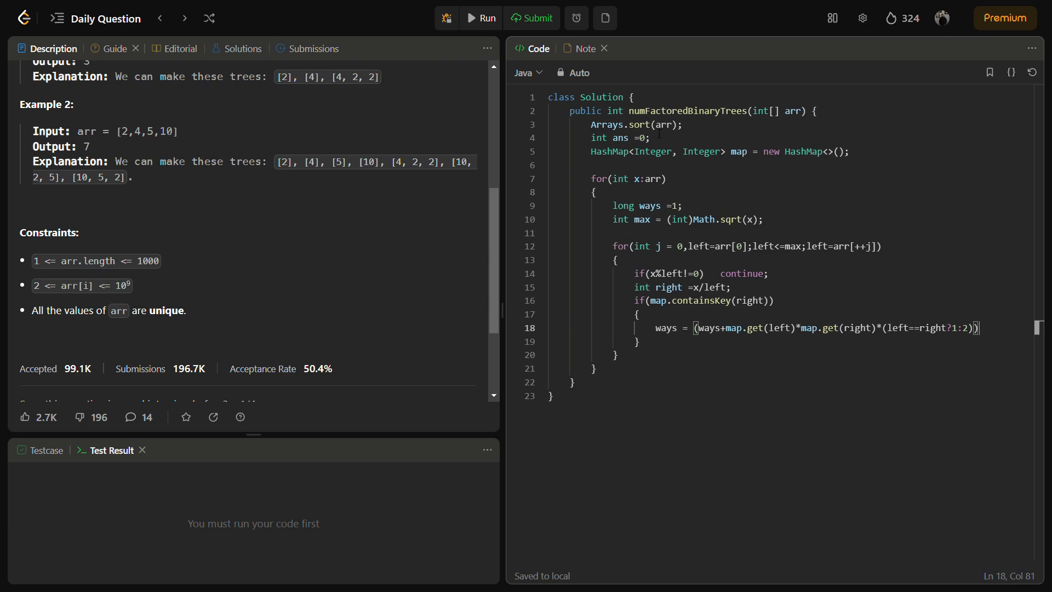
pyautogui.write('%mod')
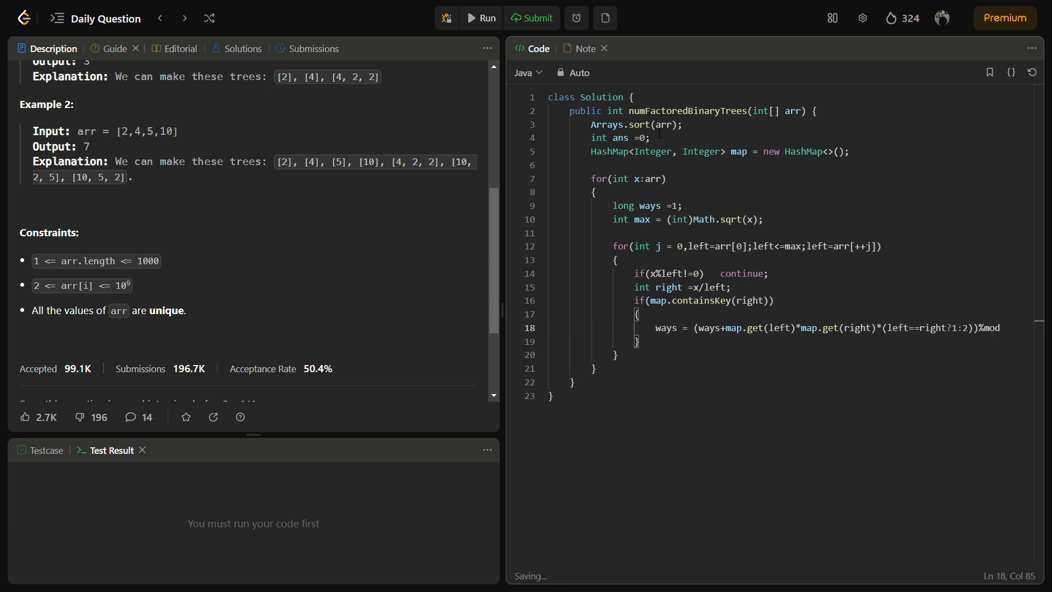
pyautogui.write(';')
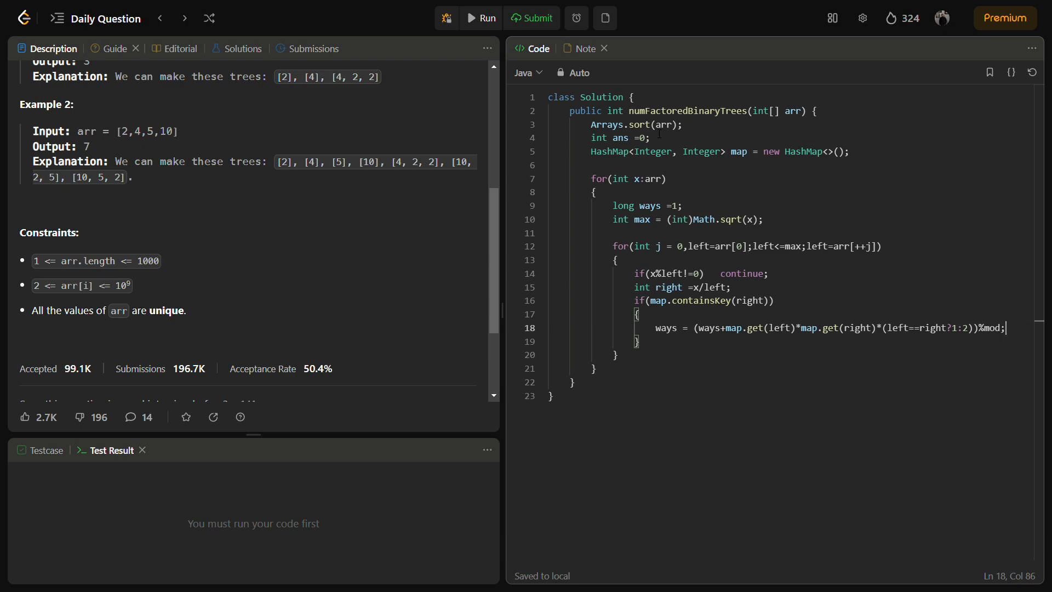
# - Add 'map.put(x,ways);' after the inner loop
pyautogui.press('Enter')
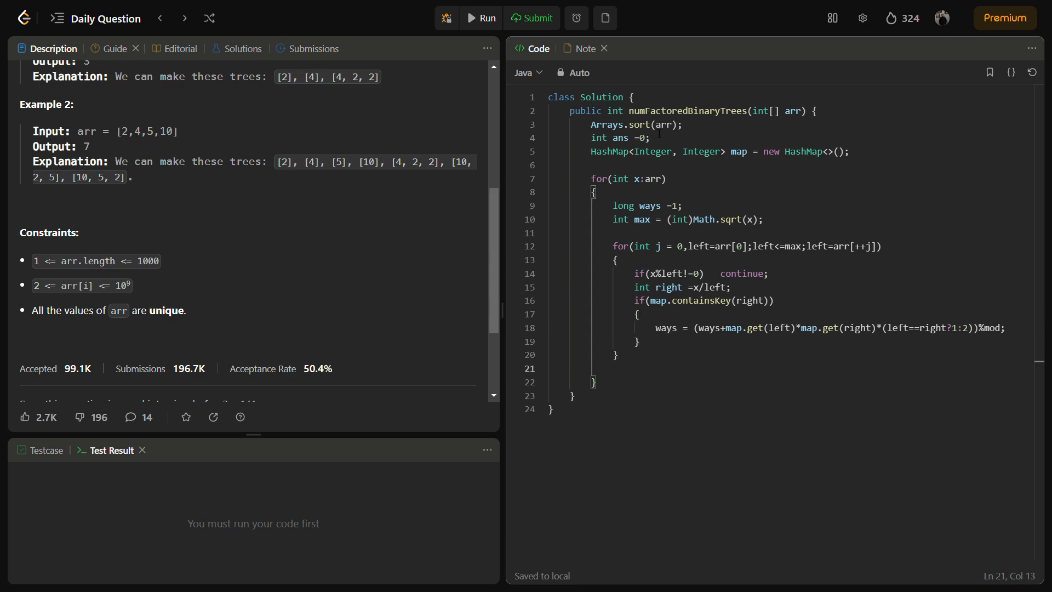
pyautogui.click(612, 368)
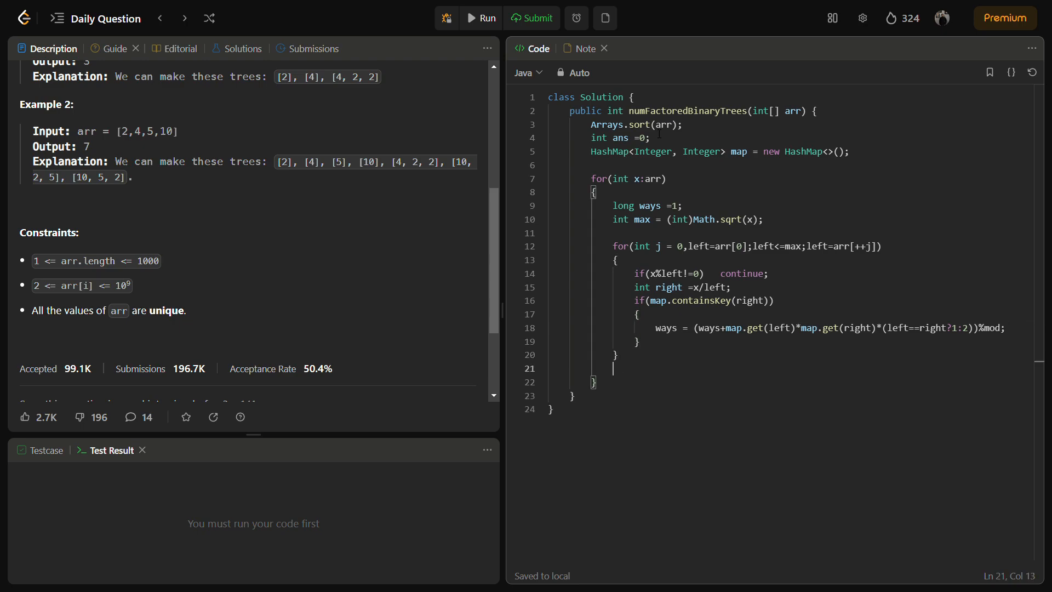
pyautogui.write('map.put(')
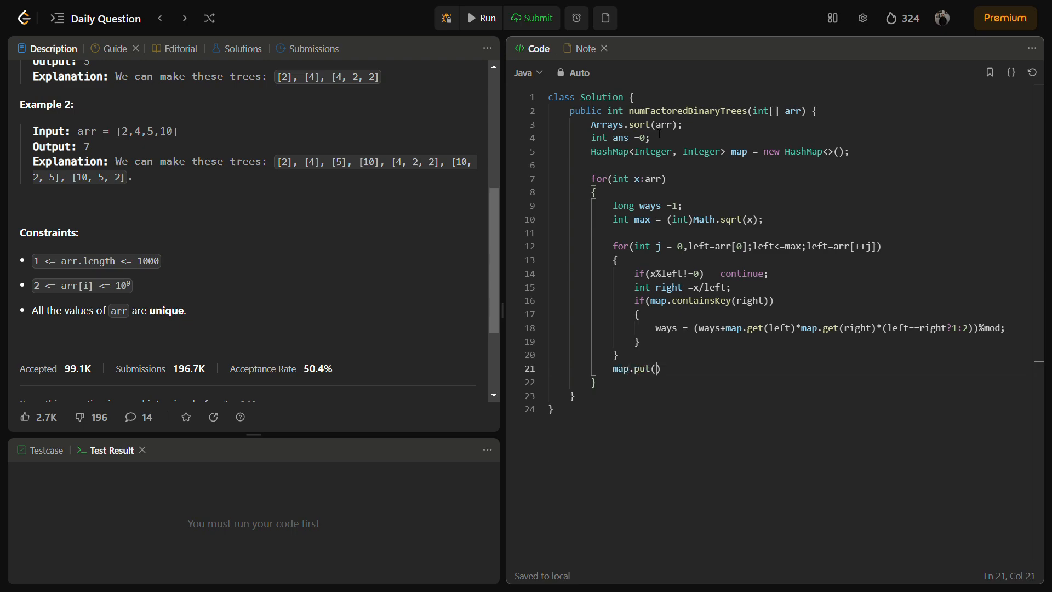
pyautogui.write('x,')
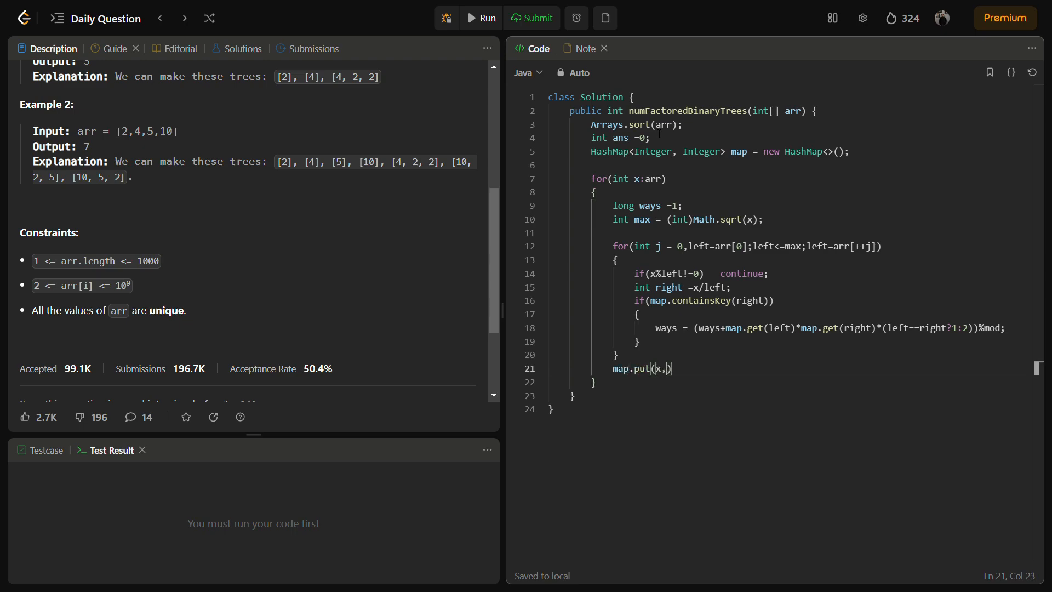
pyautogui.write('ways);')
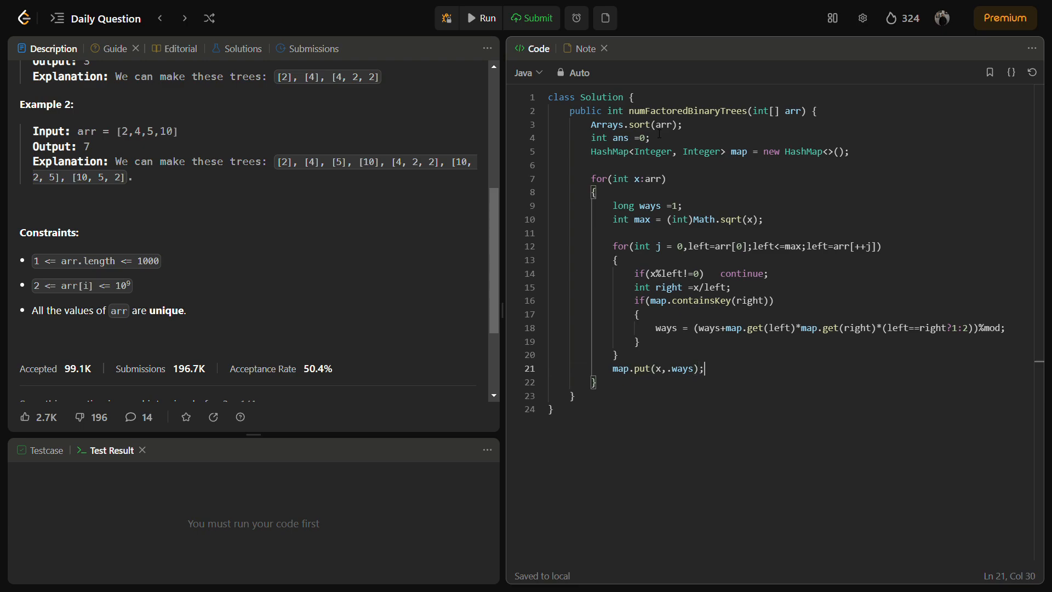
# - Type 'ans=(int)(ans+ways)' and remove a mistaken '/mo' fragment
pyautogui.write('ans')
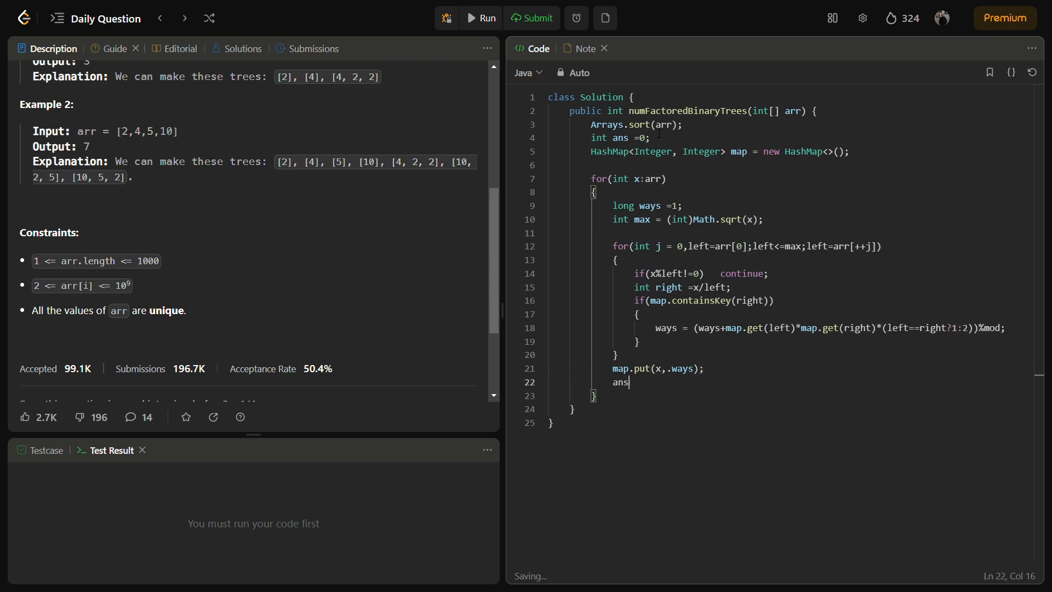
pyautogui.write('=()')
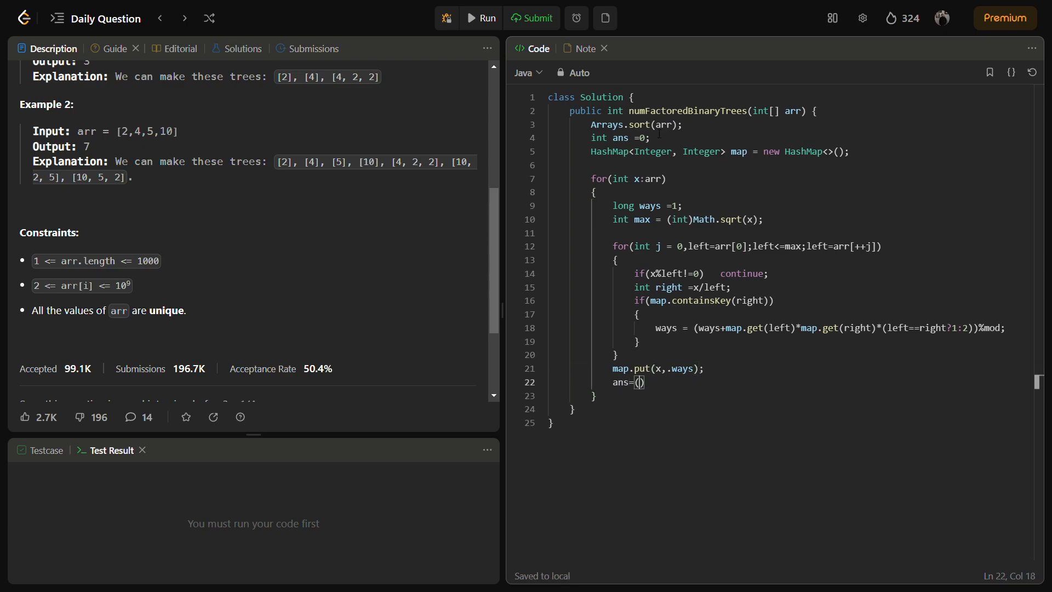
pyautogui.write('int')
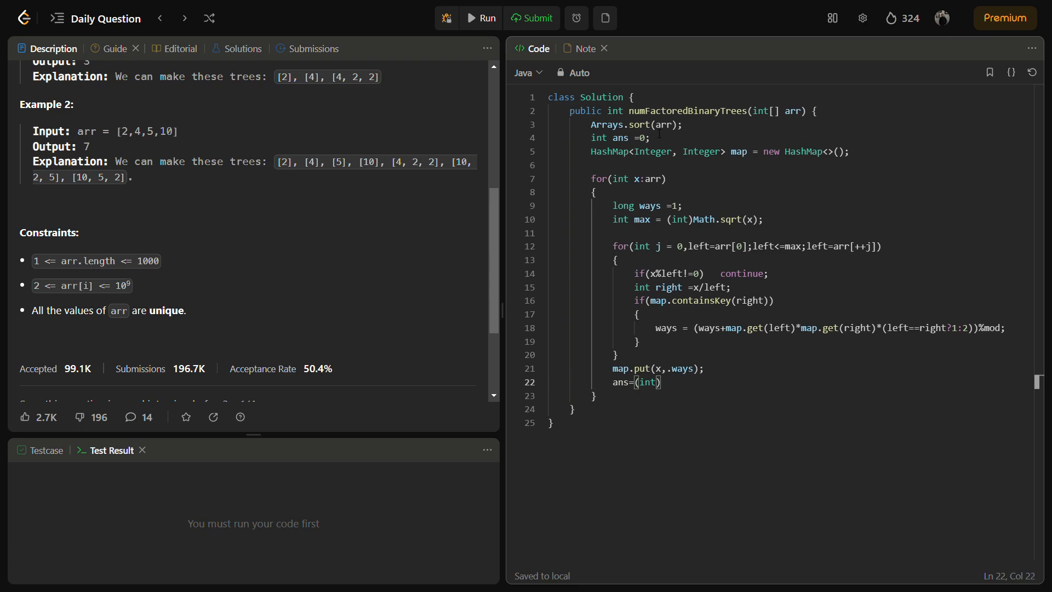
pyautogui.write('ans+')
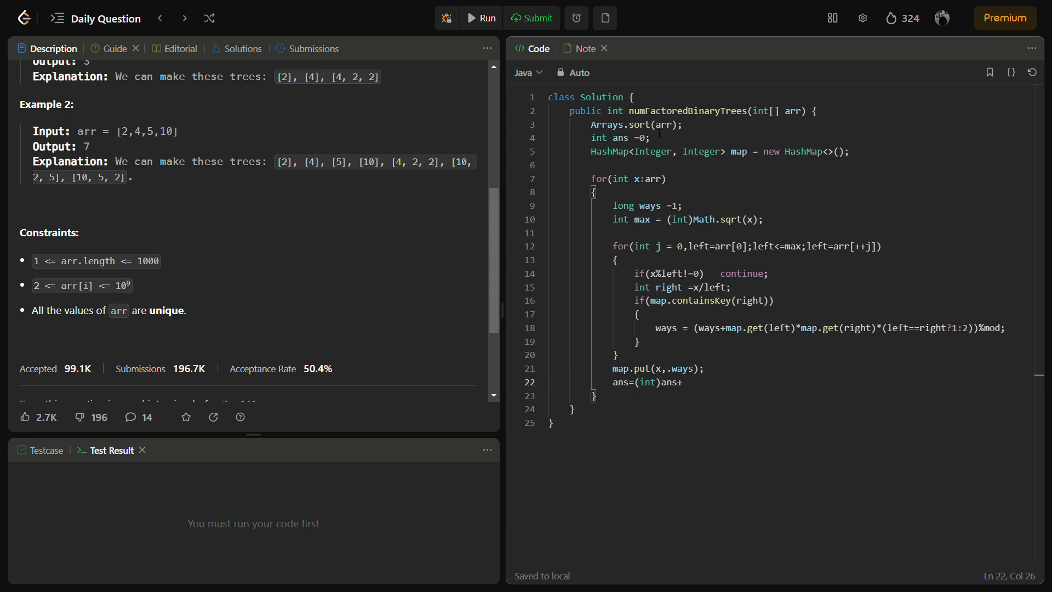
pyautogui.write('ways')
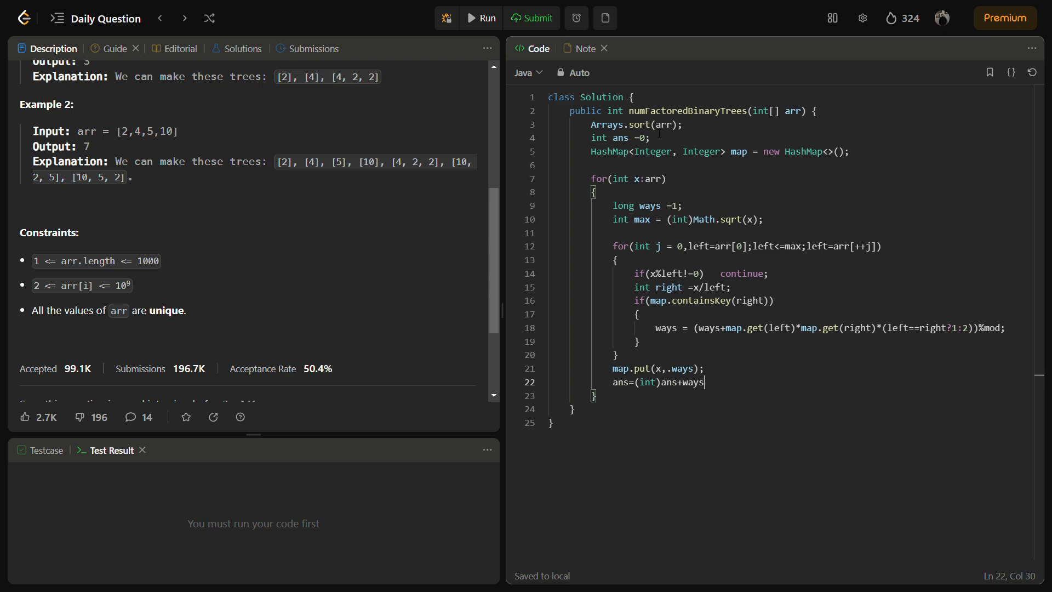
pyautogui.click(674, 382)
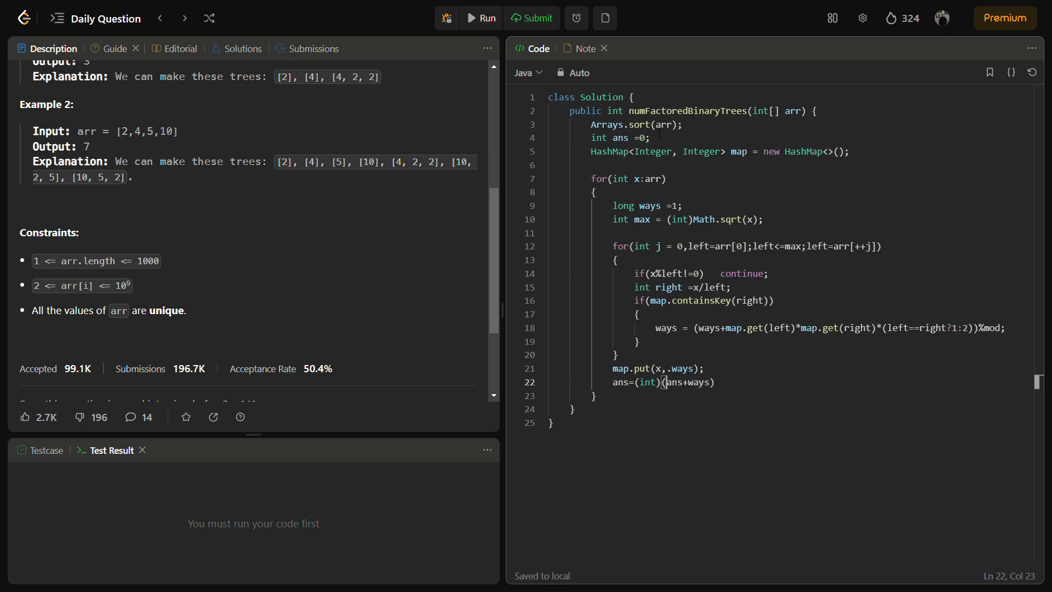
pyautogui.write('/mo')
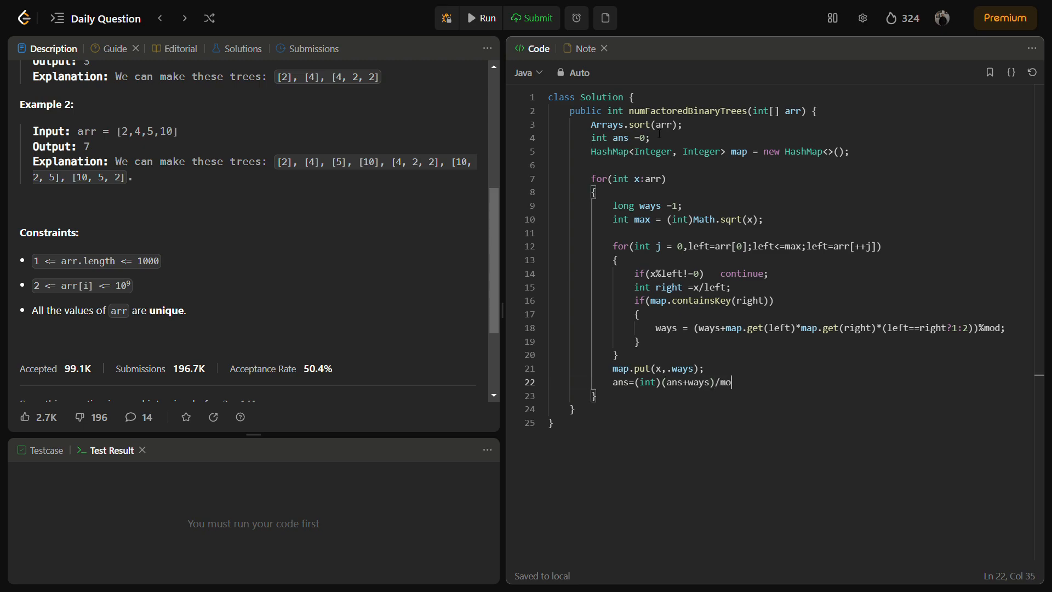
pyautogui.press('BackSpace')
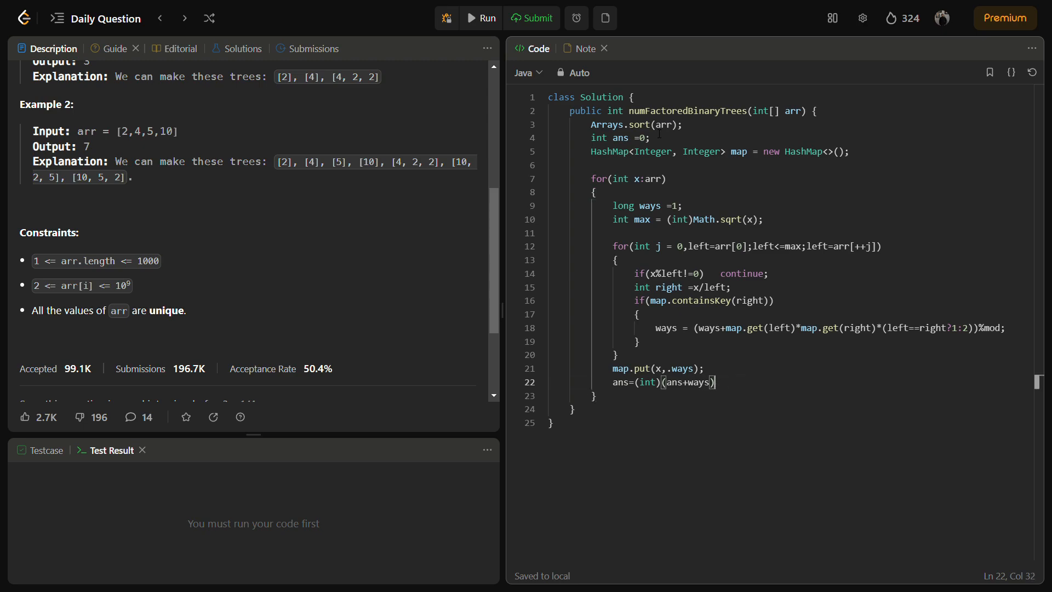
# - Append '%mod;' to the ans line
pyautogui.write('%mod;')
pyautogui.write('return ans;')
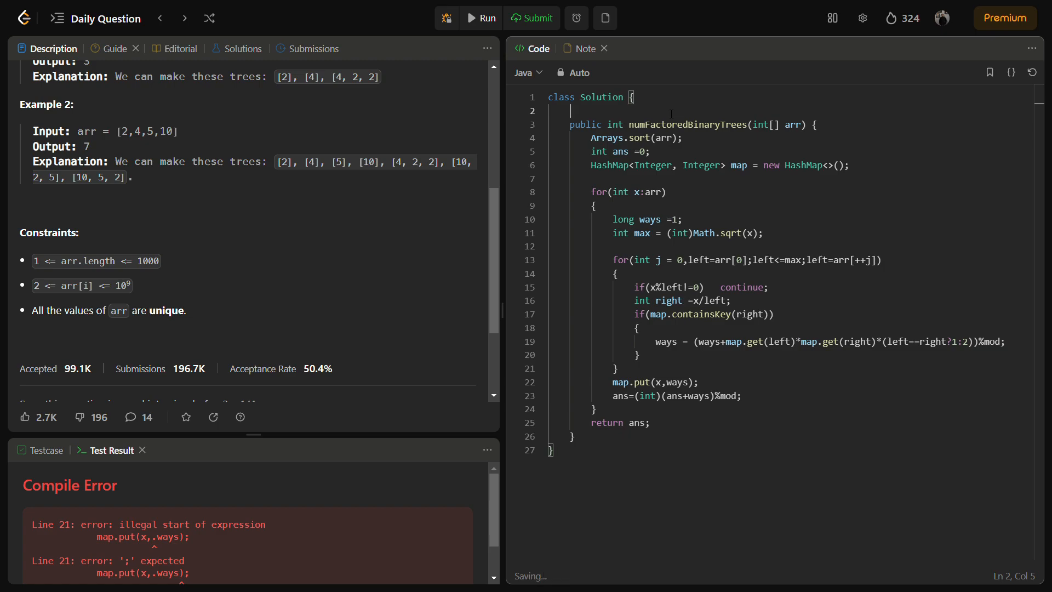
# - Declare the class-level constant int mod = (int)1e9+7
pyautogui.write('int mod =')
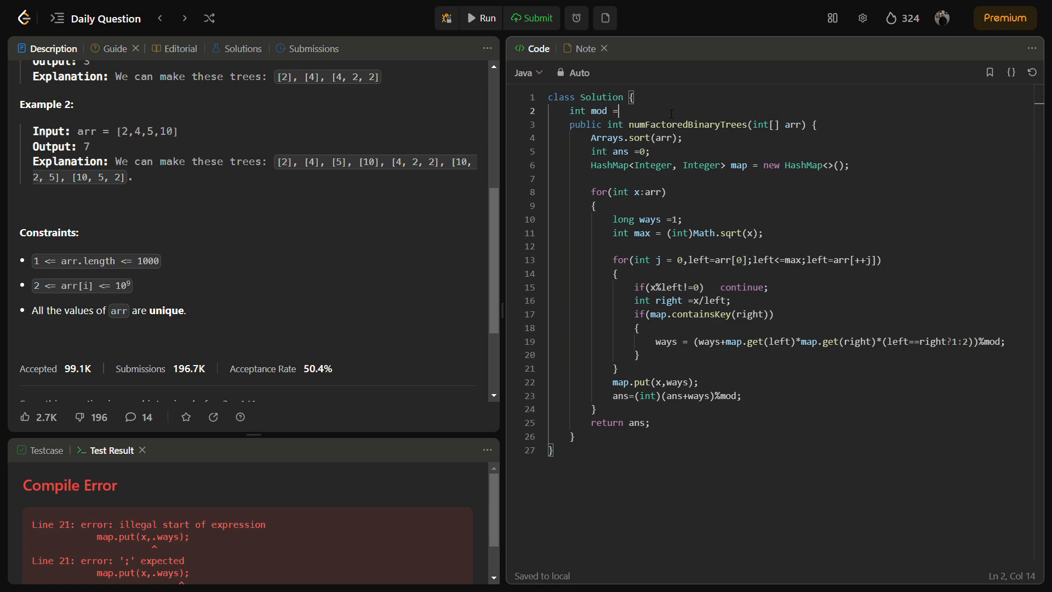
pyautogui.write('()')
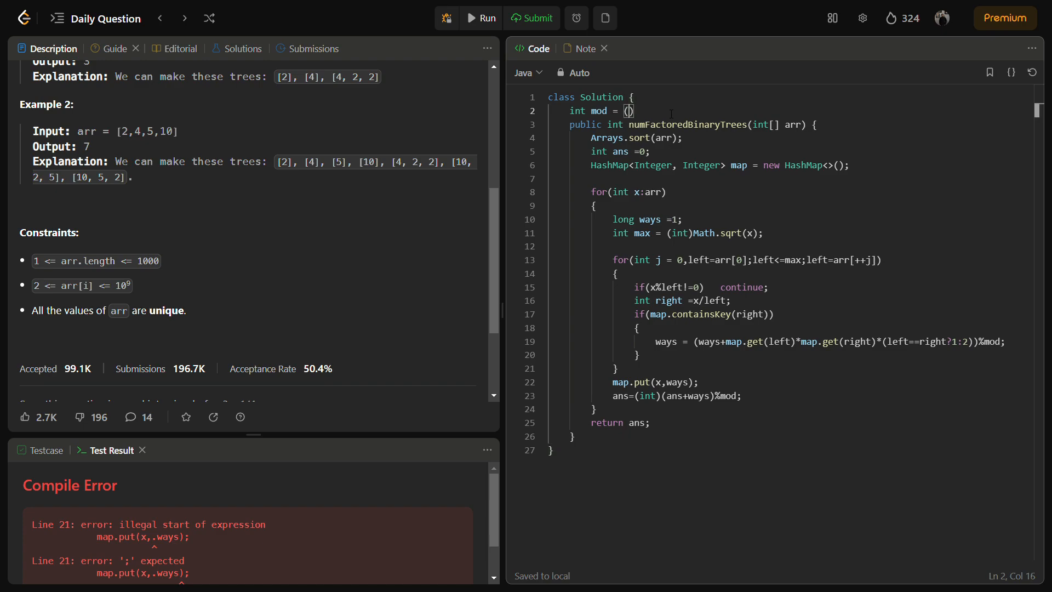
pyautogui.write('int)1')
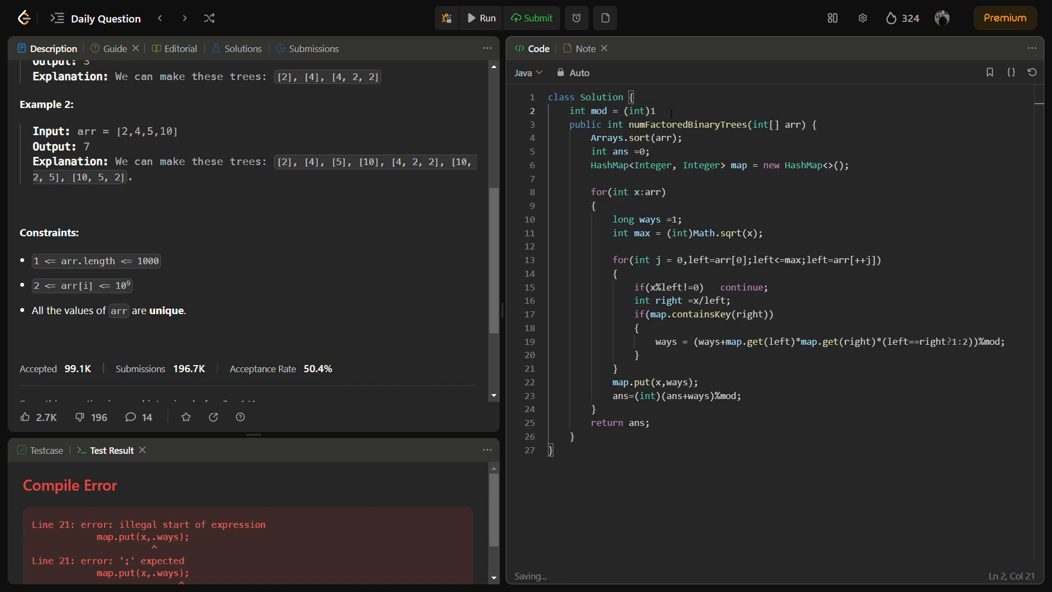
pyautogui.write('e9+7;')
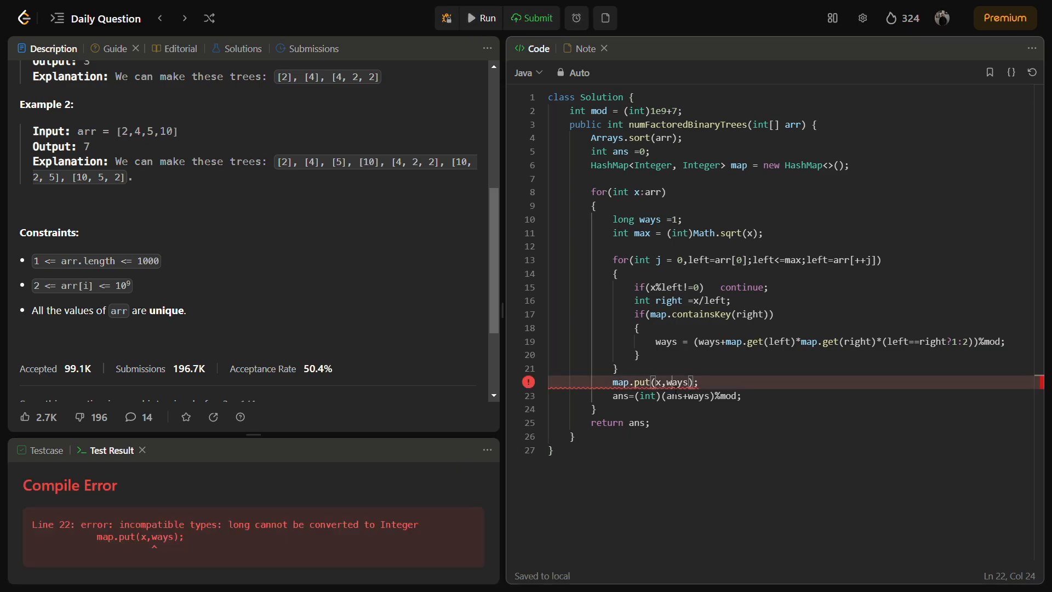
# - Change the HashMap value type from Integer to Long and submit the solution
pyautogui.doubleClick(648, 219)
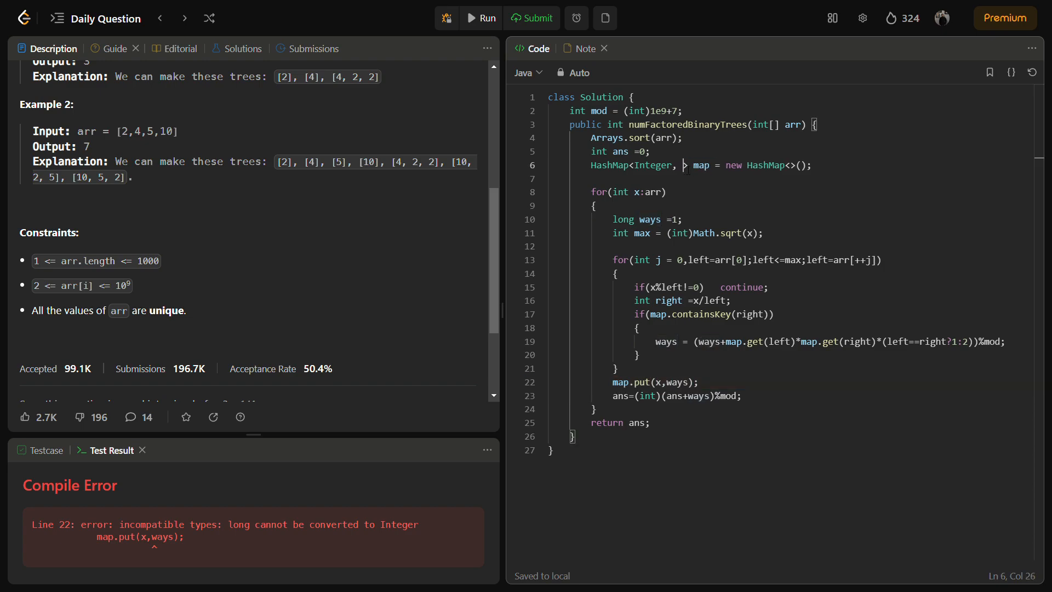
pyautogui.write('Long')
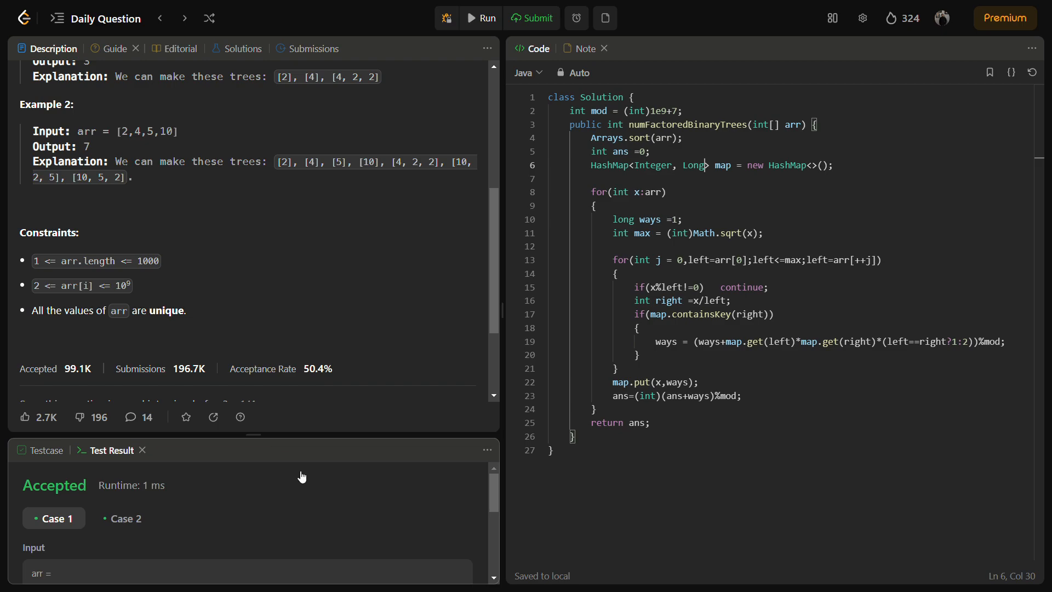
pyautogui.click(531, 17)
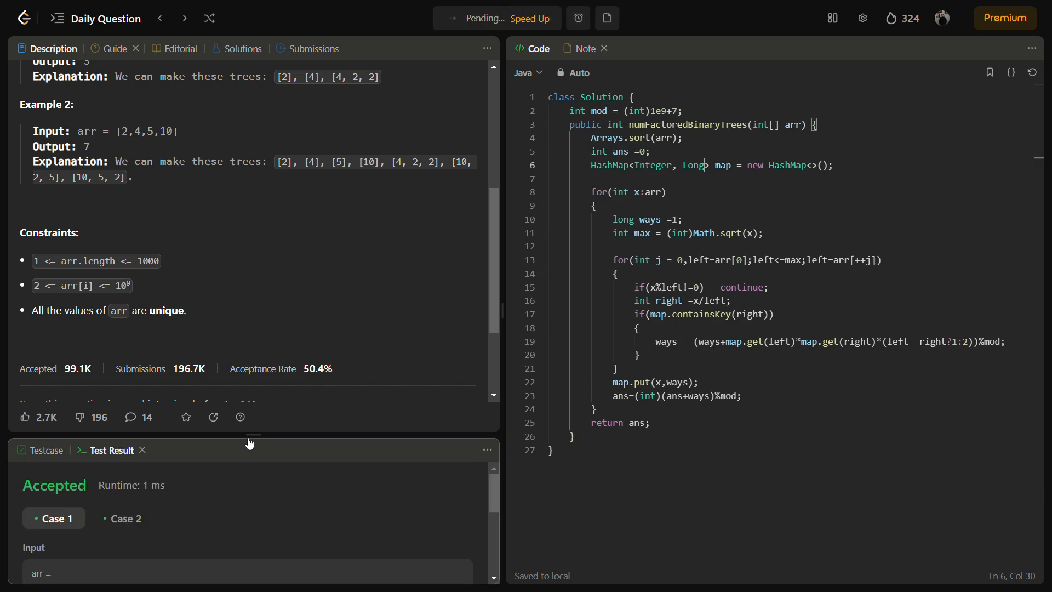
# - Dismiss the Daily Coding Challenge Completed popup to view the Accepted 11 ms results
pyautogui.click(529, 18)
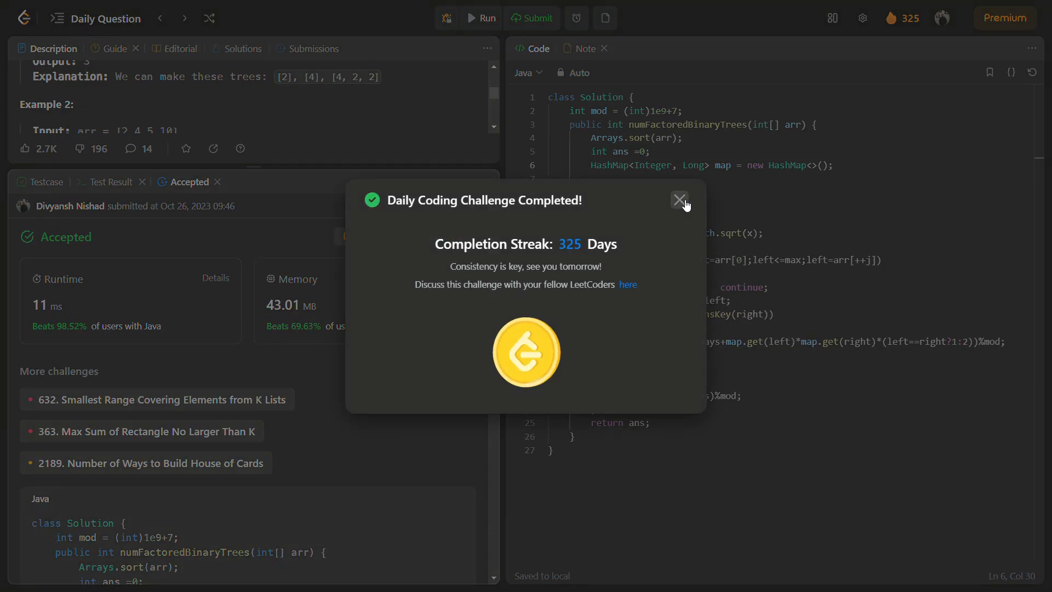
pyautogui.click(679, 200)
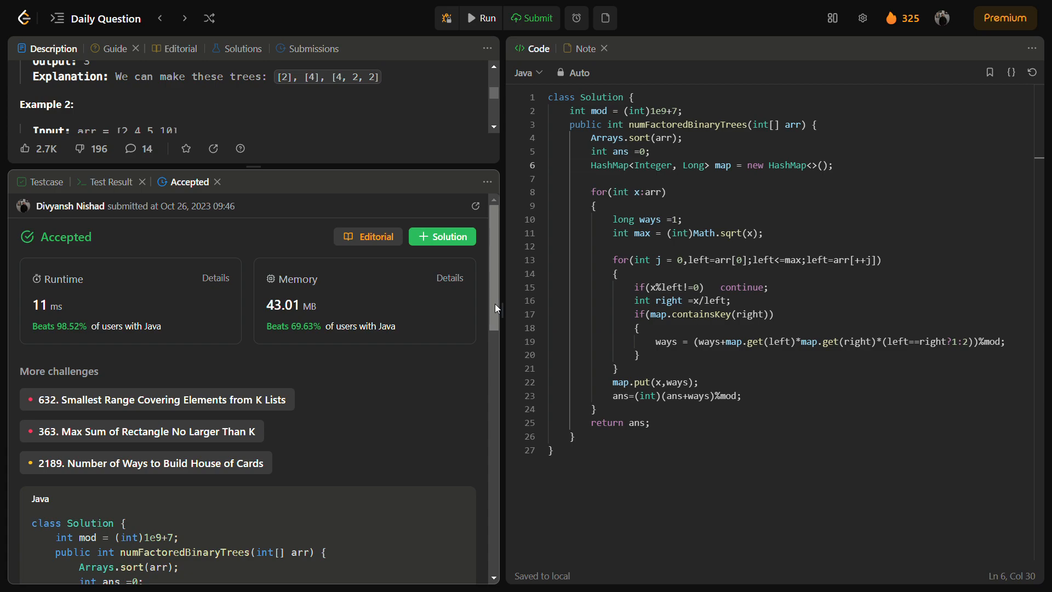
pyautogui.moveTo(488, 324)
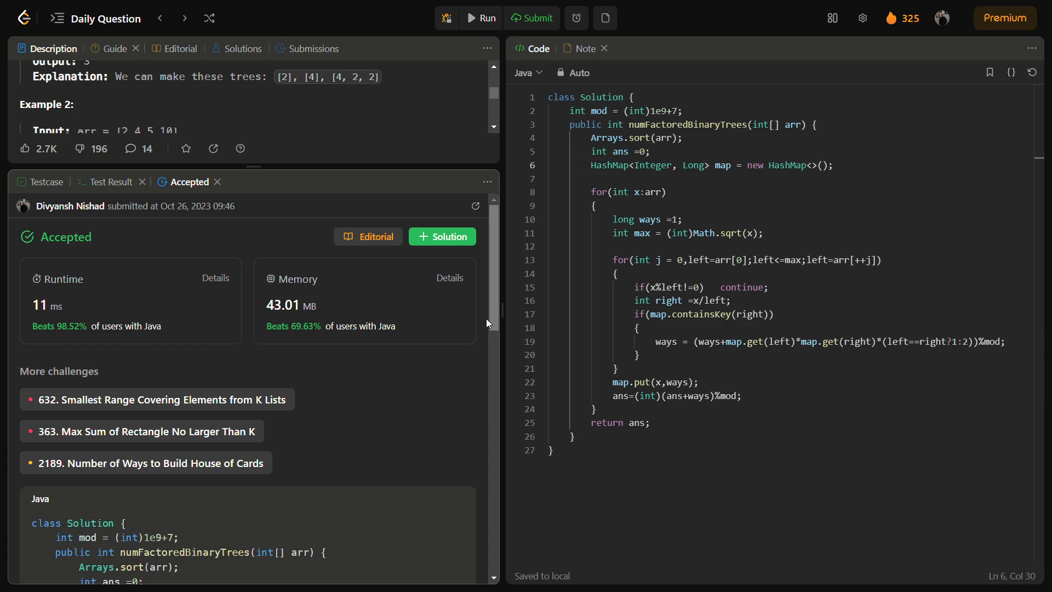